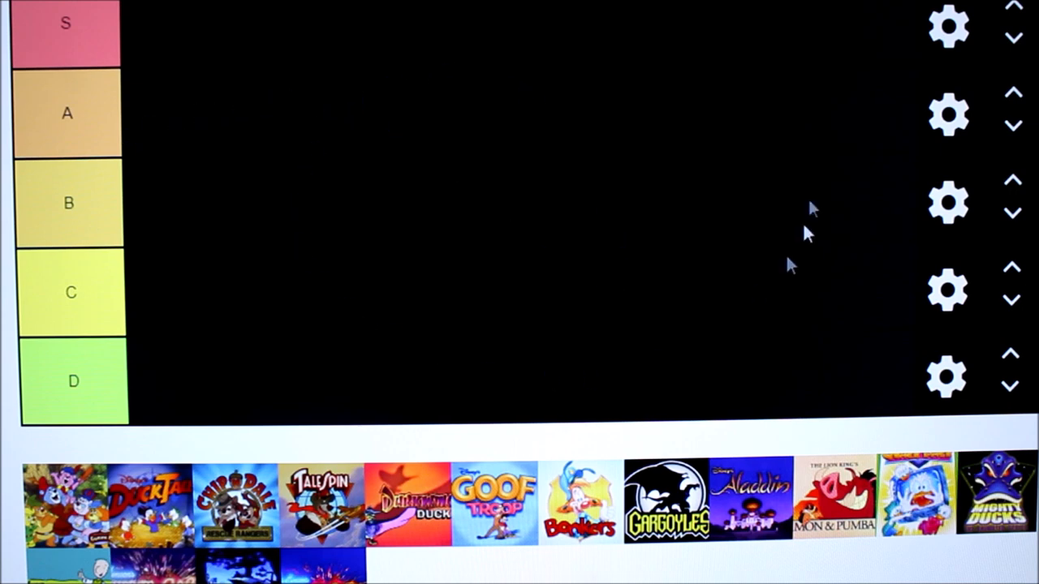
mouse_move(446, 219)
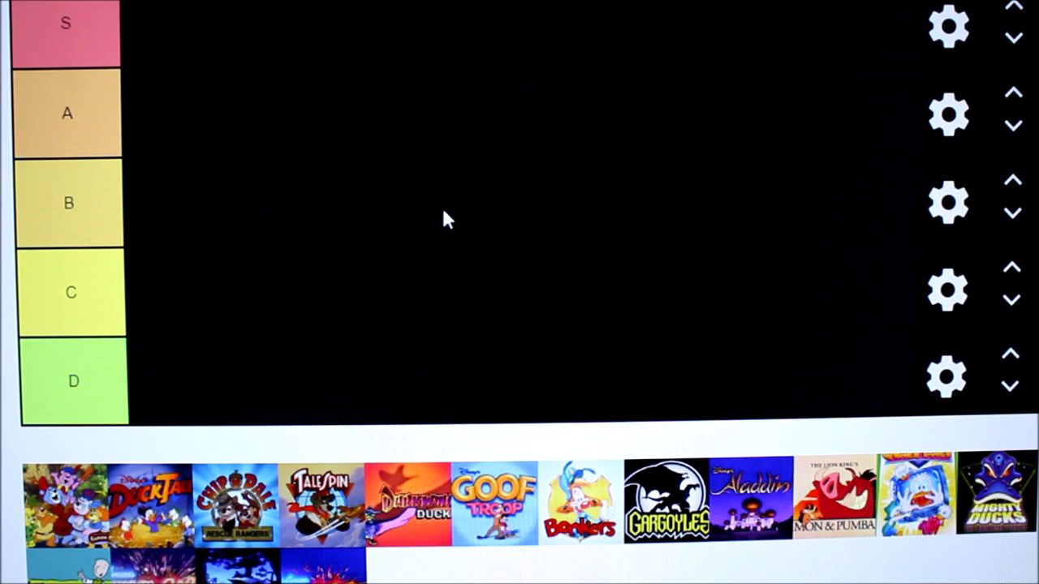
mouse_move(243, 150)
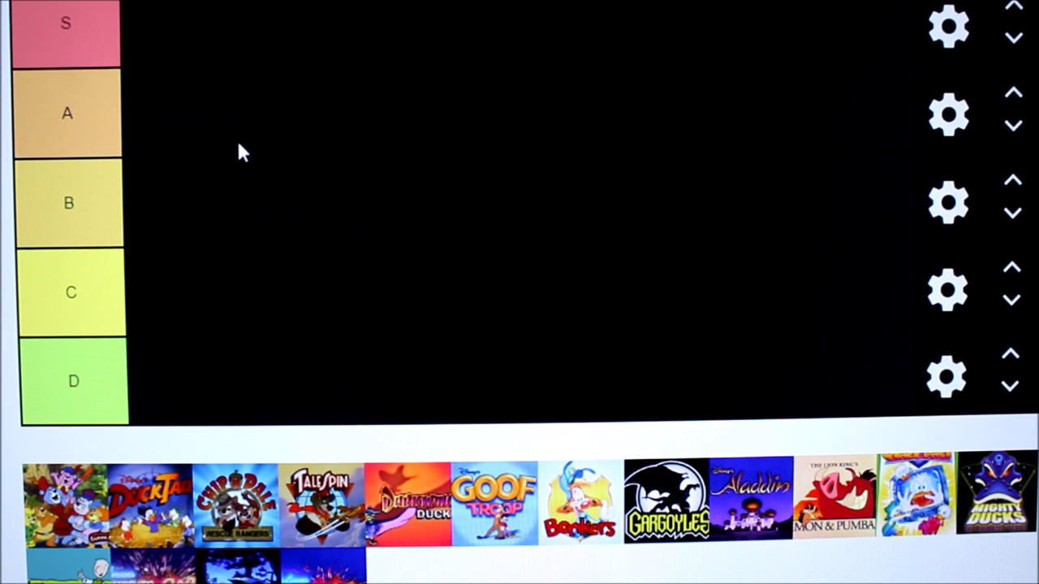
mouse_move(201, 148)
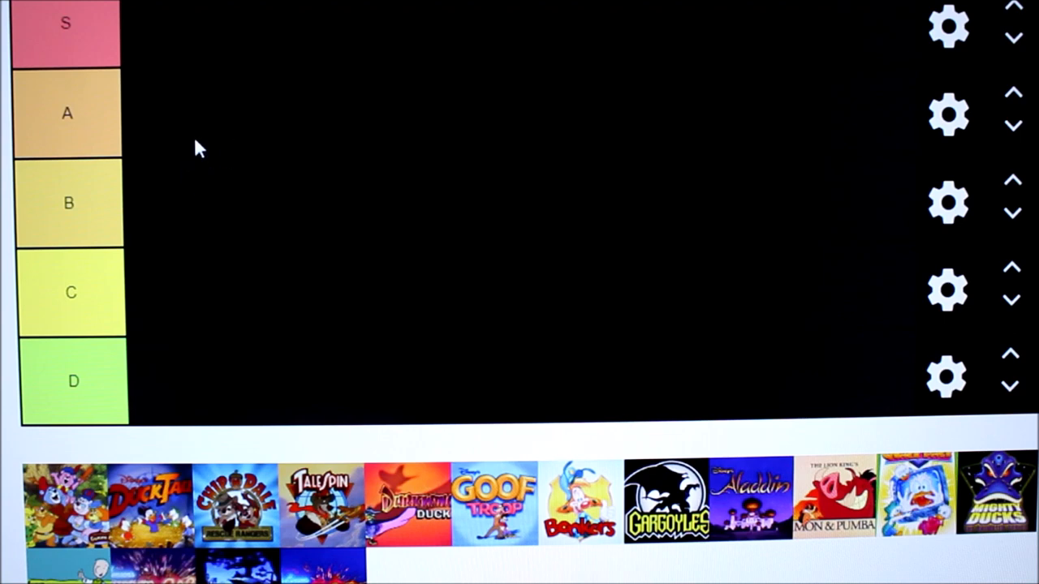
mouse_move(178, 119)
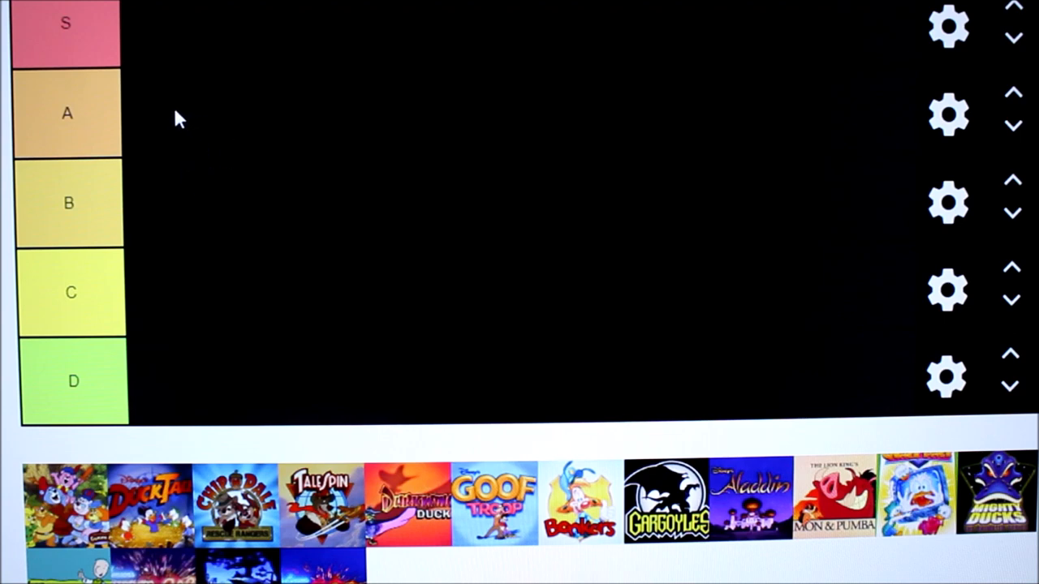
mouse_move(175, 116)
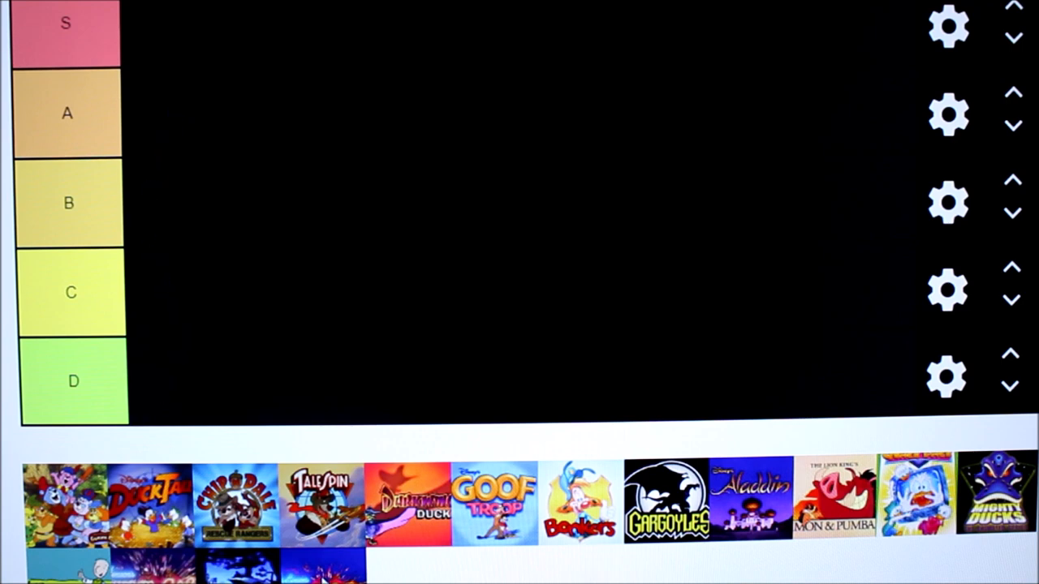
mouse_move(276, 526)
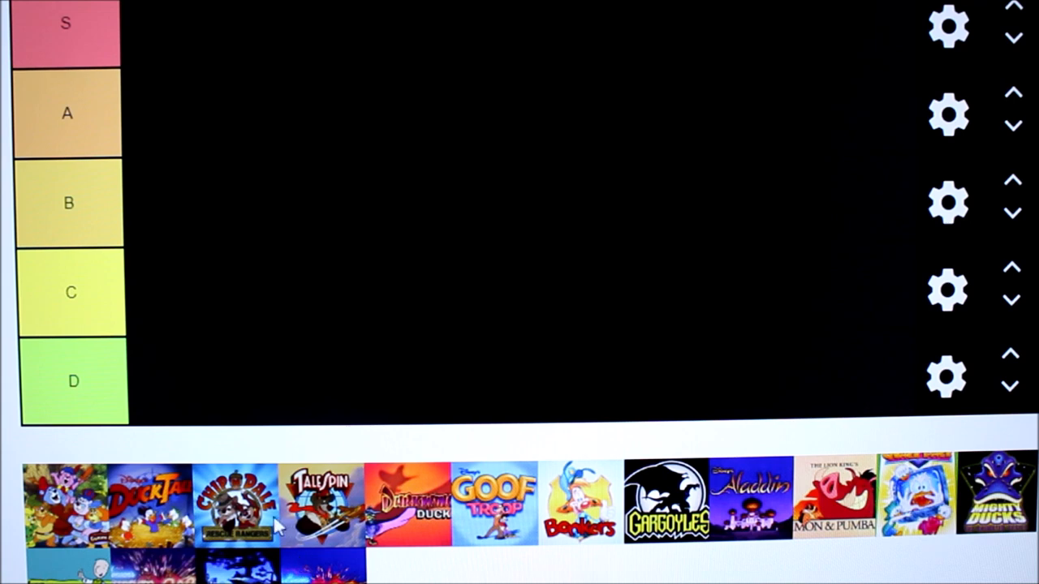
mouse_move(288, 511)
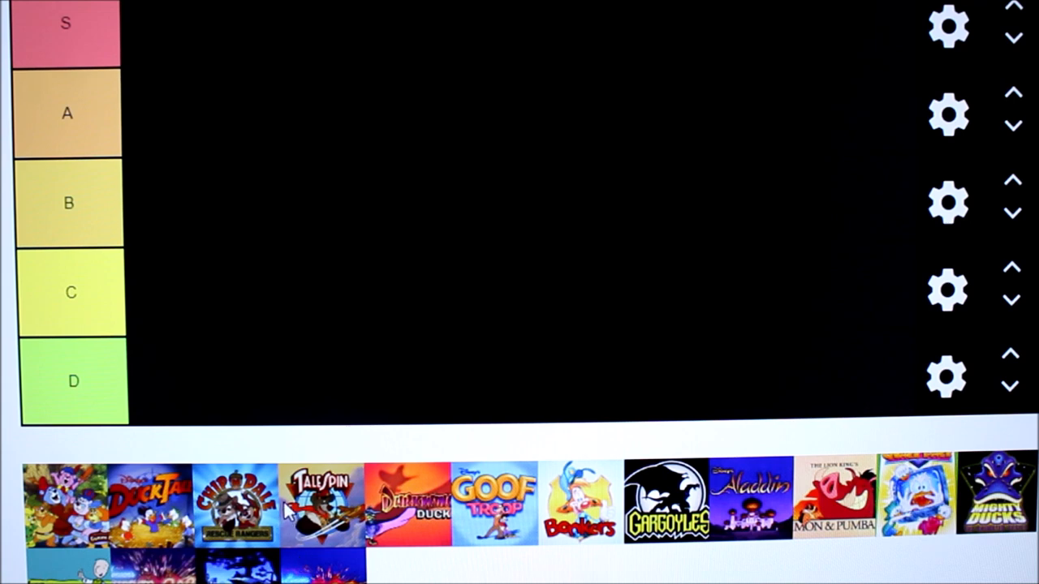
mouse_move(231, 353)
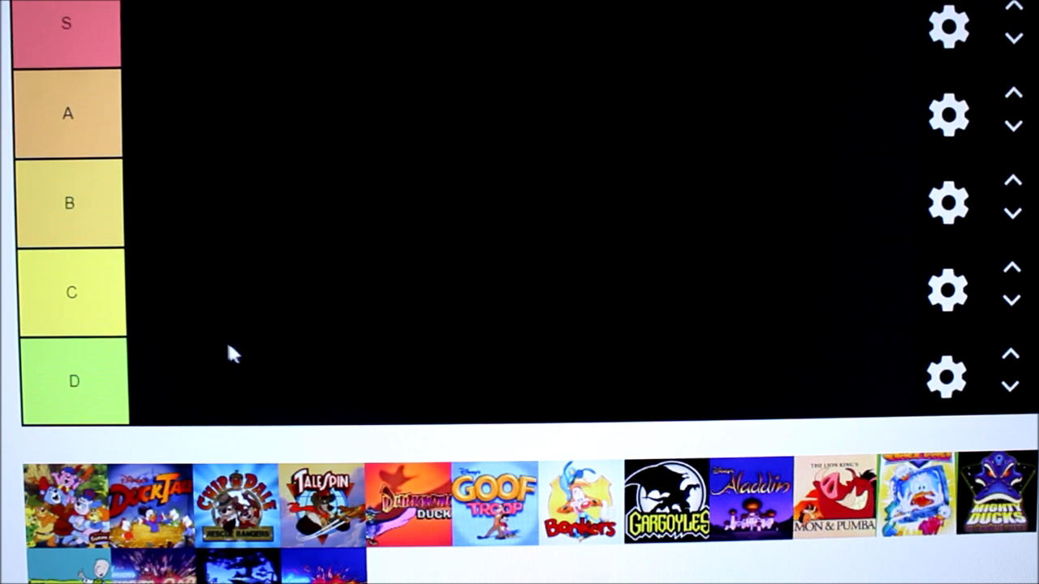
mouse_move(136, 24)
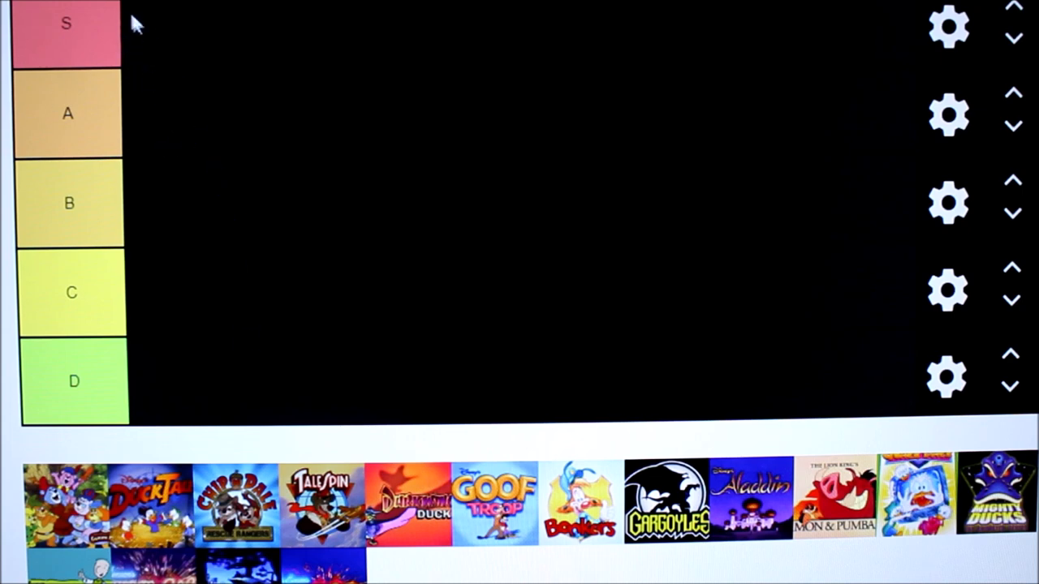
mouse_move(324, 345)
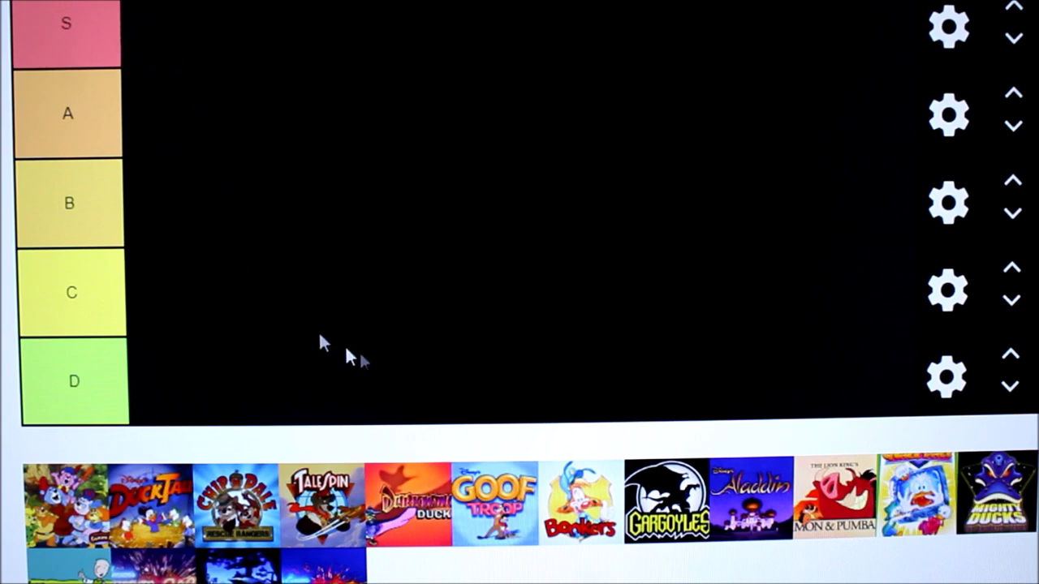
mouse_move(499, 373)
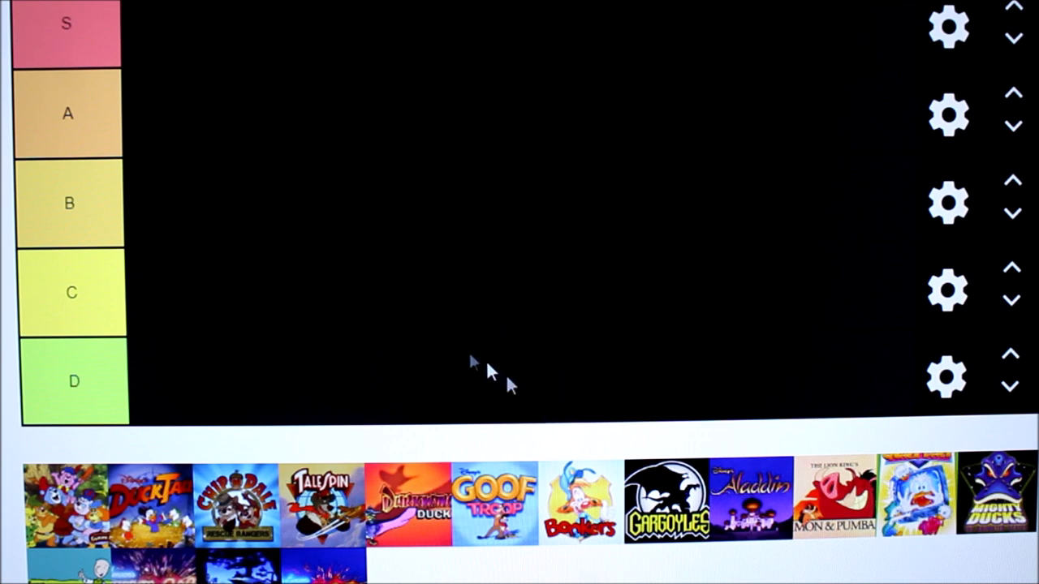
mouse_move(715, 349)
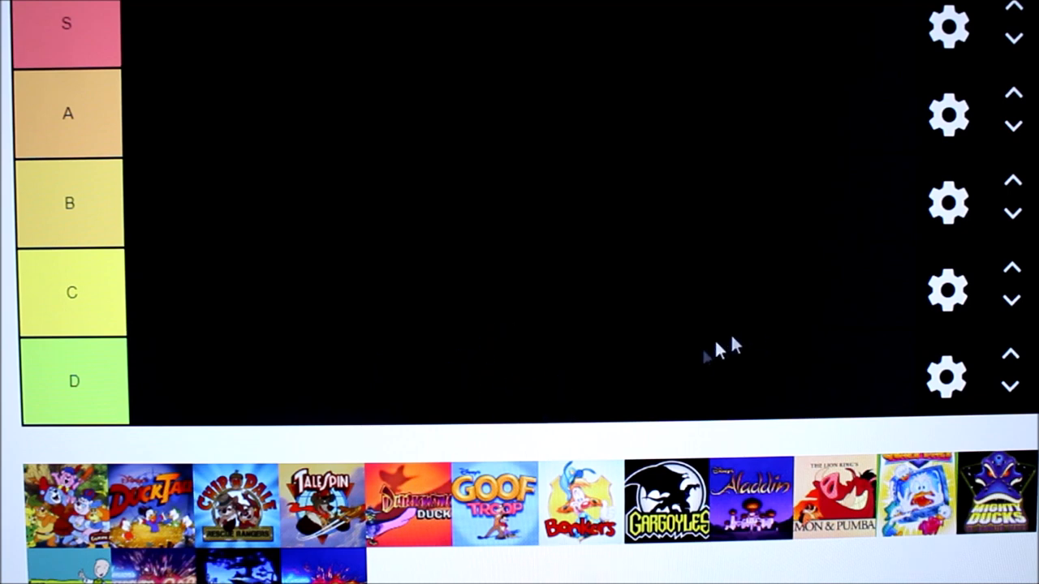
mouse_move(536, 317)
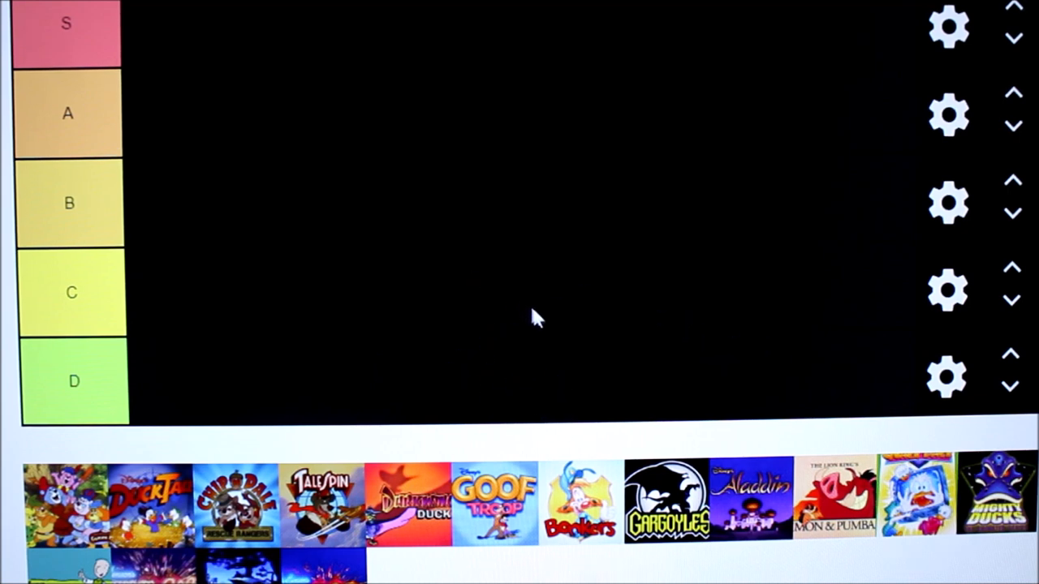
mouse_move(536, 373)
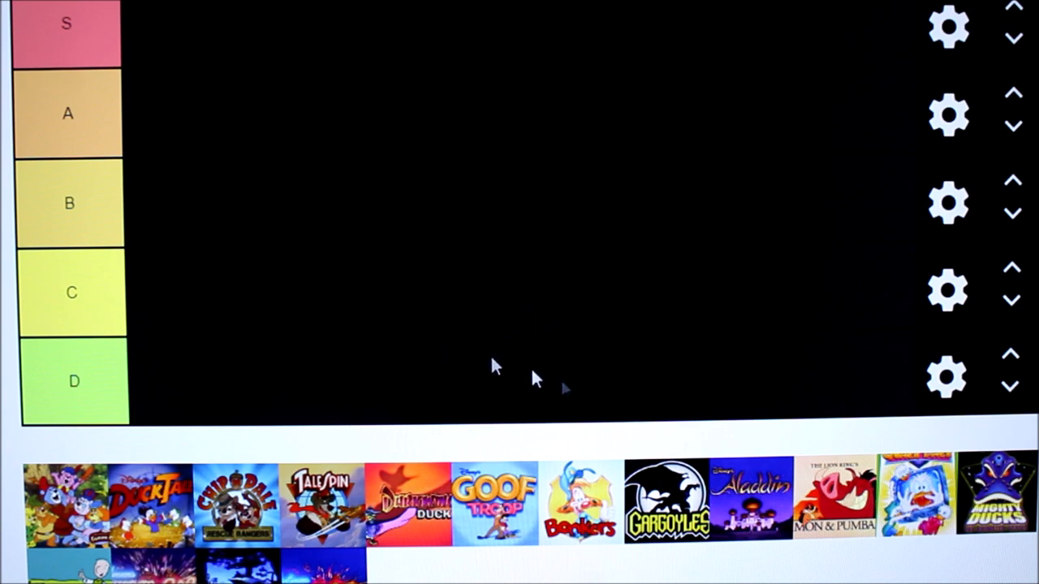
mouse_move(515, 515)
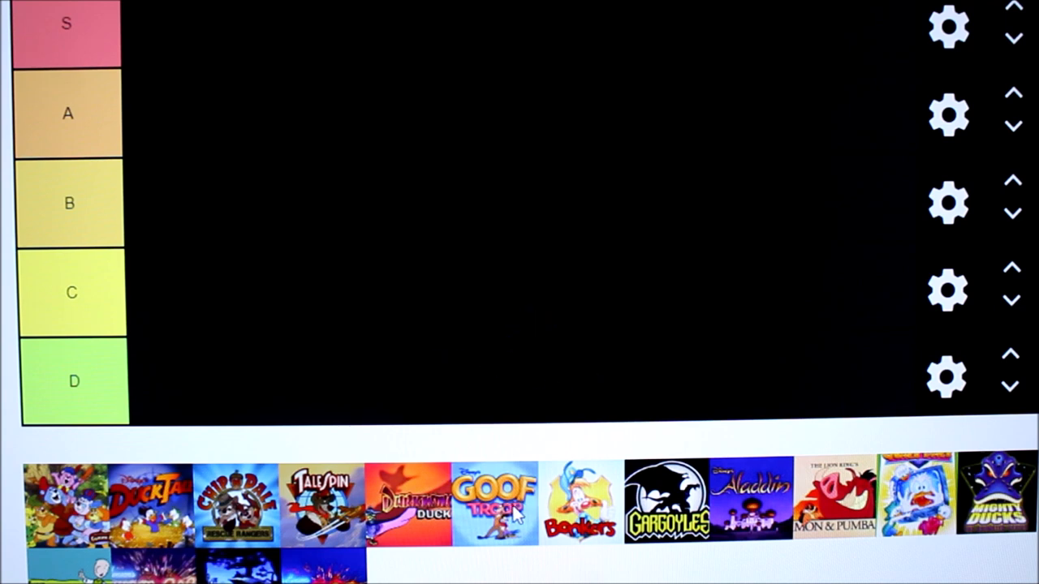
Move Goof Troop through tier B up into tier A, then place Bonkers in tier C.
left_click_drag(495, 501, 424, 203)
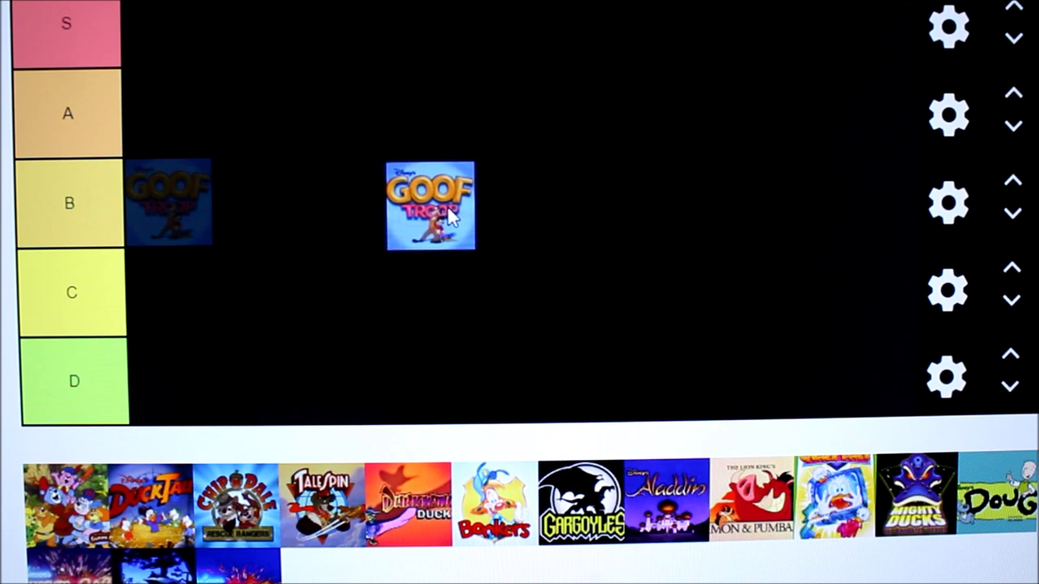
left_click_drag(430, 203, 168, 201)
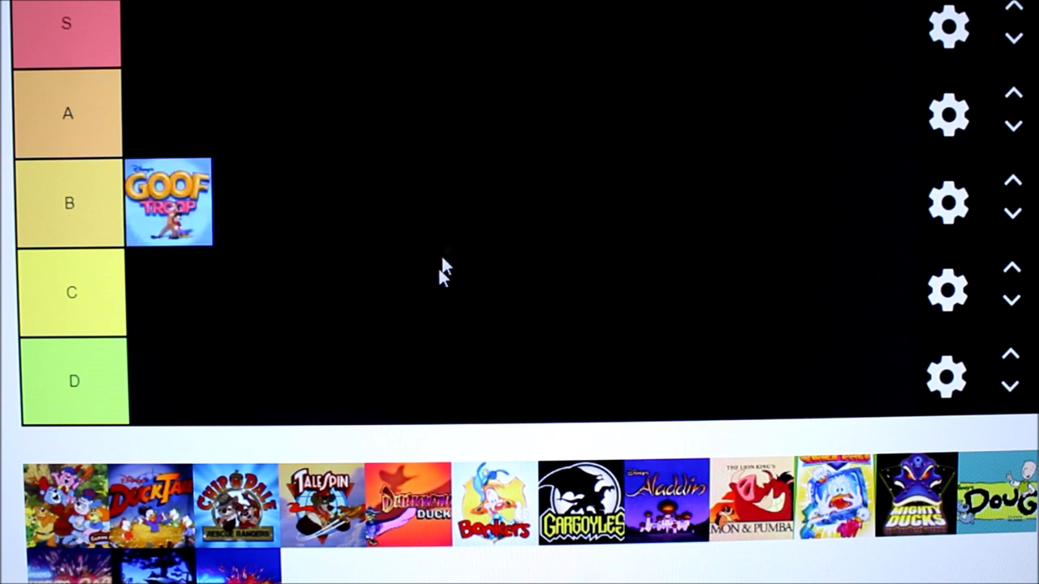
mouse_move(280, 240)
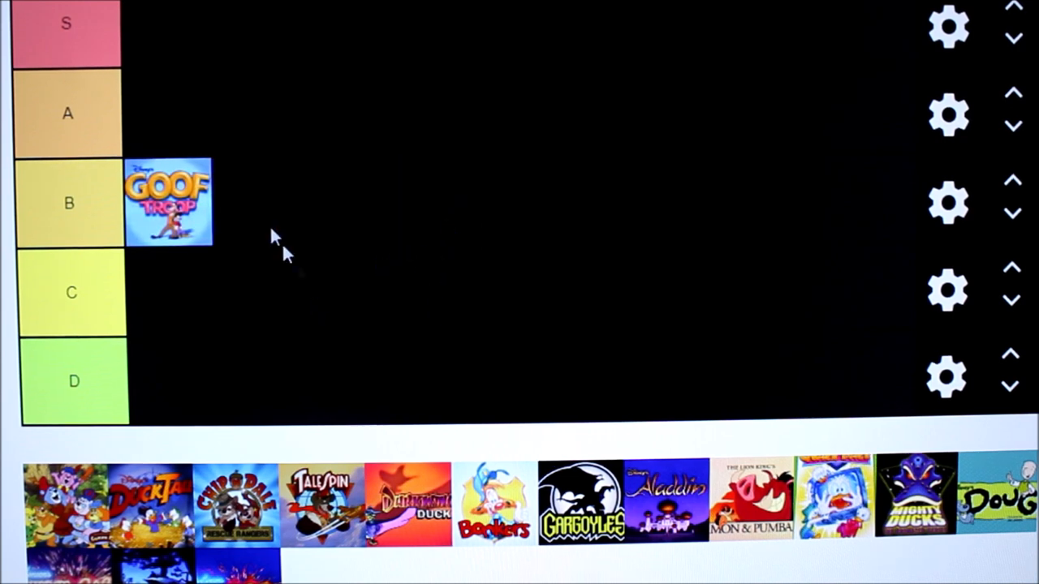
mouse_move(191, 235)
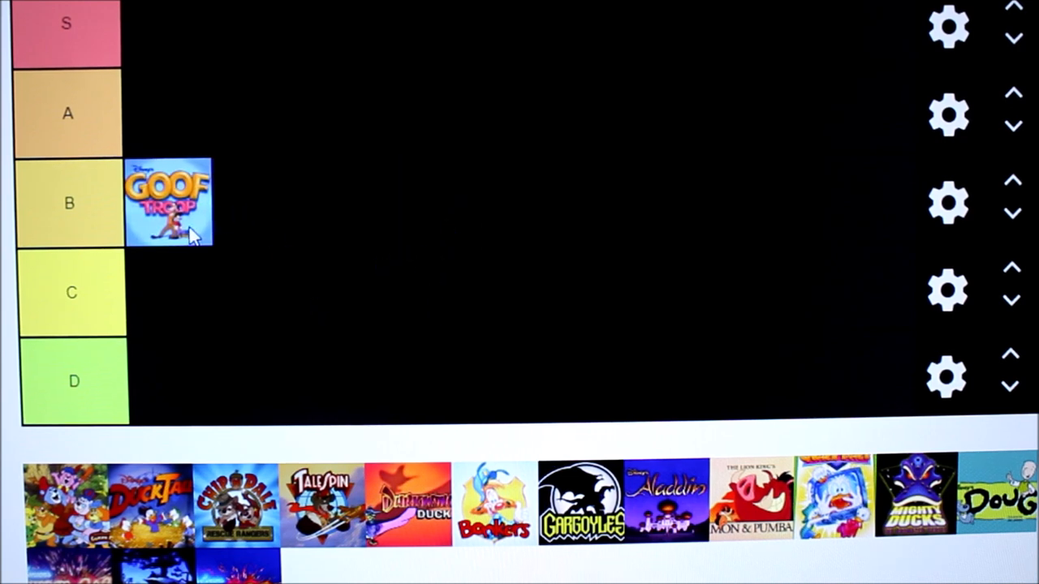
left_click_drag(169, 202, 169, 113)
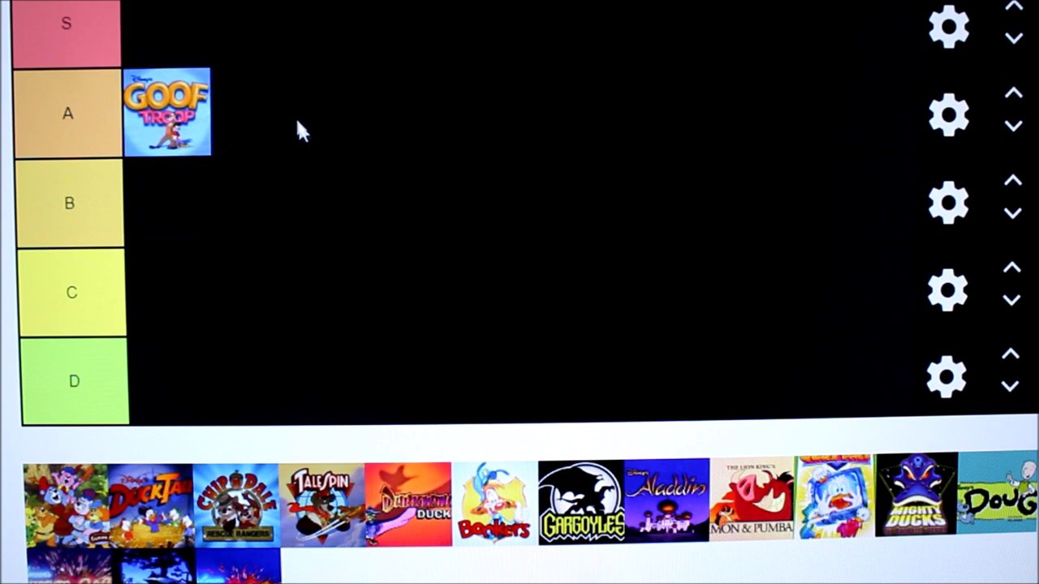
mouse_move(242, 159)
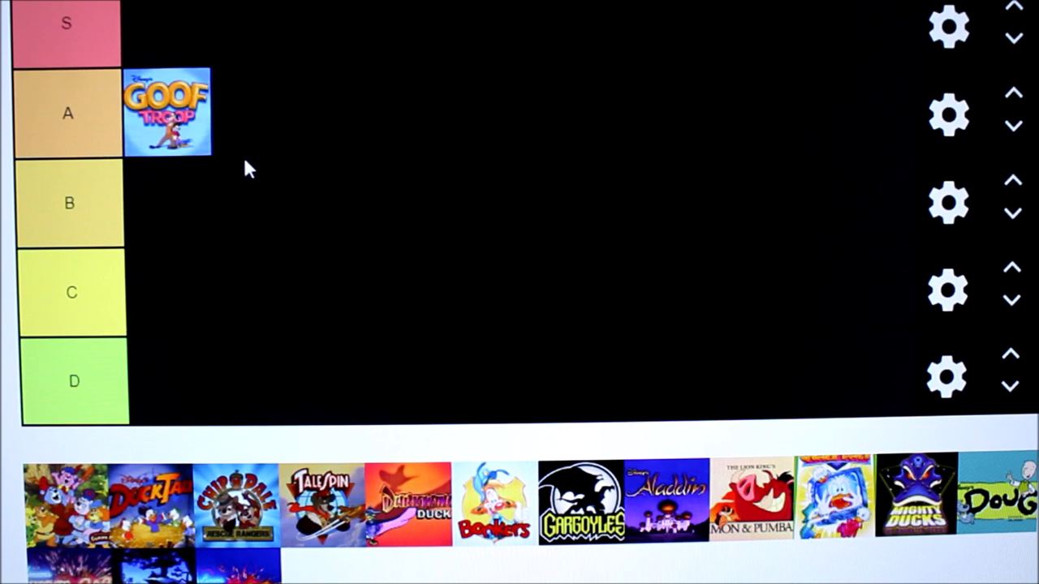
mouse_move(251, 175)
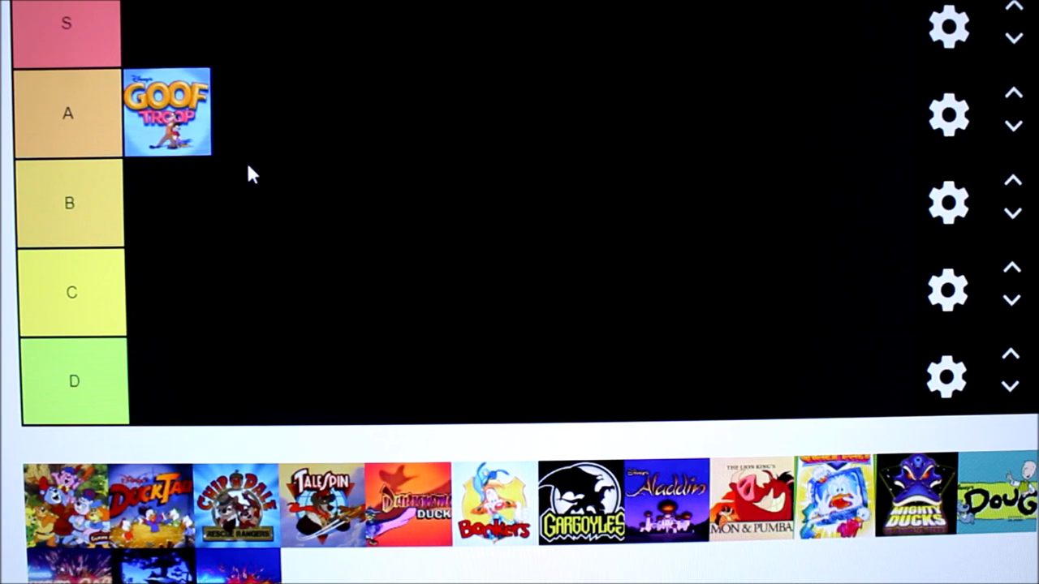
mouse_move(242, 129)
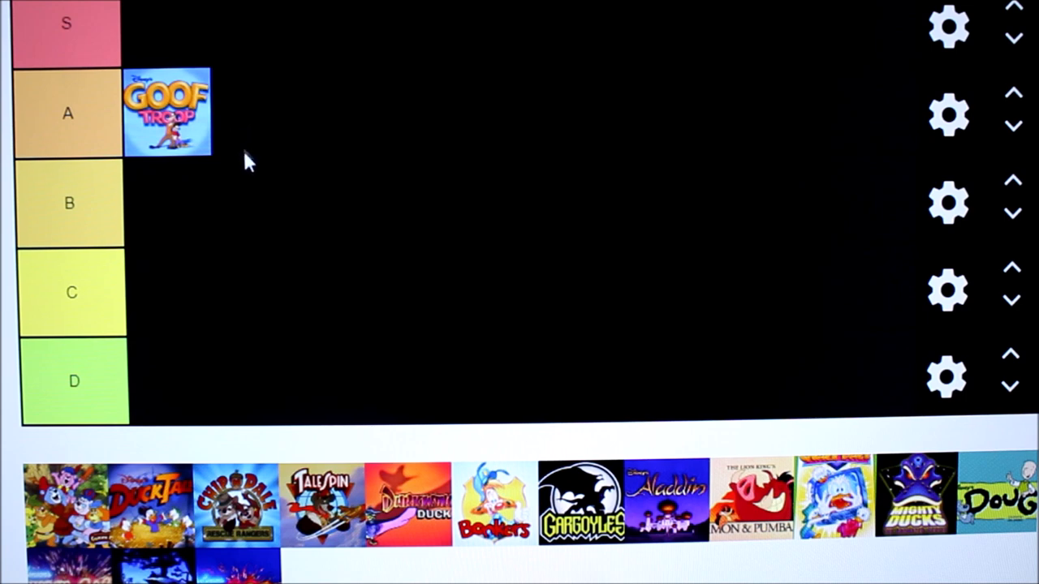
mouse_move(243, 153)
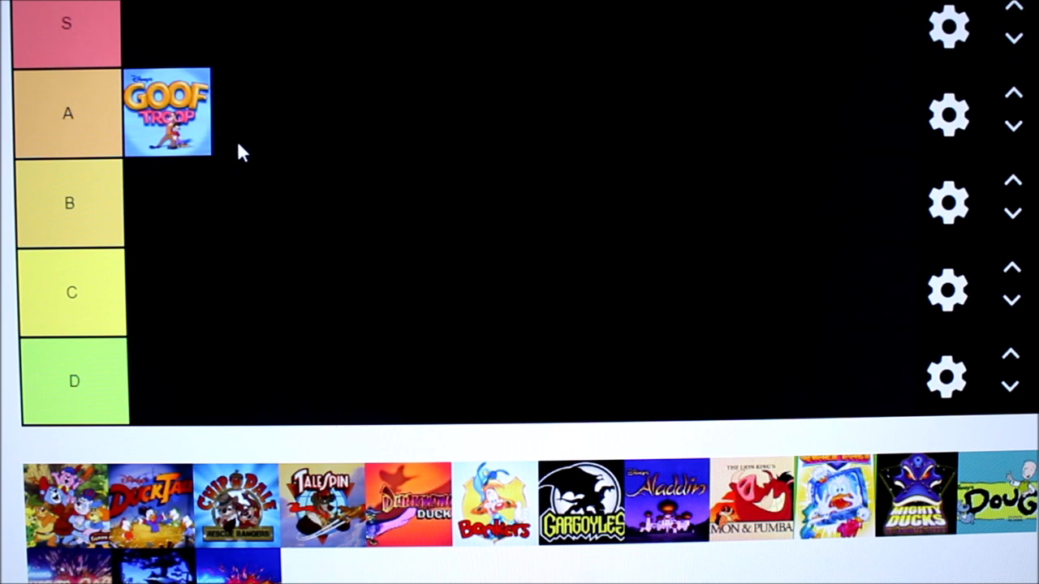
mouse_move(195, 153)
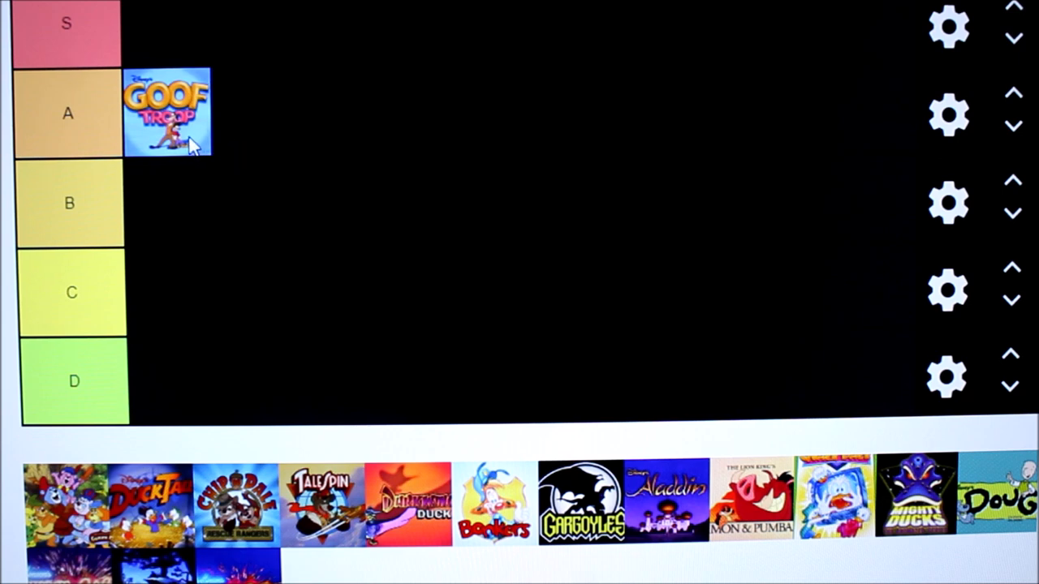
mouse_move(247, 160)
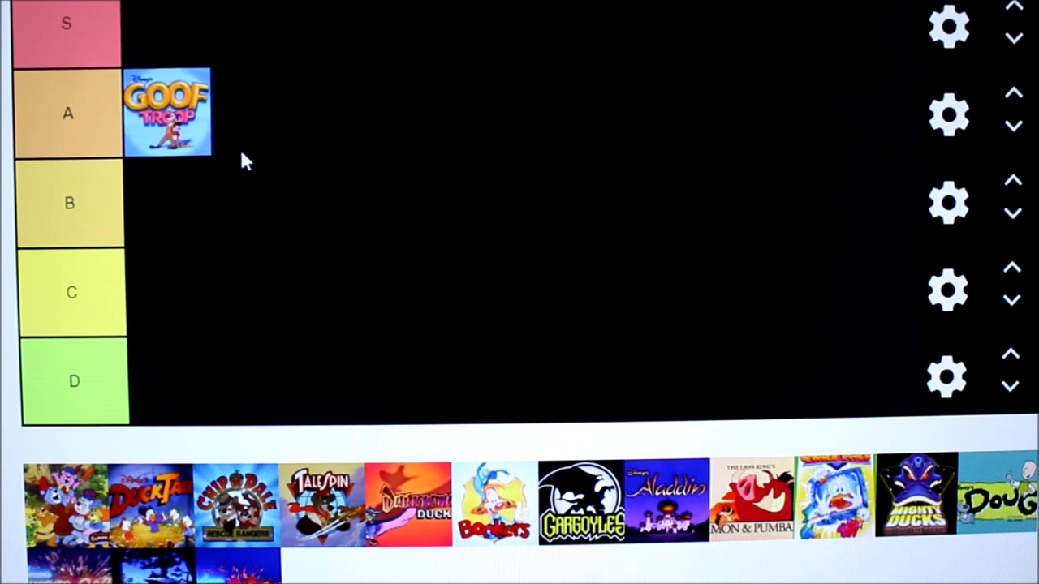
mouse_move(252, 162)
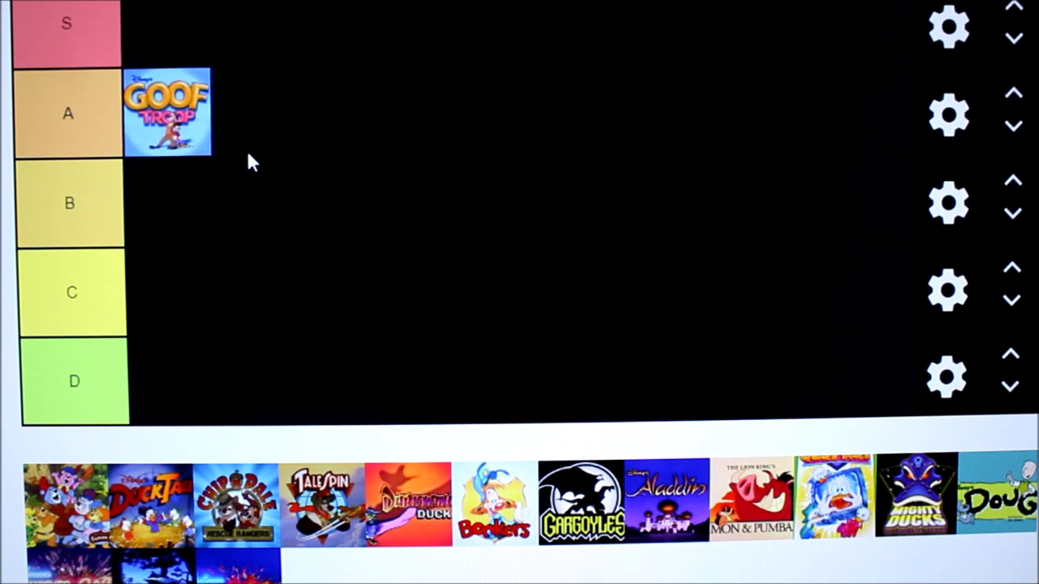
mouse_move(231, 158)
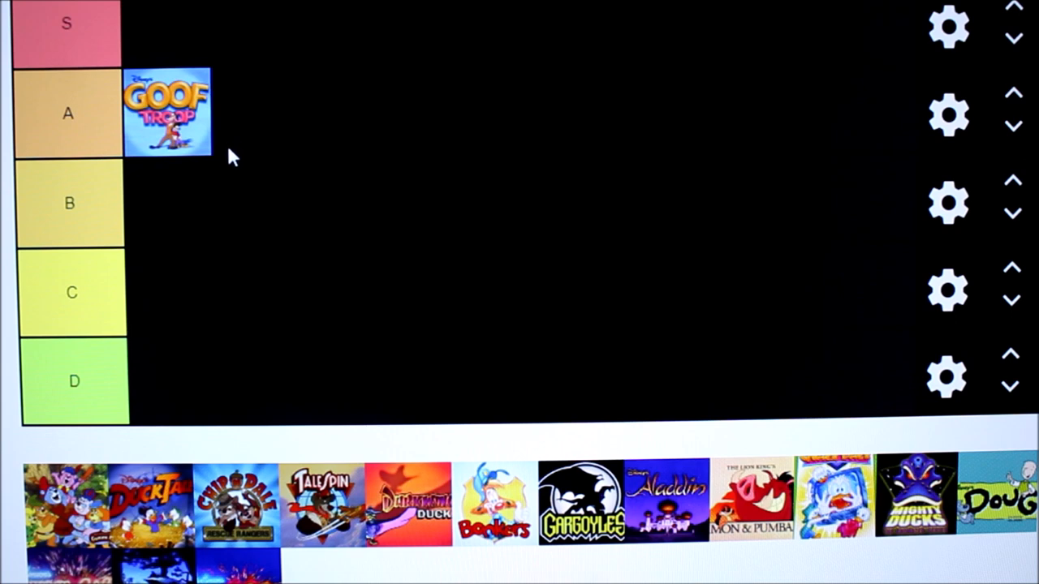
mouse_move(223, 176)
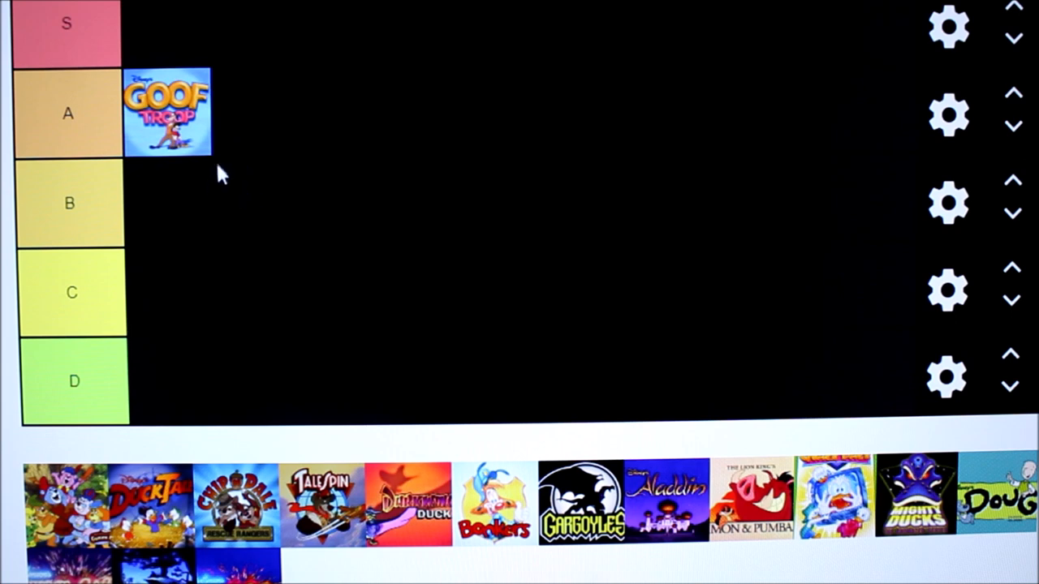
mouse_move(211, 146)
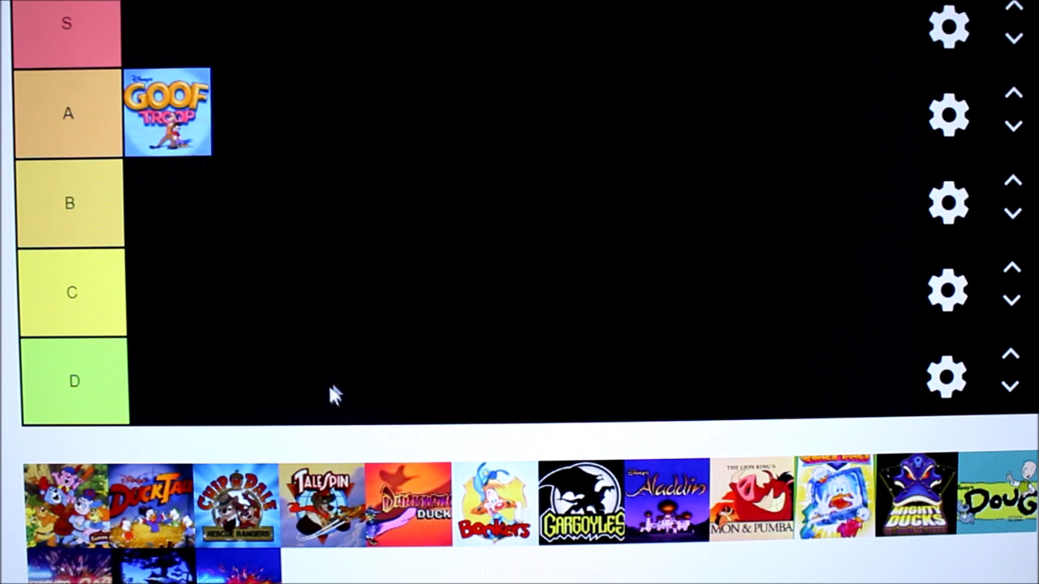
mouse_move(268, 203)
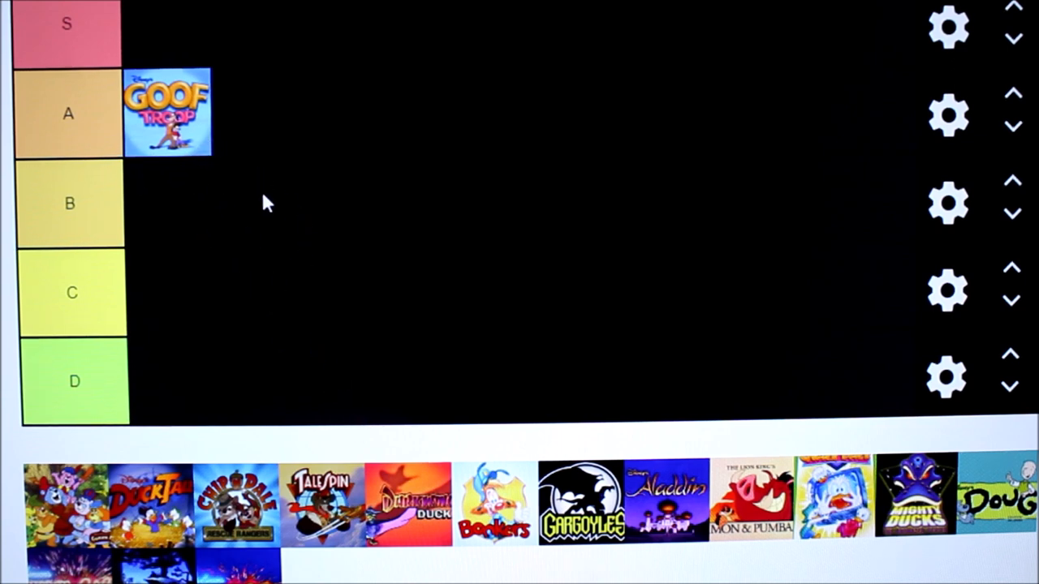
mouse_move(293, 187)
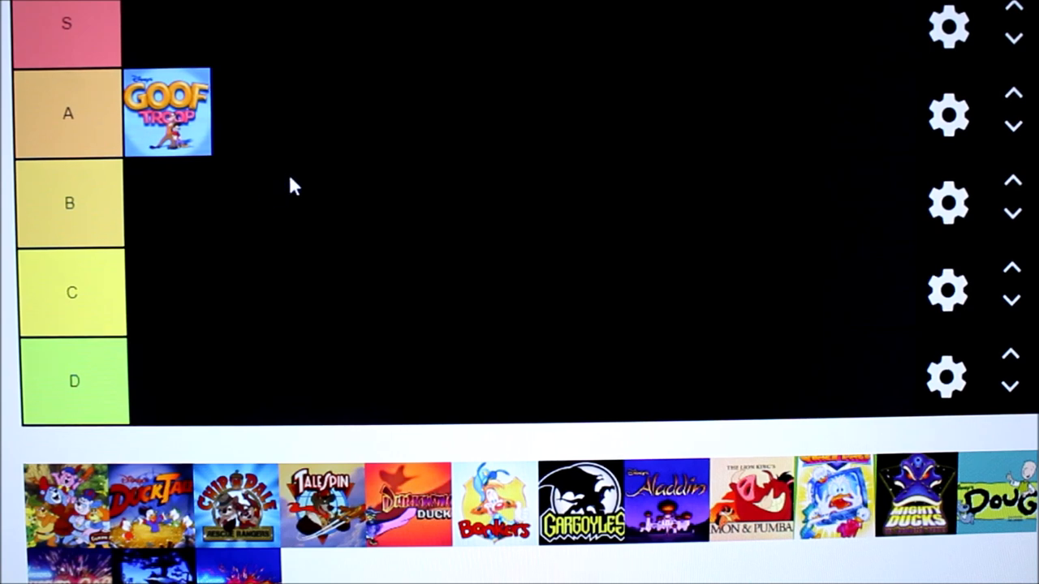
mouse_move(438, 345)
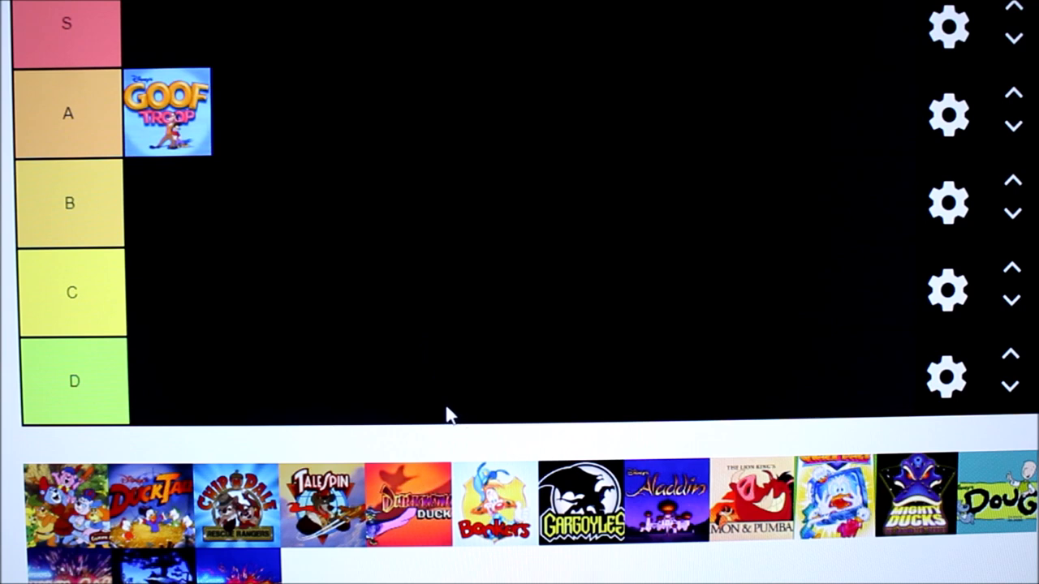
mouse_move(511, 495)
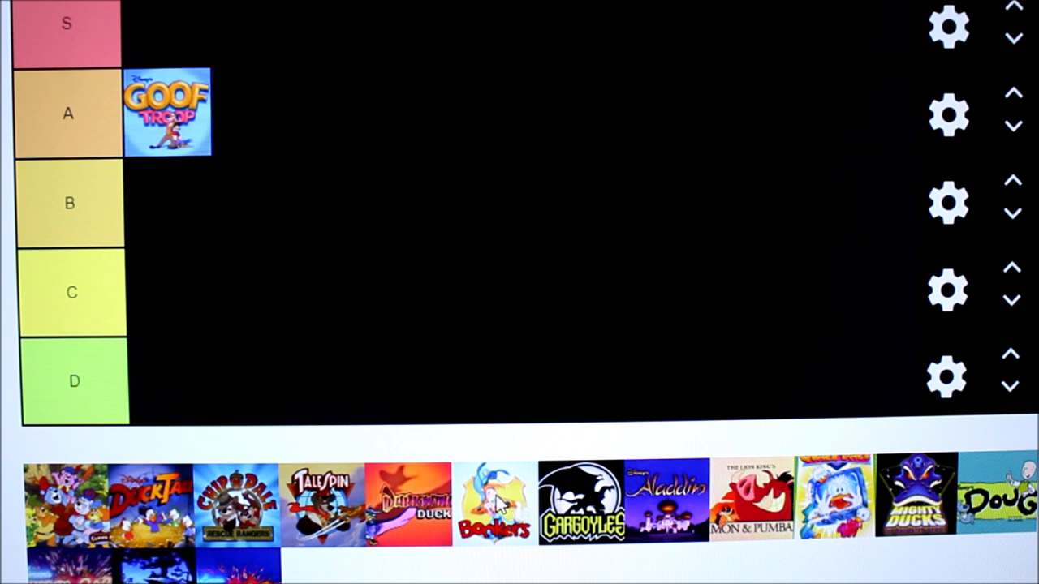
left_click_drag(494, 504, 475, 426)
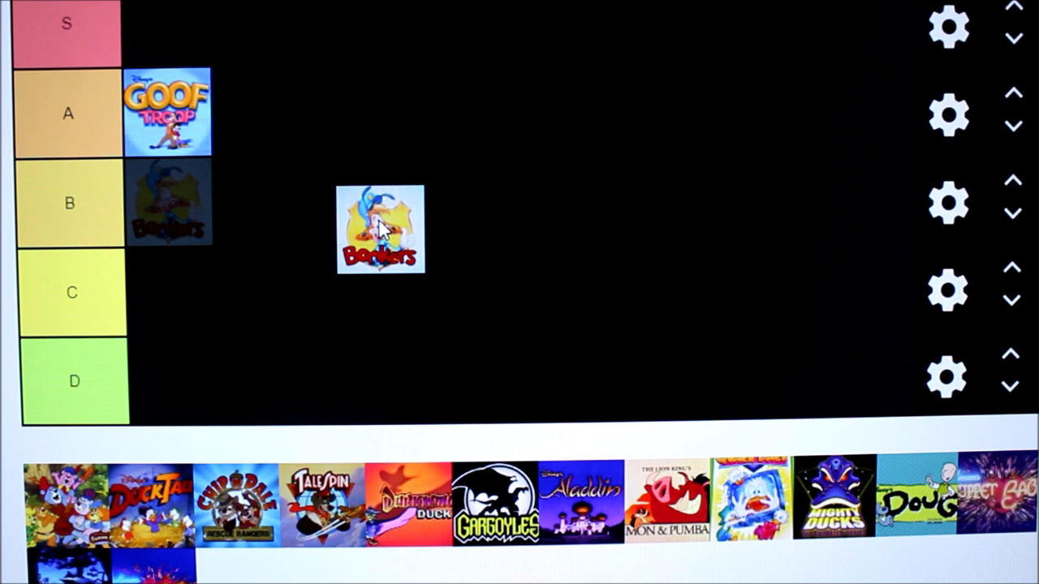
left_click_drag(380, 230, 171, 292)
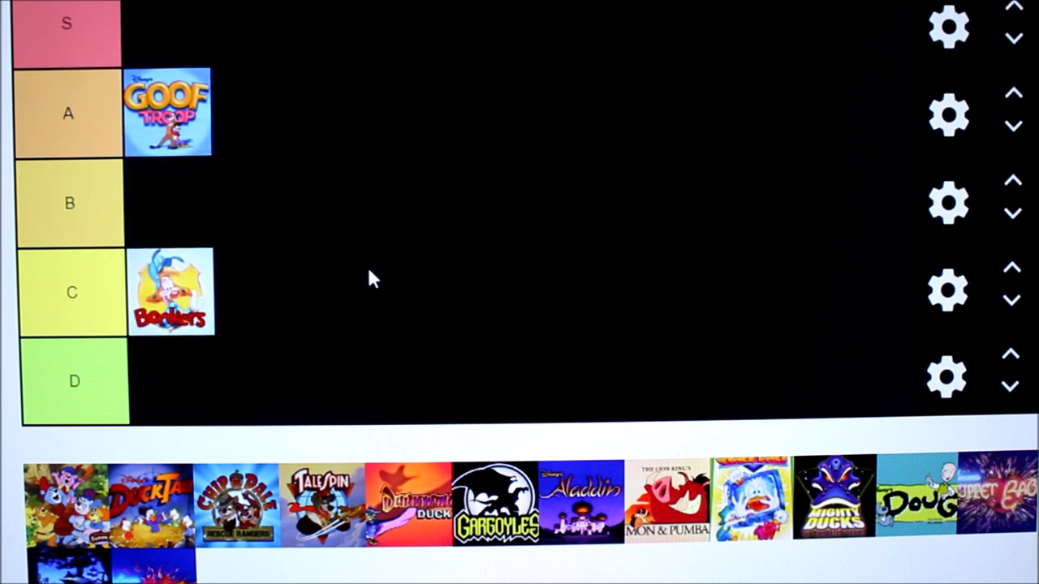
mouse_move(320, 275)
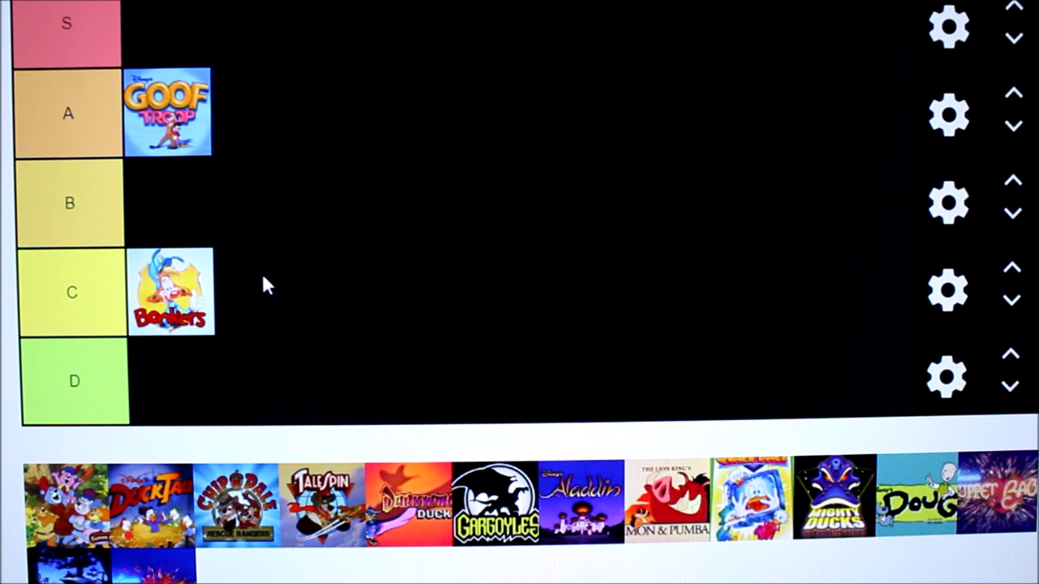
mouse_move(247, 345)
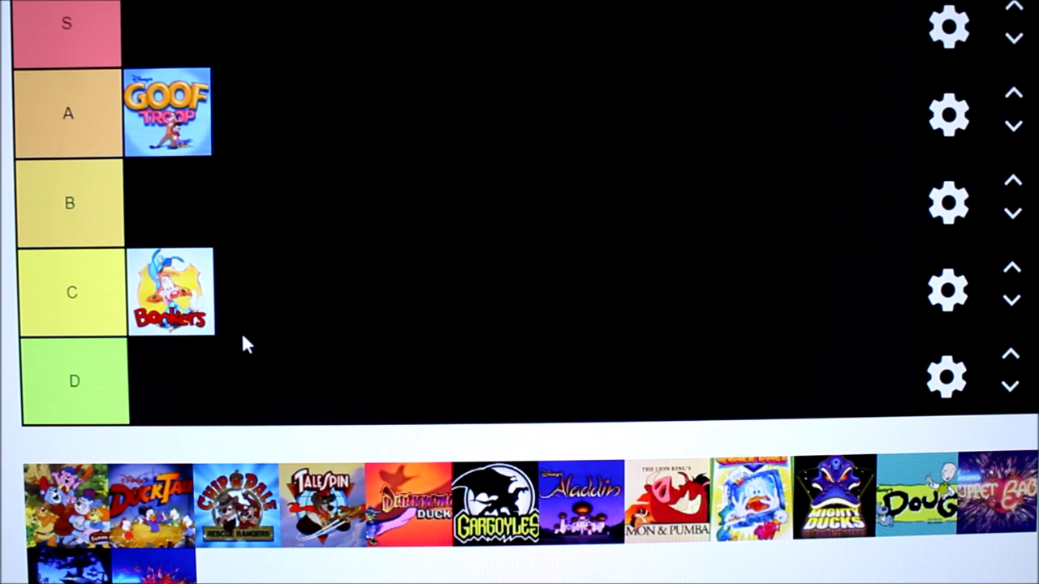
mouse_move(215, 296)
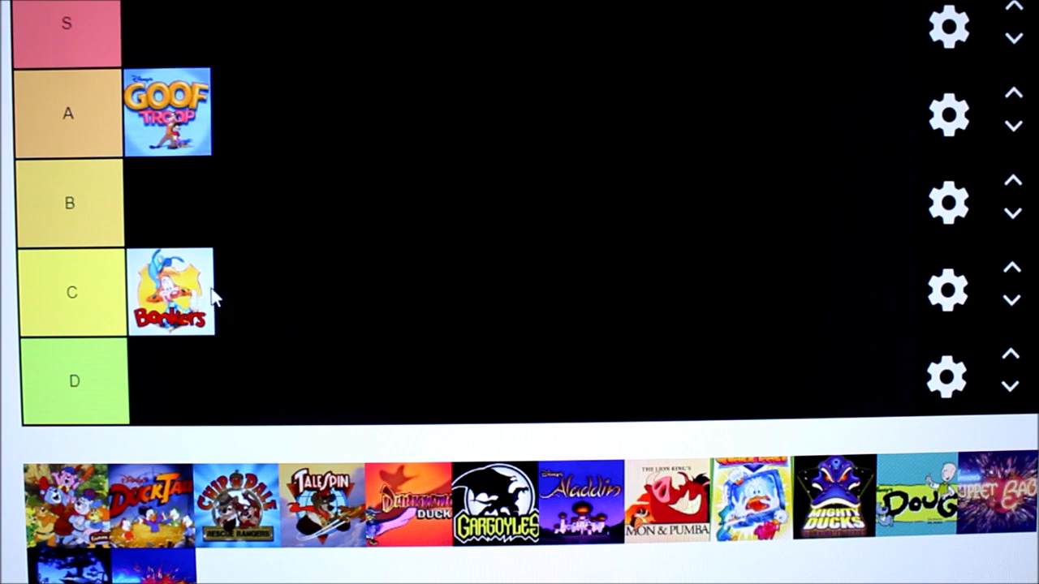
mouse_move(215, 329)
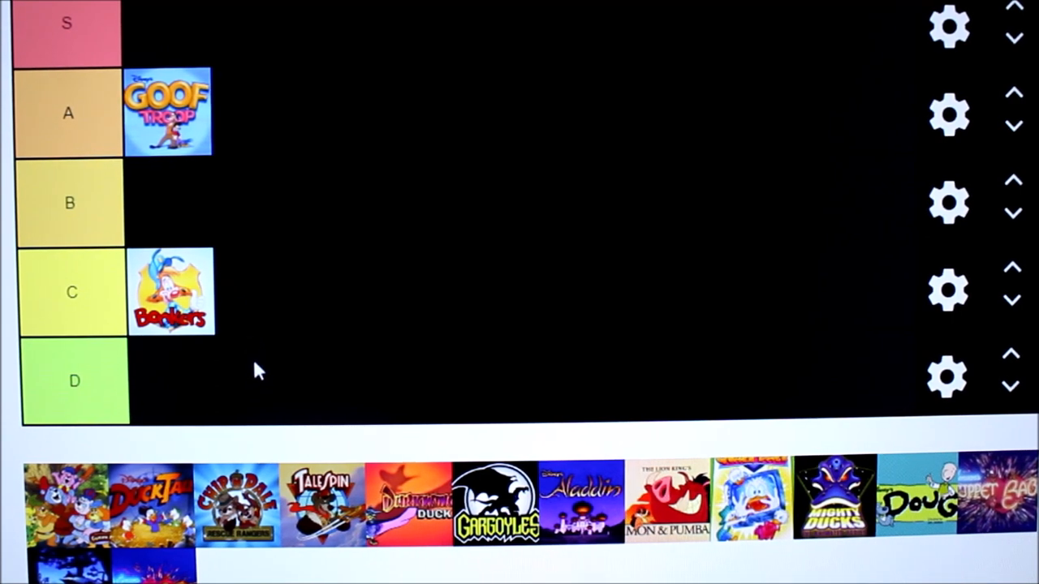
mouse_move(467, 556)
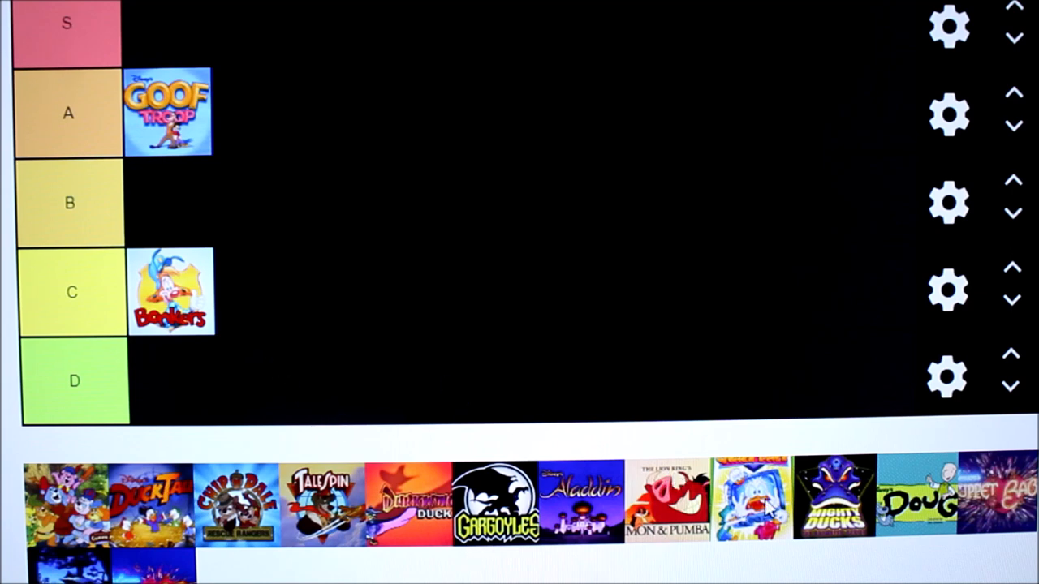
Drop the Quack Pack duck cover into the C row next to Bonkers.
left_click_drag(751, 499, 256, 292)
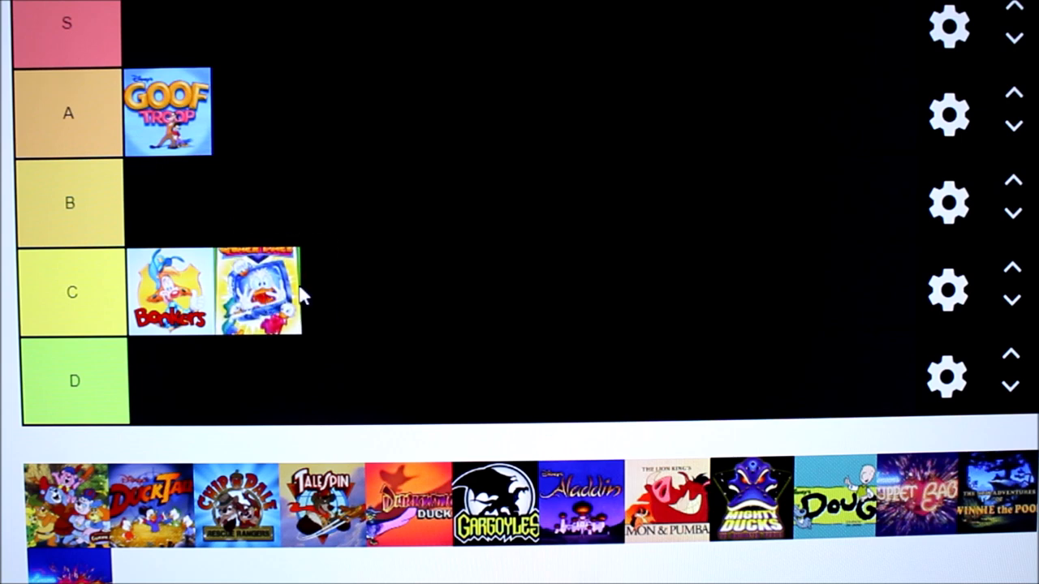
mouse_move(300, 323)
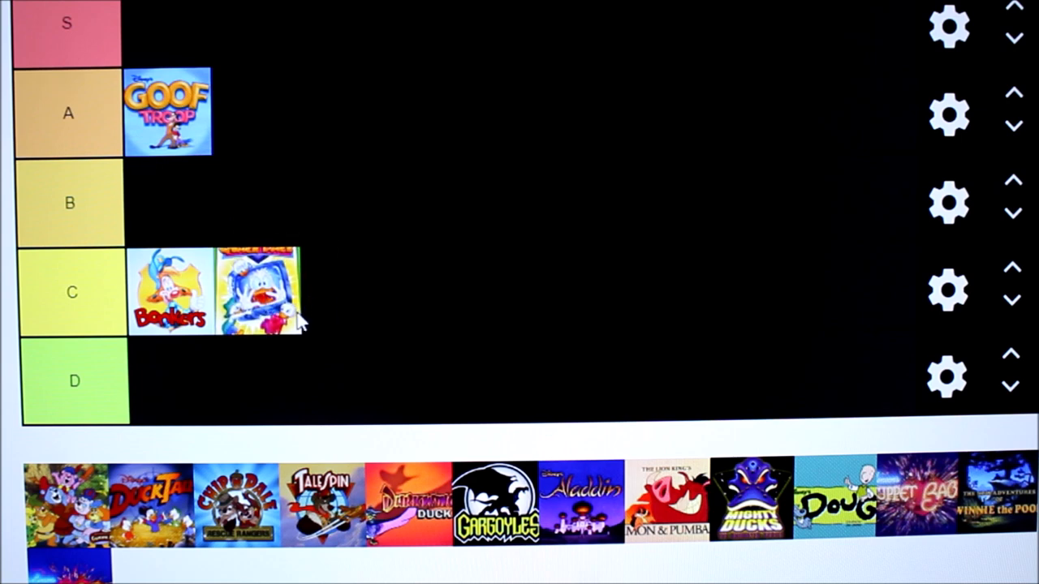
mouse_move(217, 233)
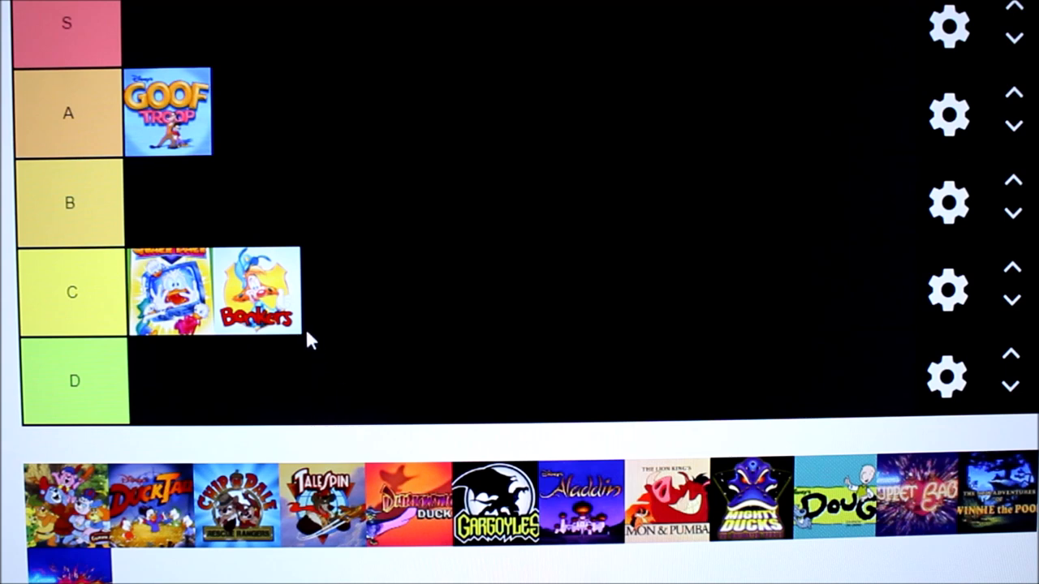
mouse_move(170, 345)
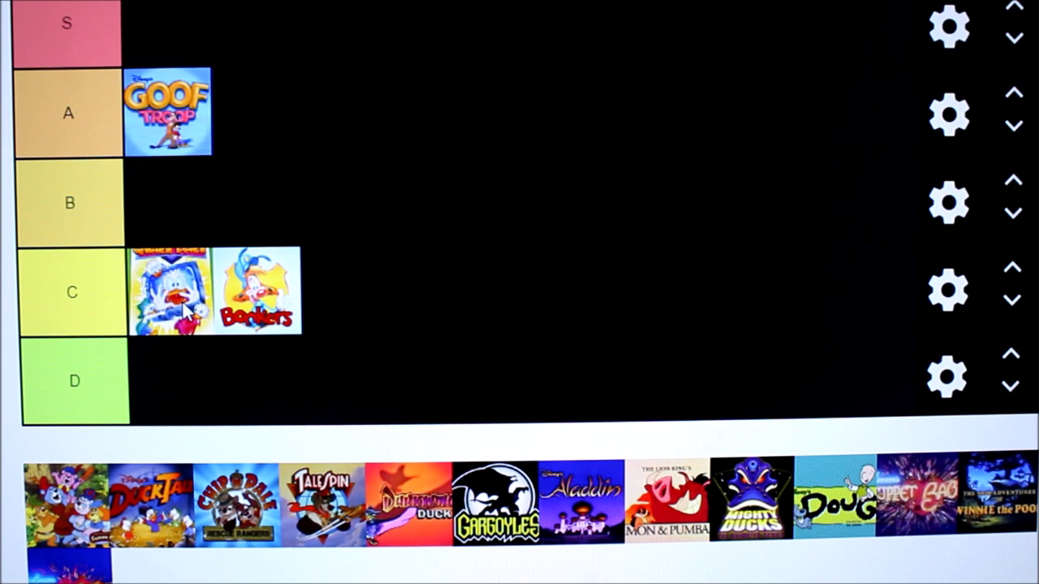
mouse_move(185, 344)
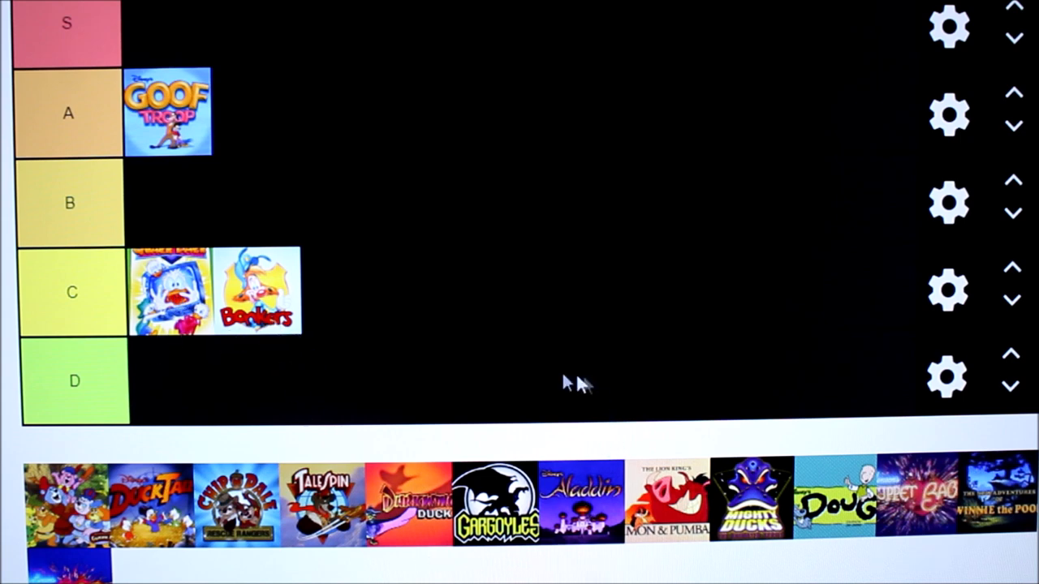
left_click_drag(580, 499, 168, 203)
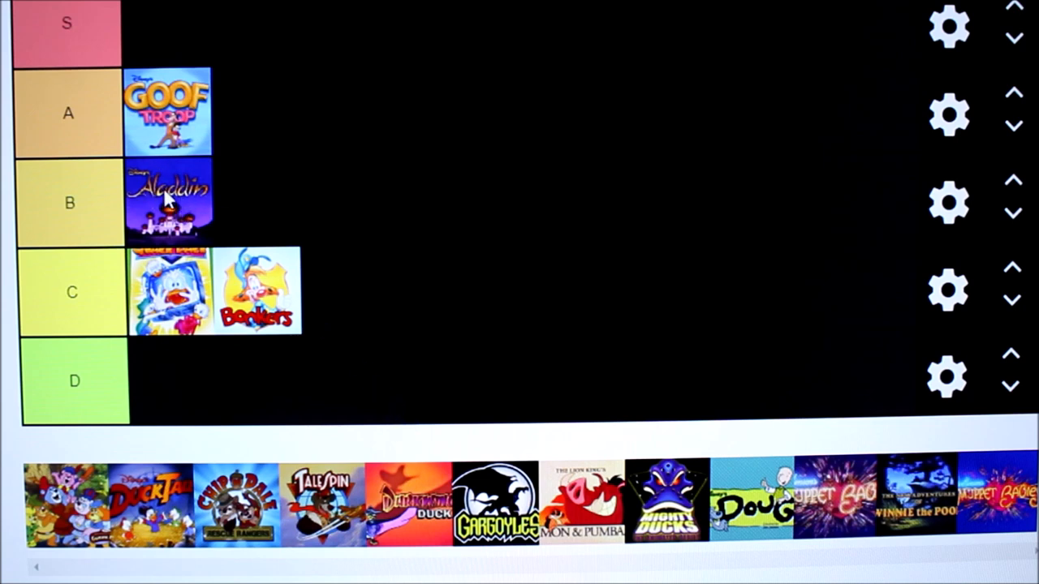
mouse_move(170, 207)
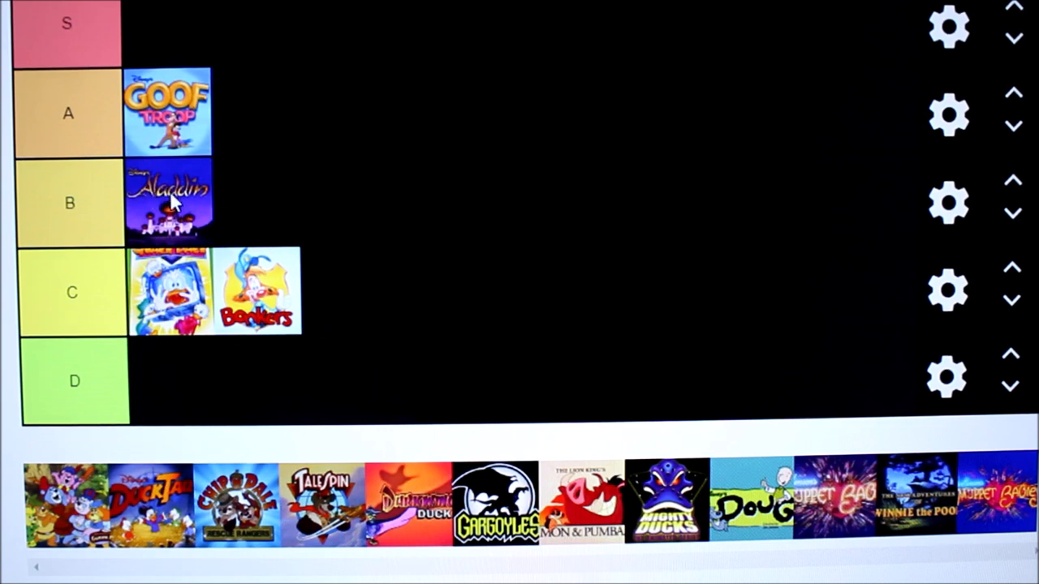
mouse_move(207, 210)
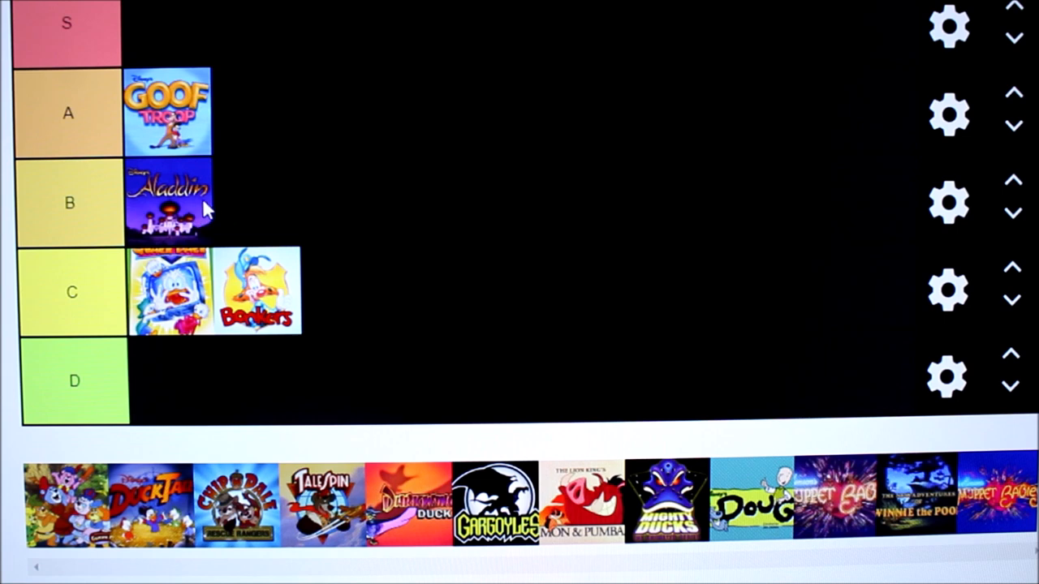
mouse_move(230, 204)
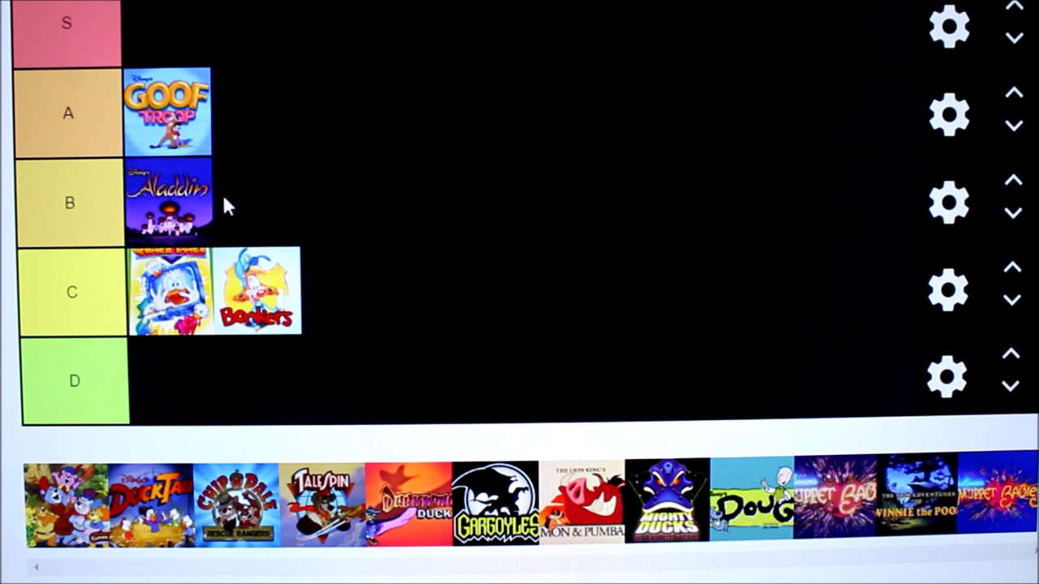
mouse_move(223, 207)
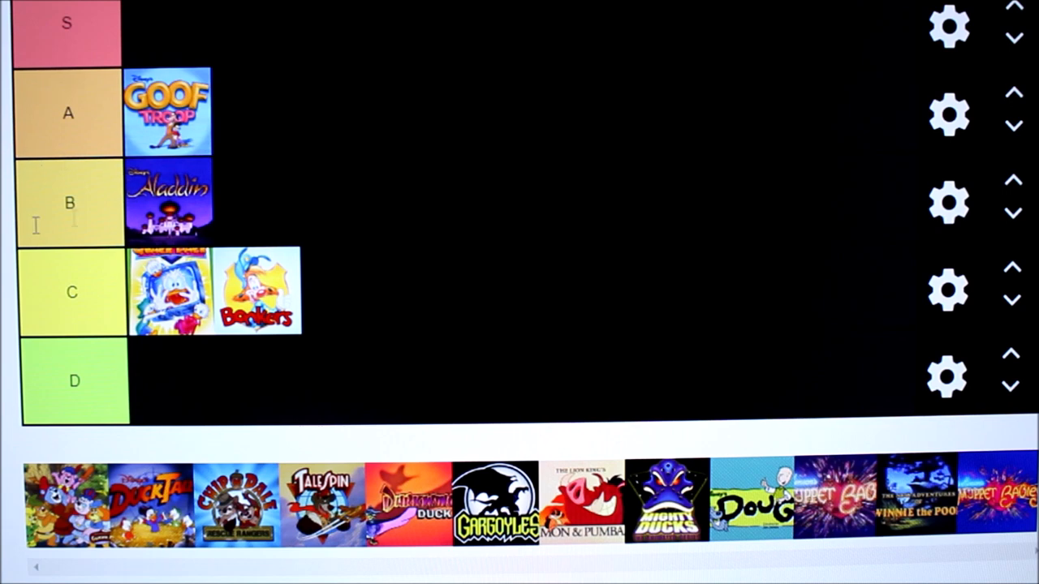
mouse_move(136, 201)
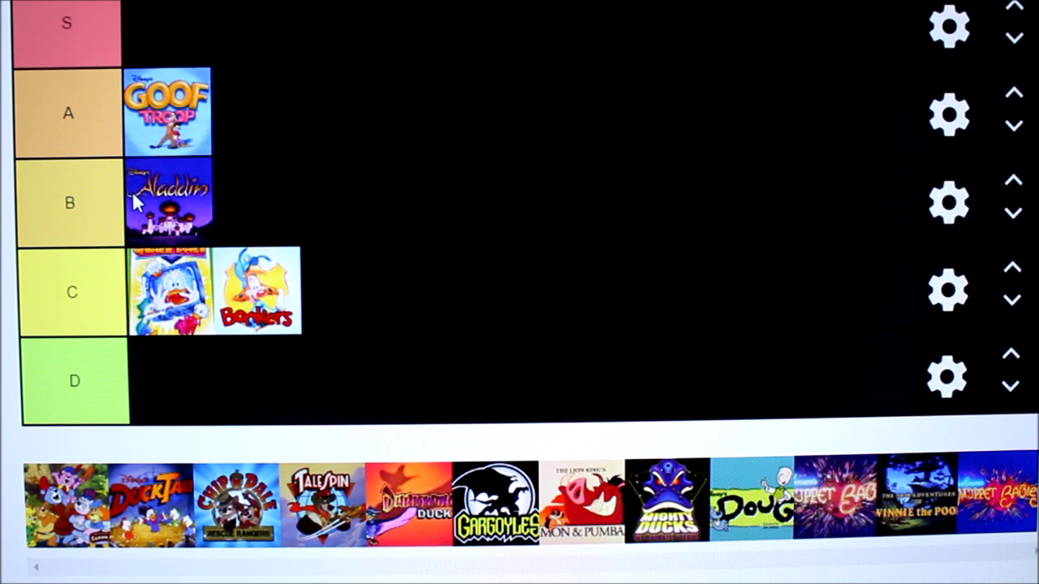
mouse_move(188, 198)
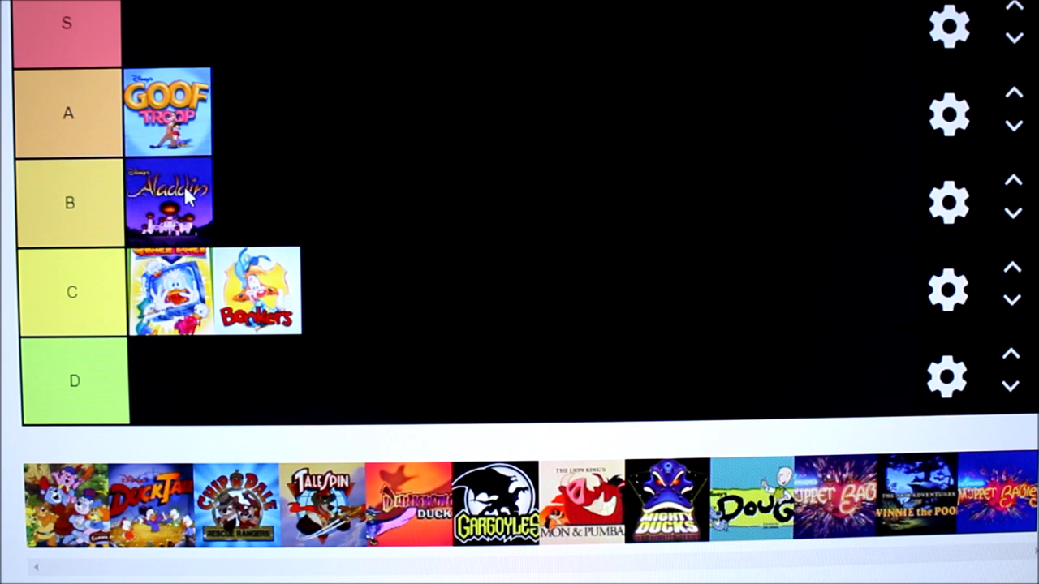
mouse_move(191, 268)
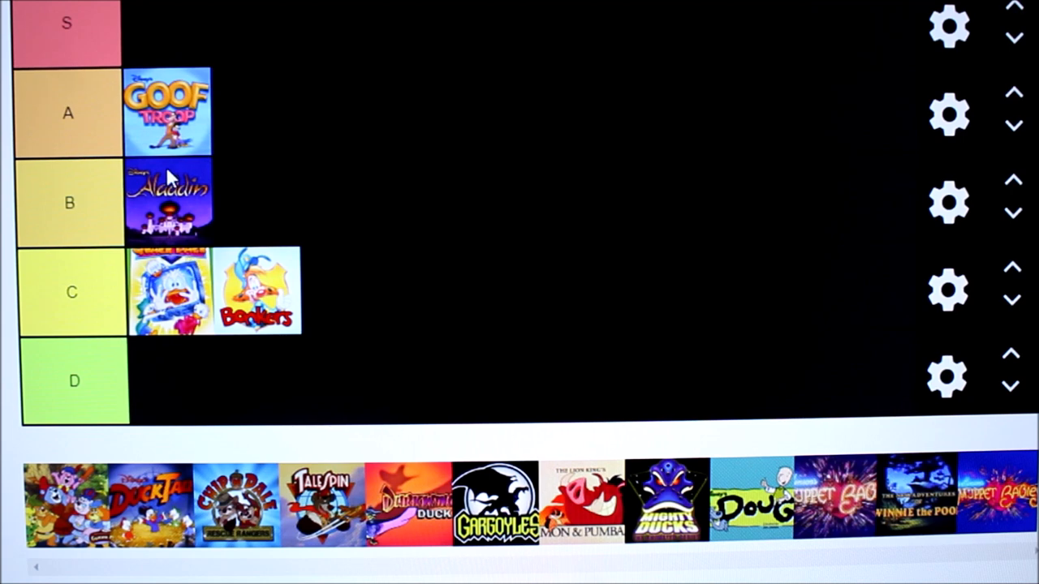
mouse_move(231, 215)
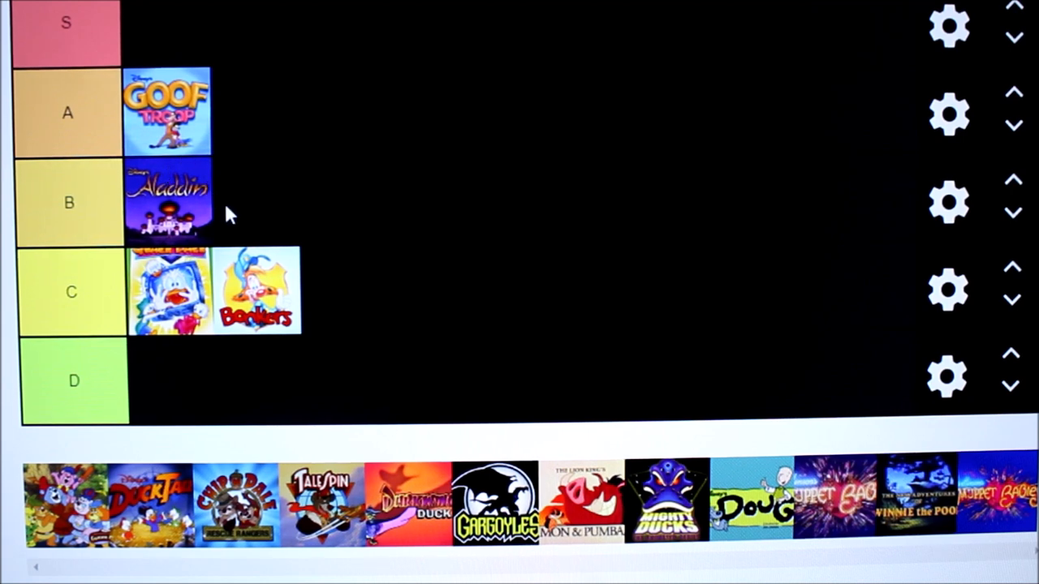
mouse_move(238, 195)
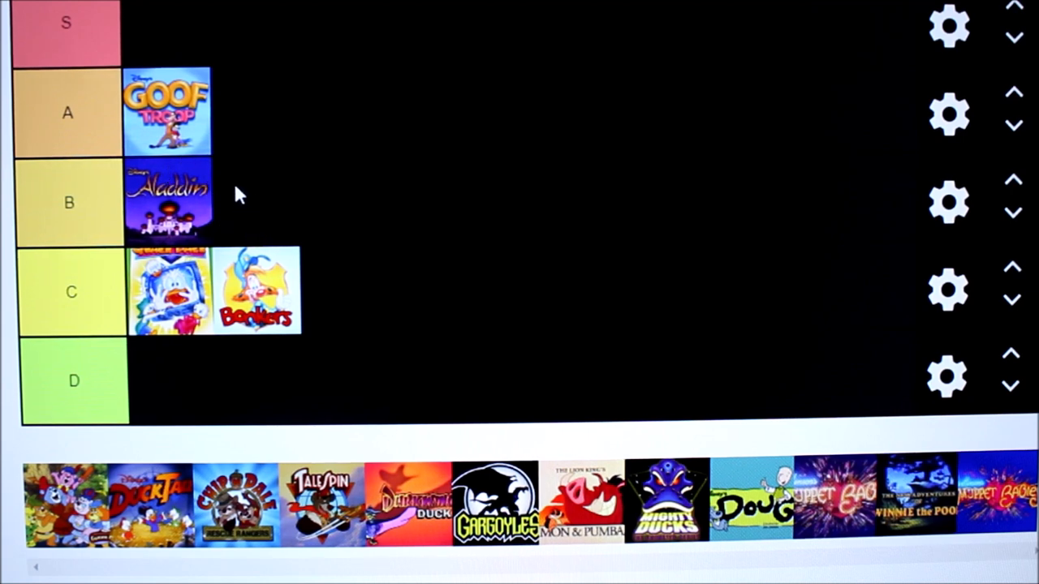
mouse_move(202, 192)
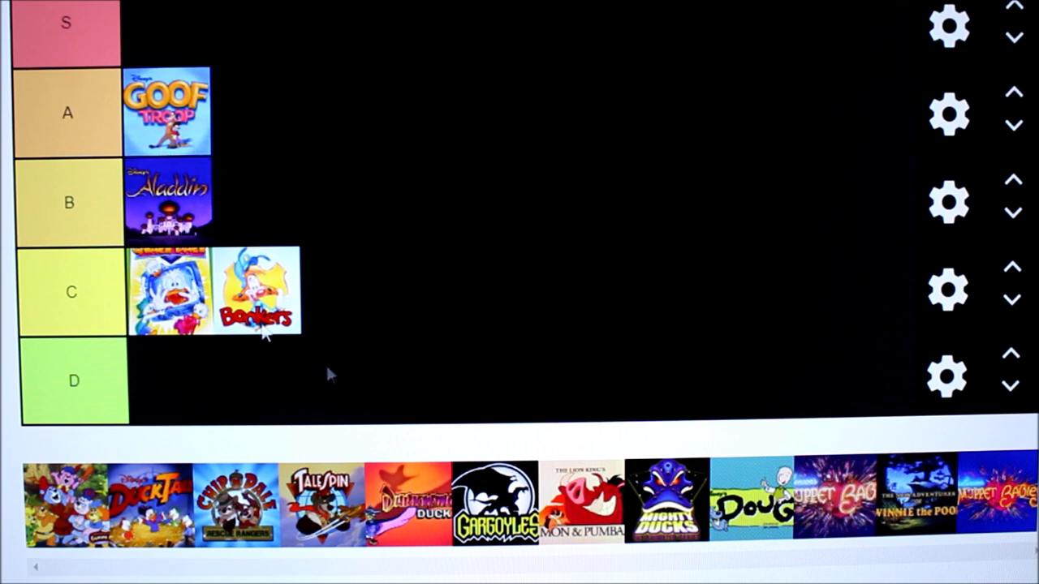
mouse_move(288, 337)
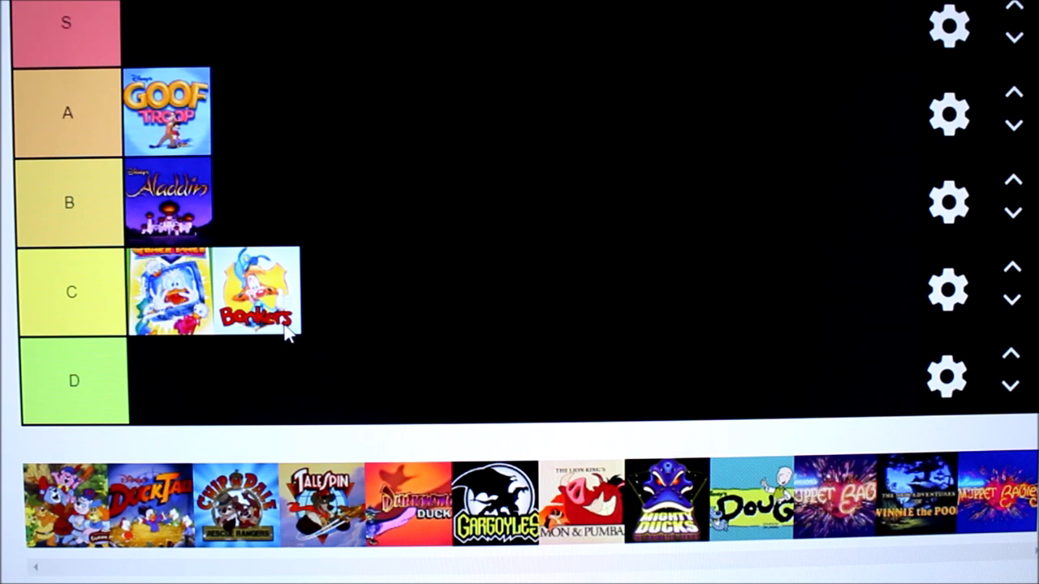
mouse_move(219, 232)
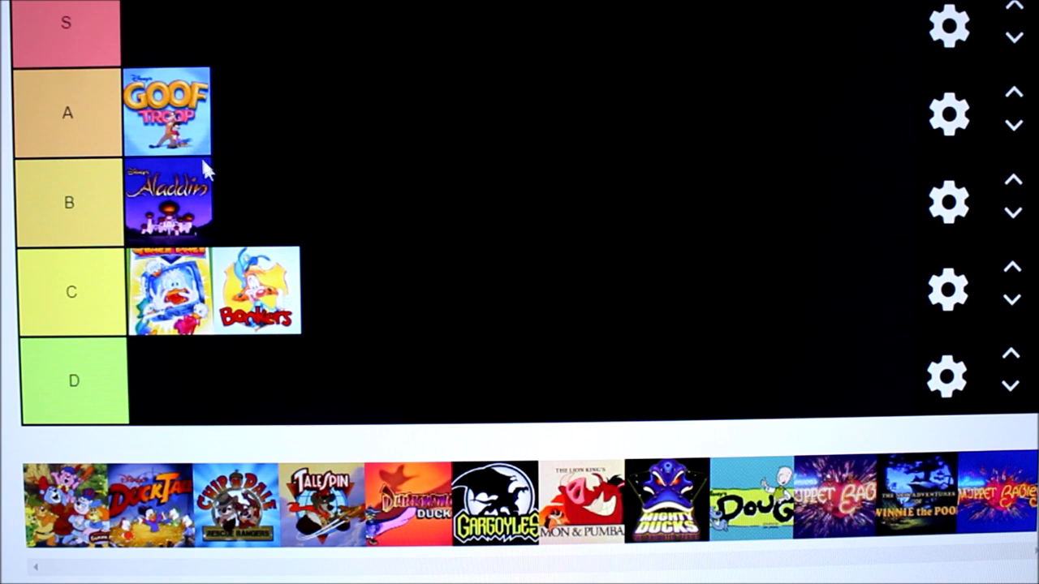
mouse_move(227, 219)
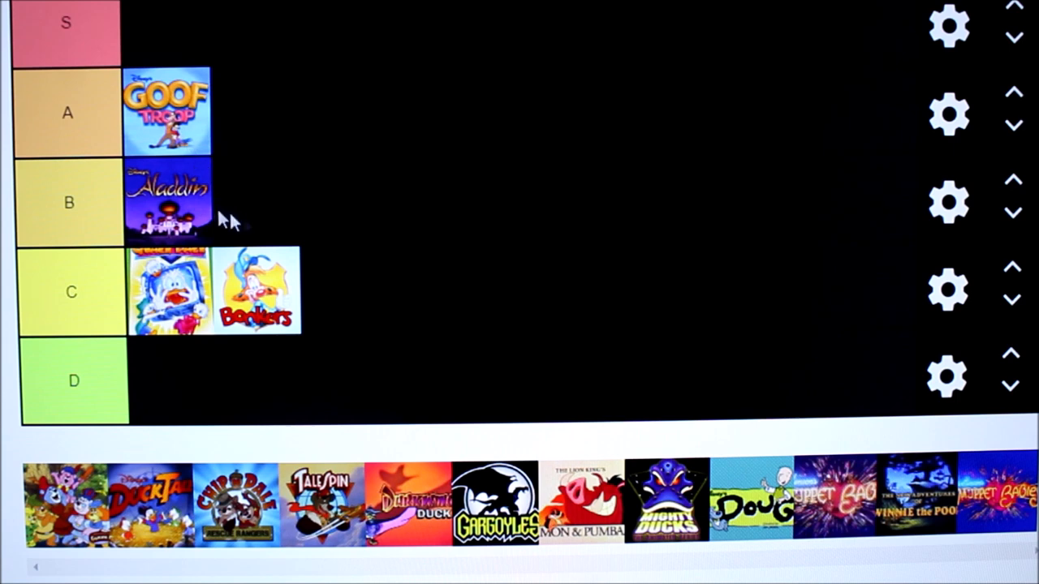
mouse_move(317, 282)
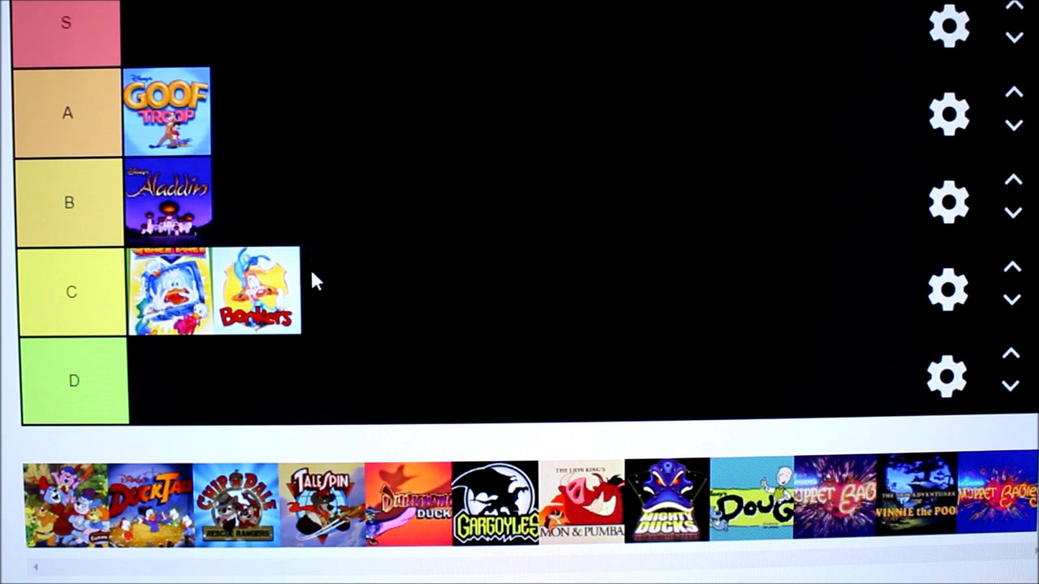
mouse_move(406, 452)
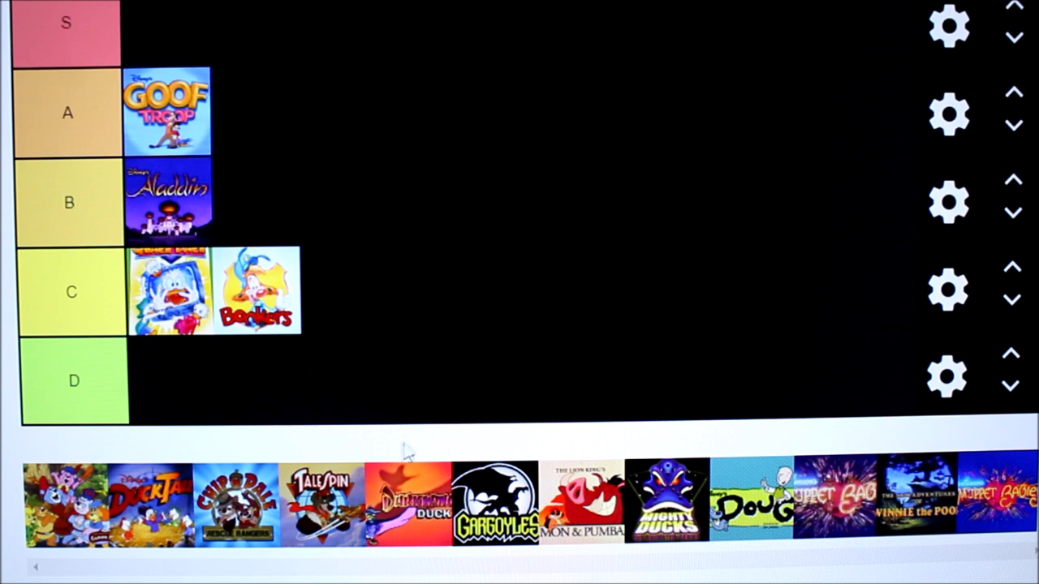
mouse_move(329, 568)
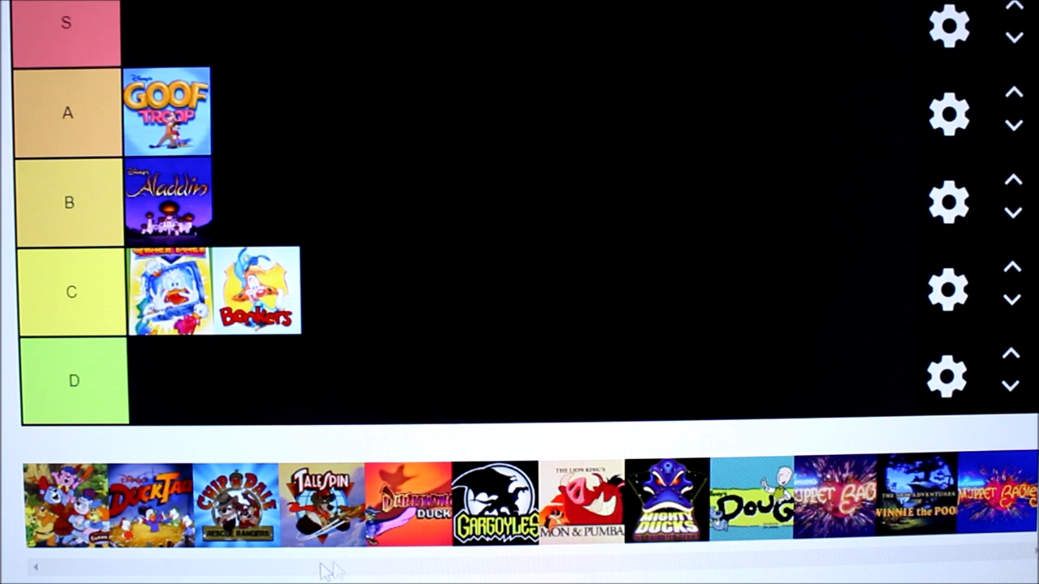
left_click_drag(235, 503, 235, 378)
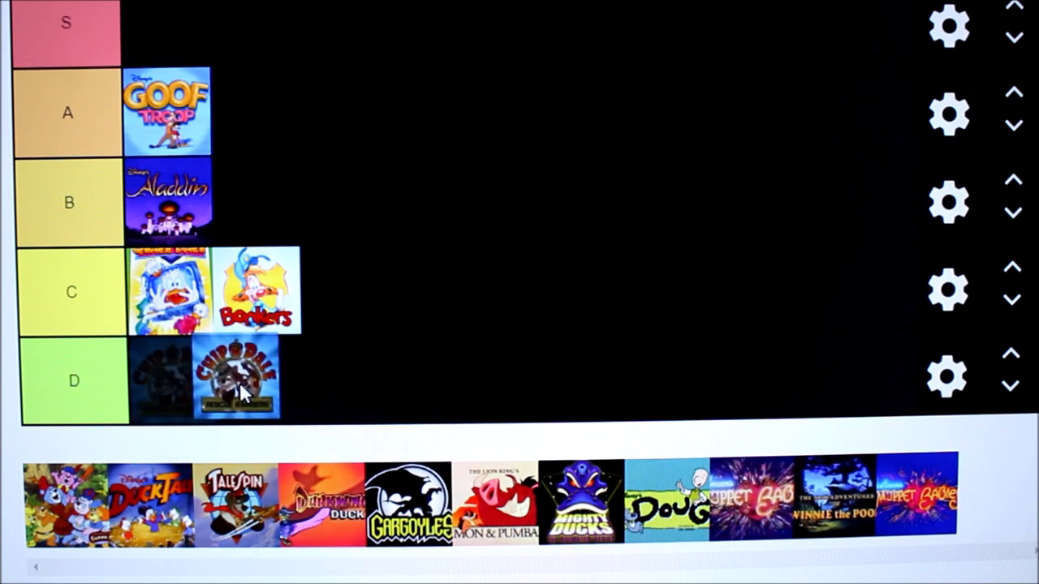
left_click_drag(235, 380, 167, 33)
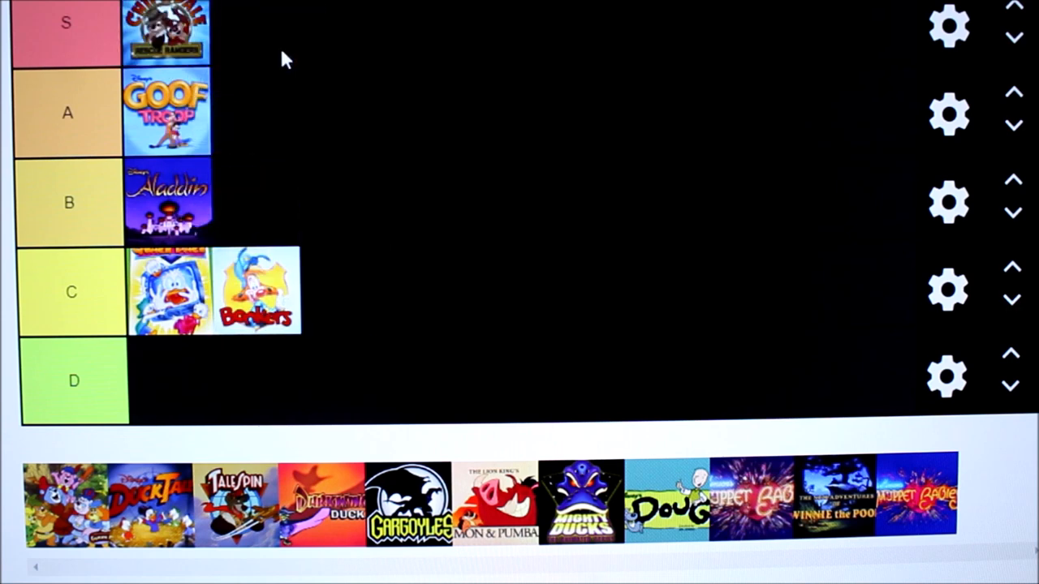
mouse_move(207, 105)
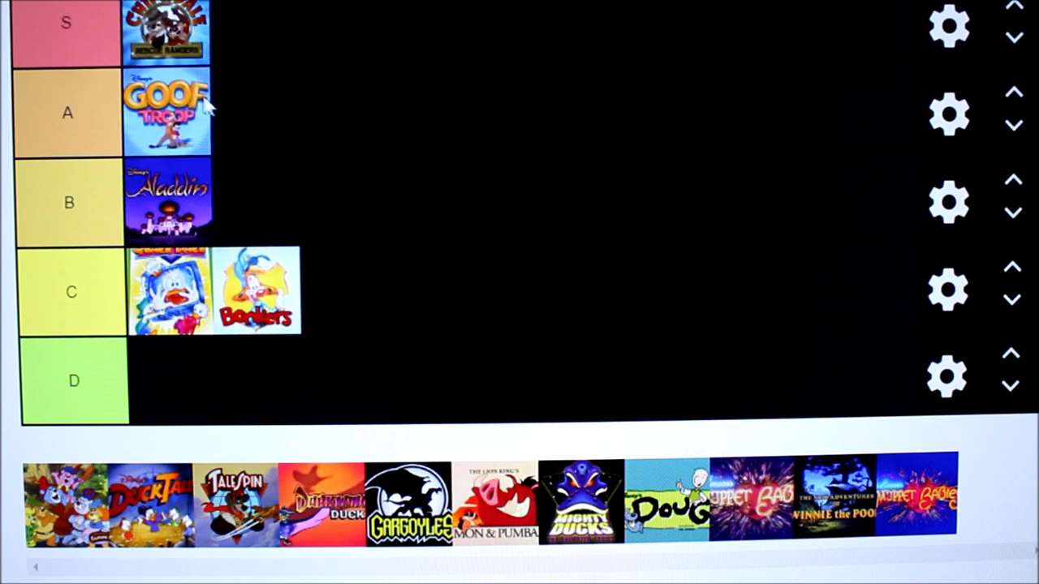
mouse_move(179, 53)
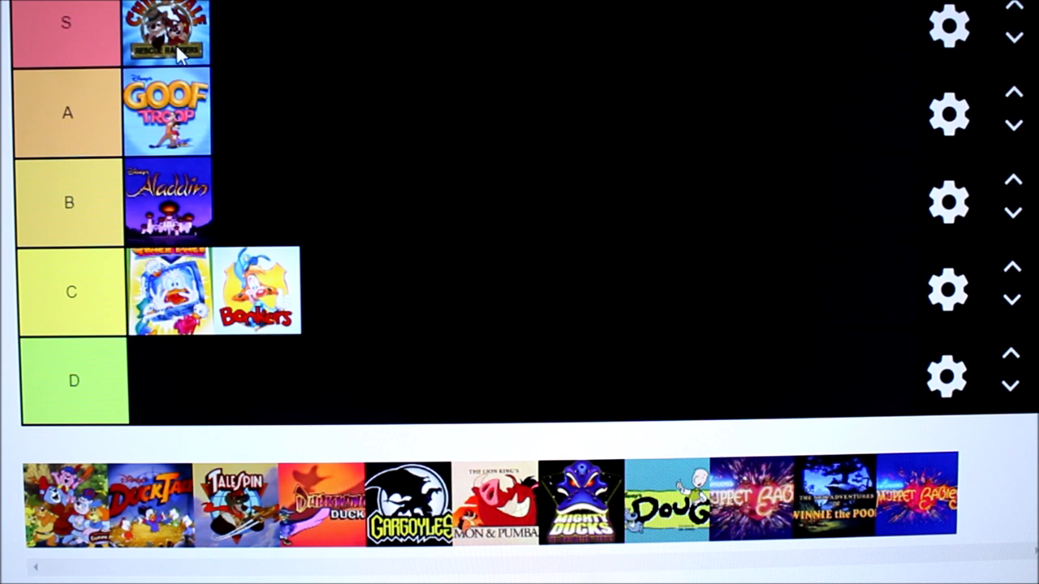
mouse_move(205, 58)
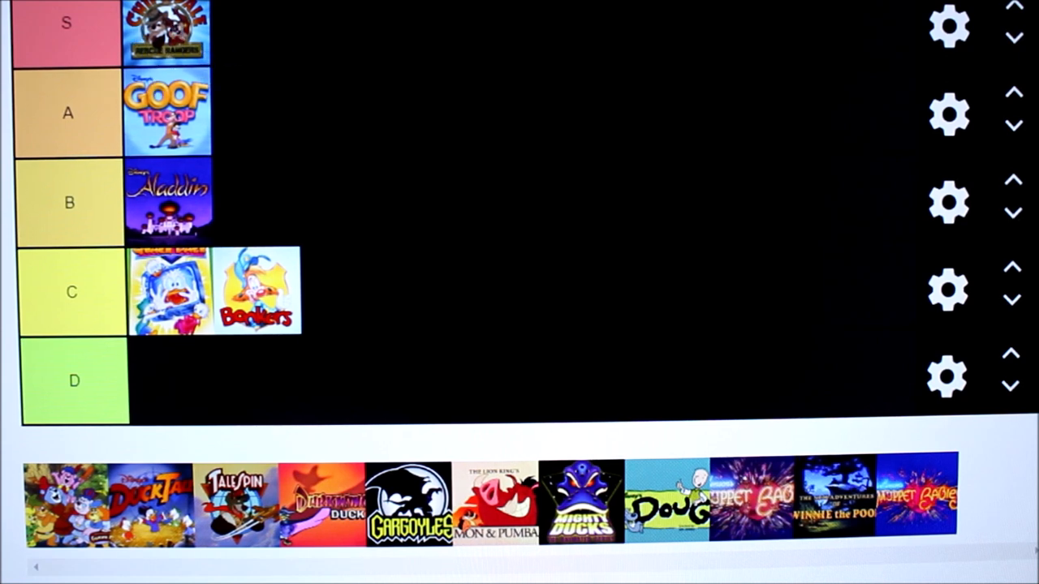
mouse_move(215, 101)
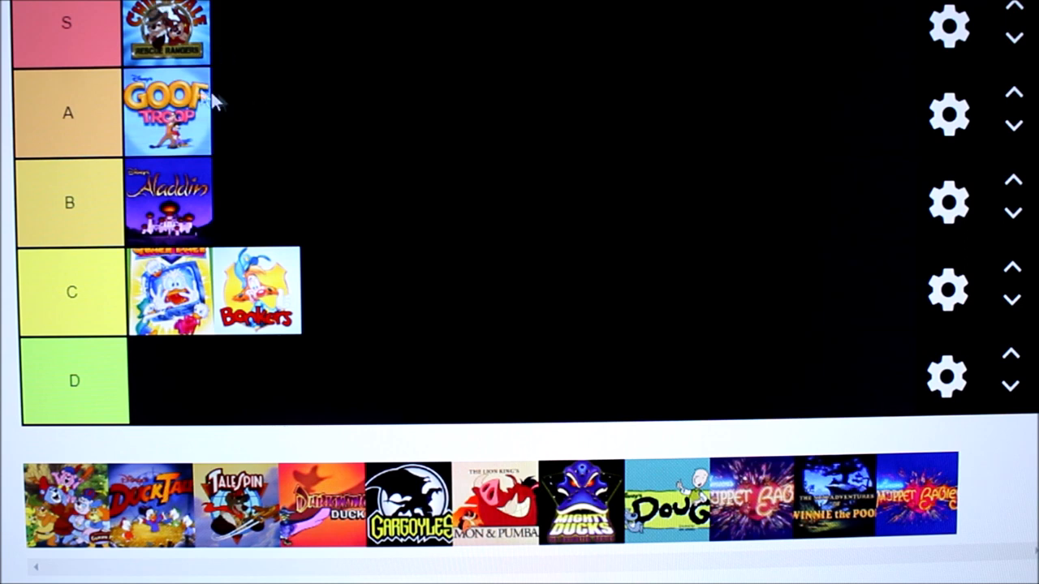
mouse_move(284, 70)
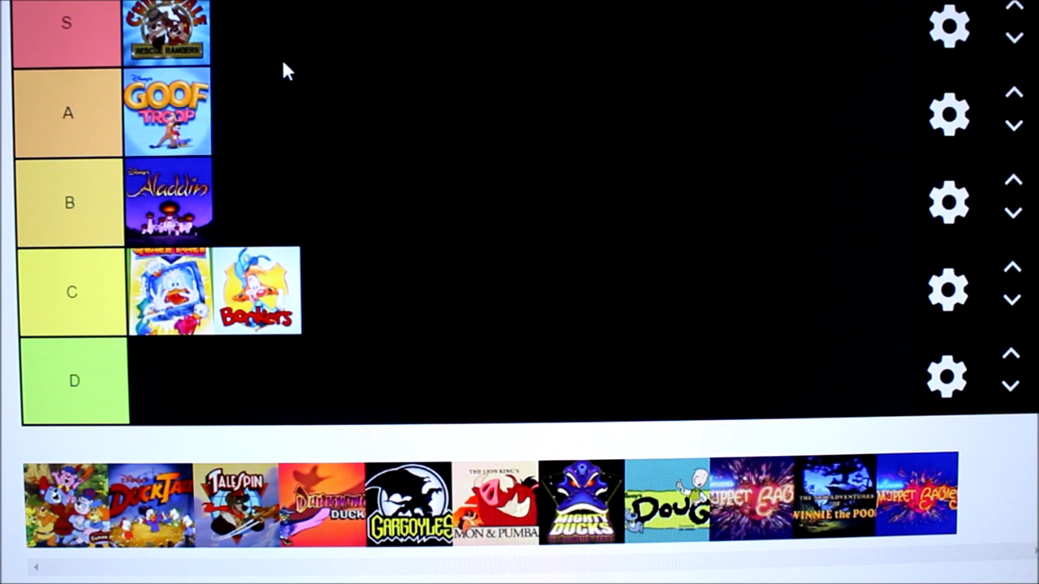
mouse_move(293, 93)
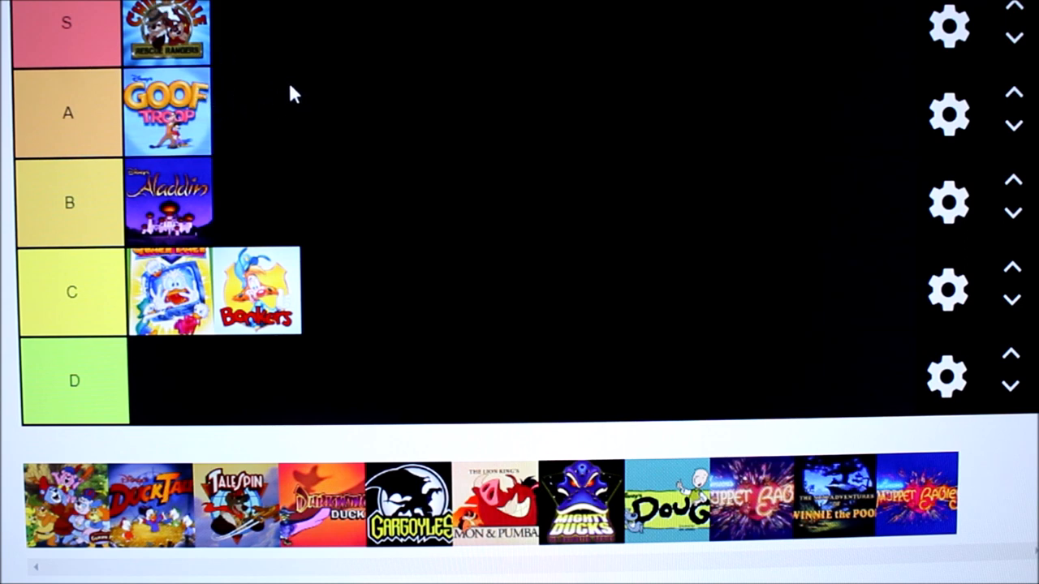
mouse_move(330, 91)
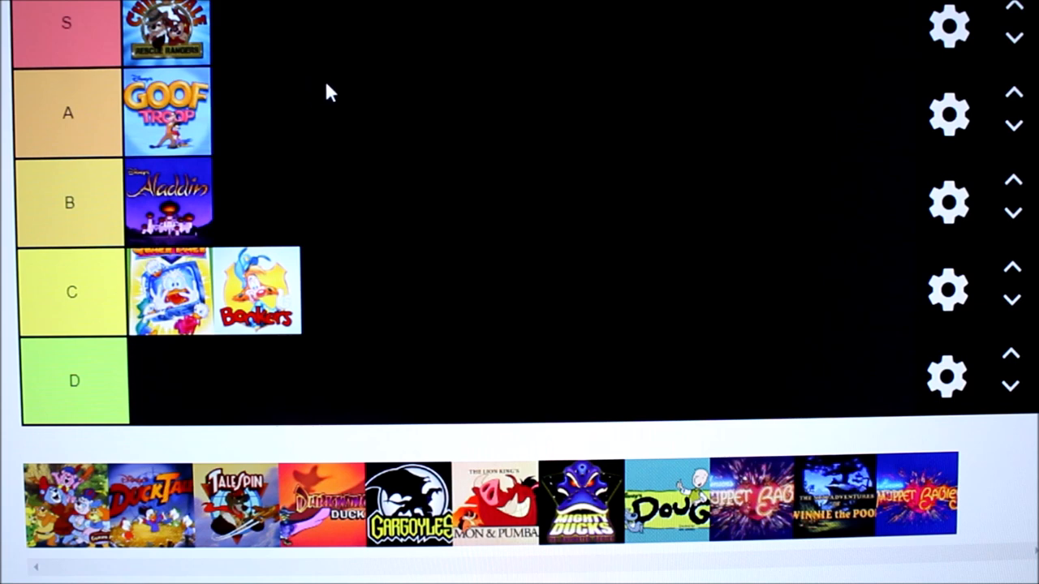
mouse_move(300, 49)
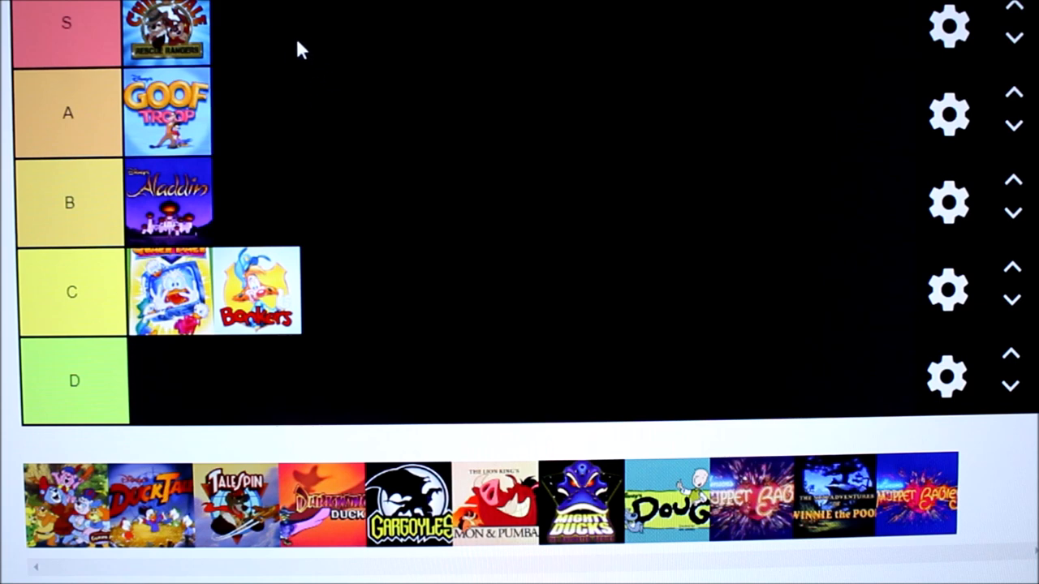
mouse_move(307, 45)
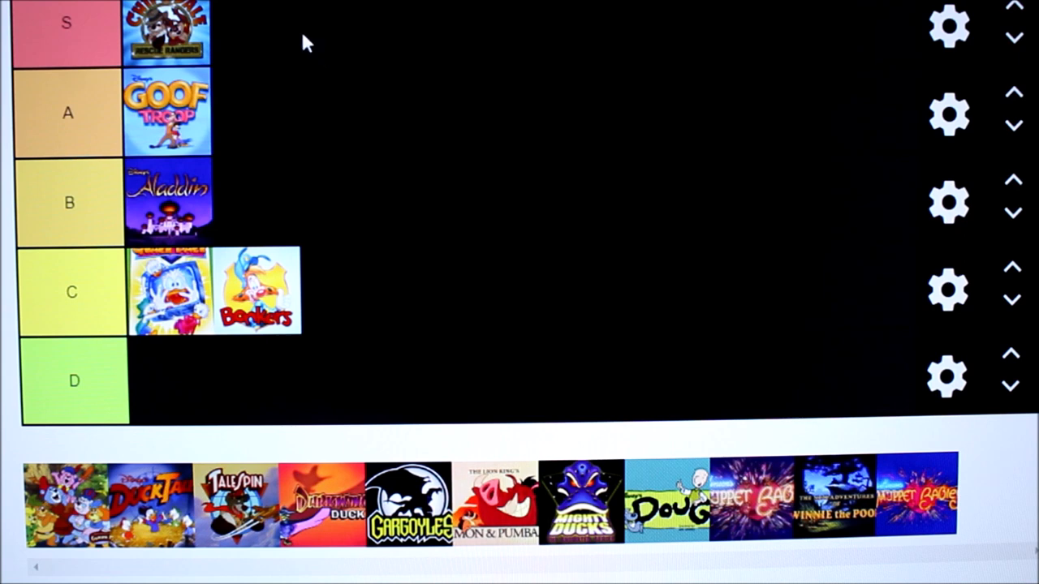
mouse_move(331, 81)
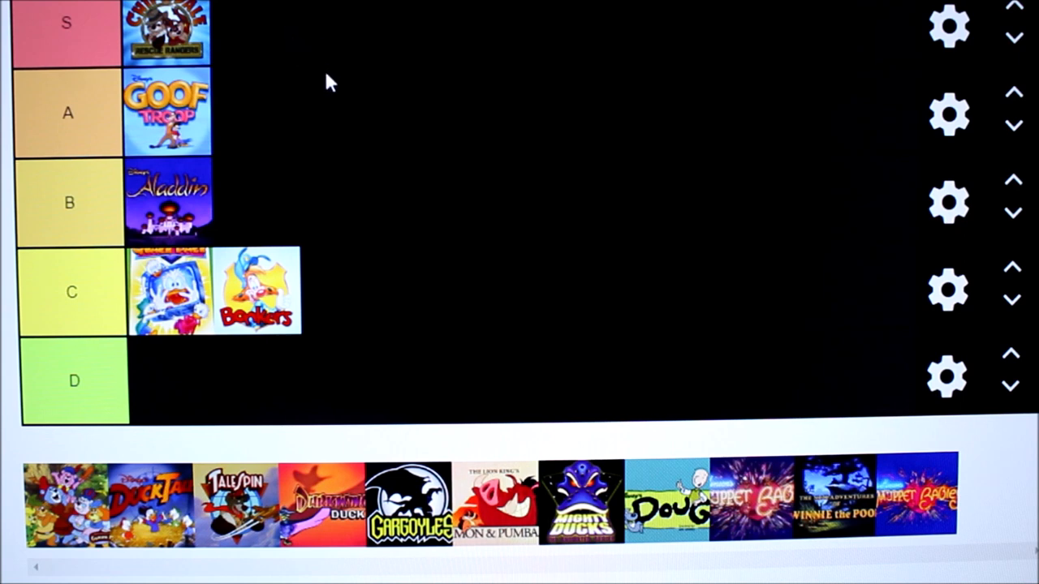
mouse_move(262, 73)
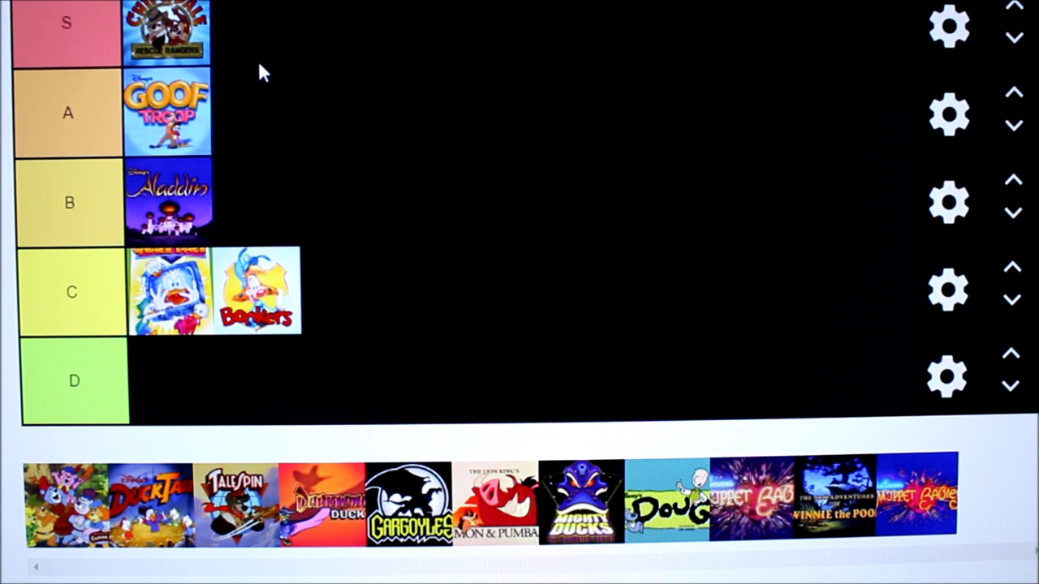
mouse_move(263, 53)
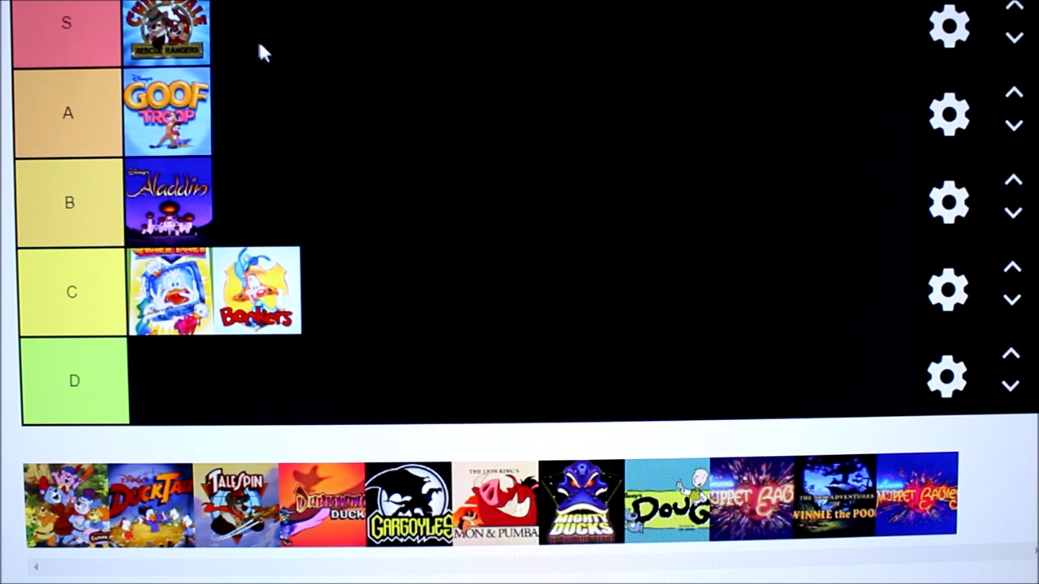
mouse_move(255, 41)
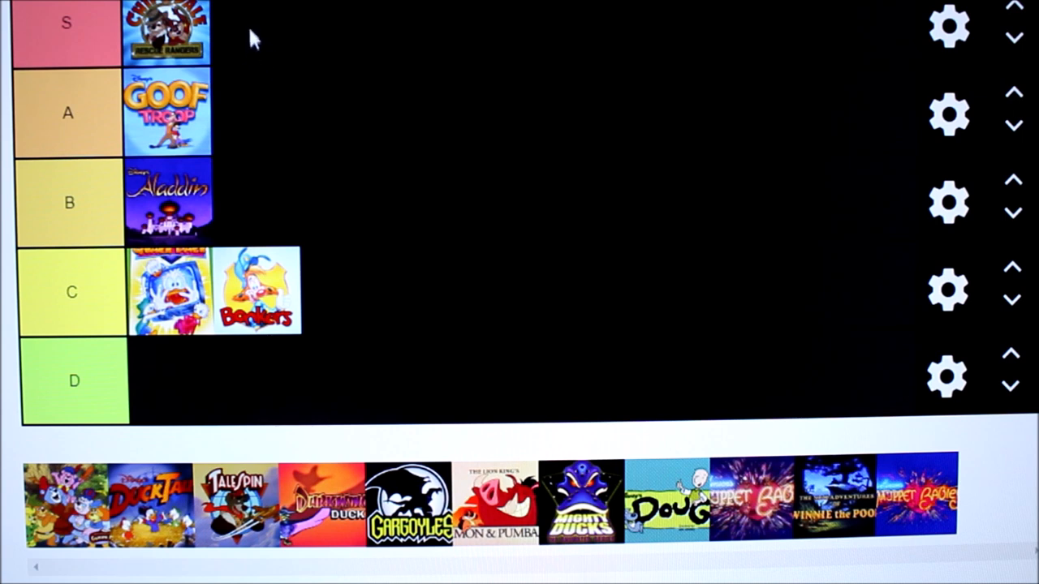
mouse_move(261, 81)
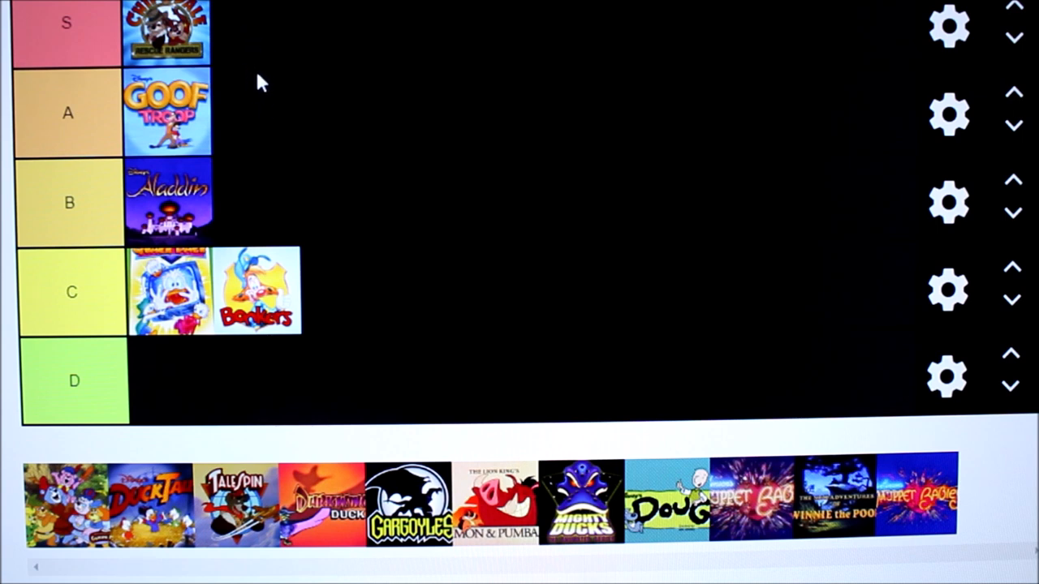
mouse_move(231, 61)
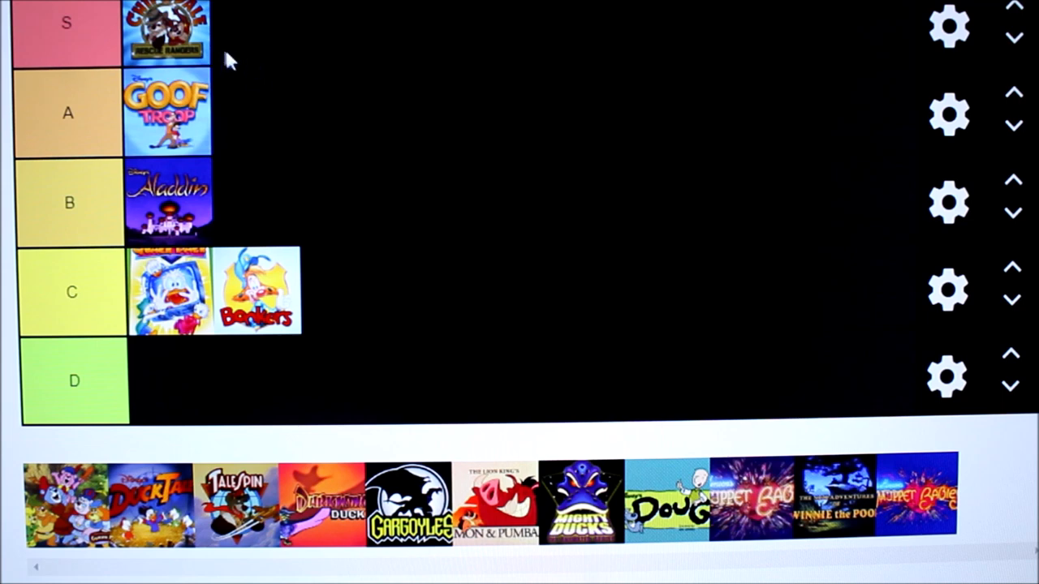
mouse_move(228, 61)
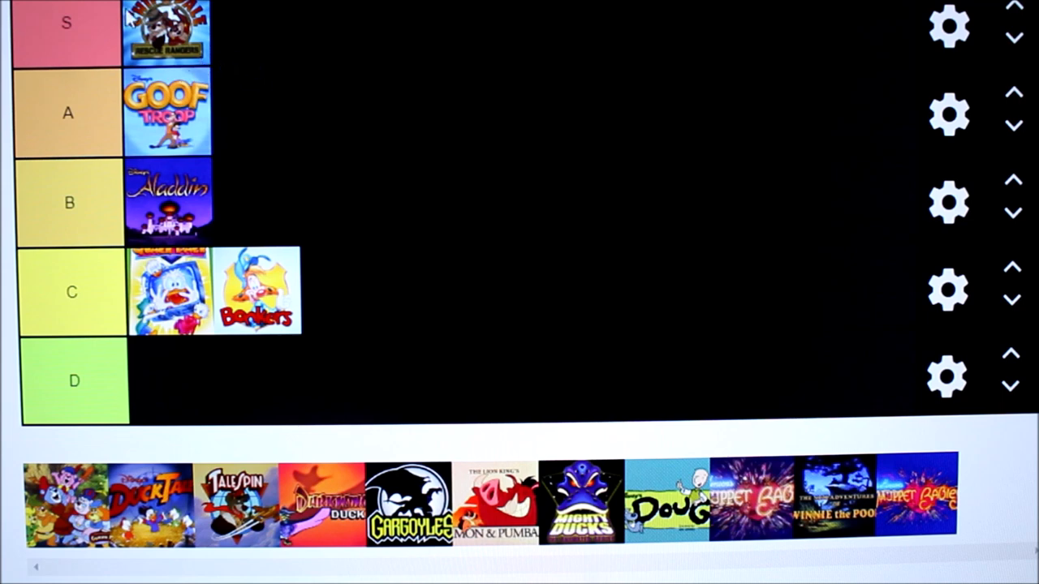
mouse_move(340, 276)
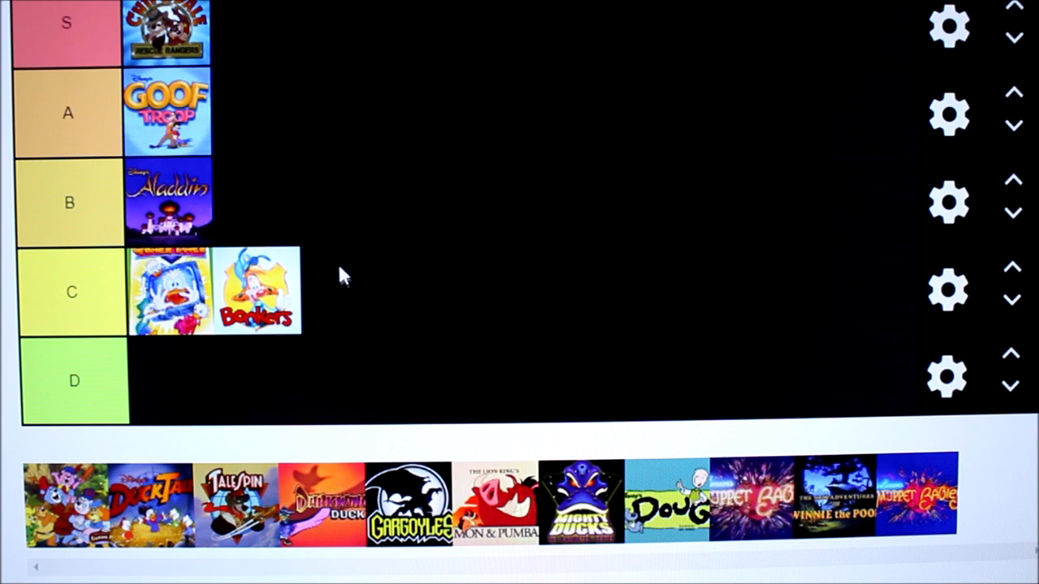
mouse_move(195, 45)
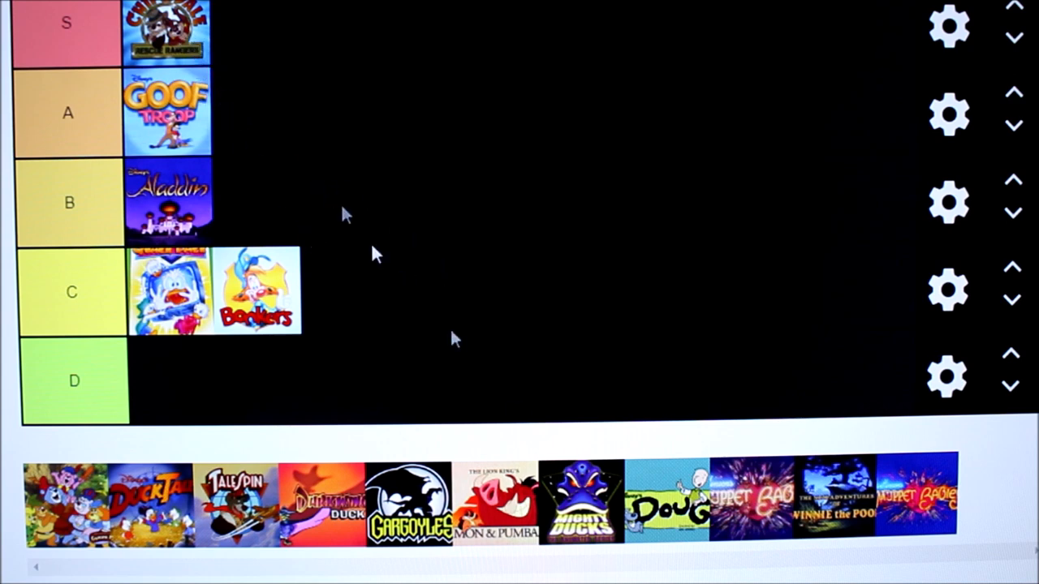
Place the Mighty Ducks image from the unranked pool into the D row.
left_click_drag(580, 503, 373, 417)
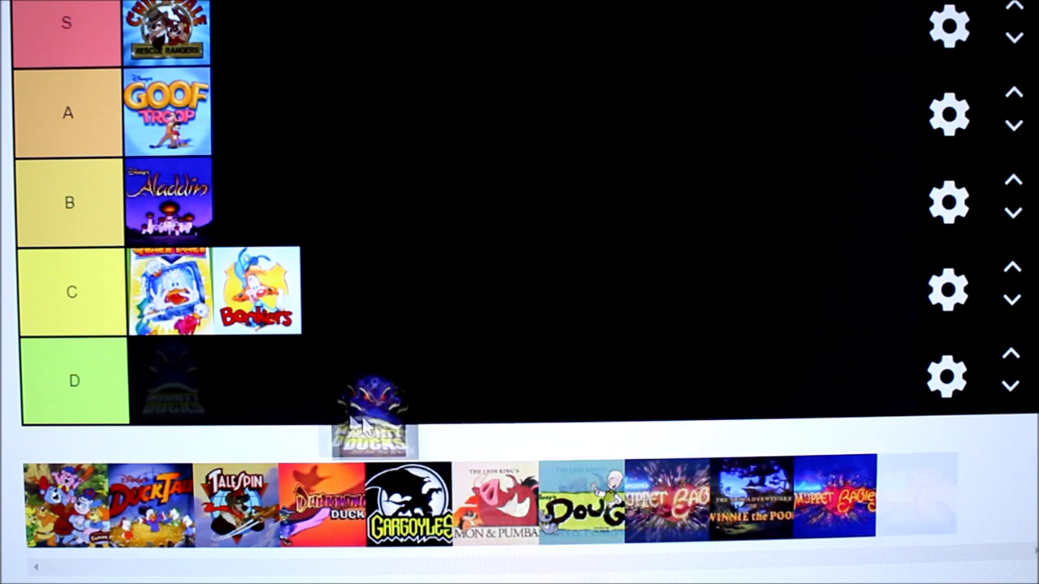
left_click_drag(374, 422, 171, 381)
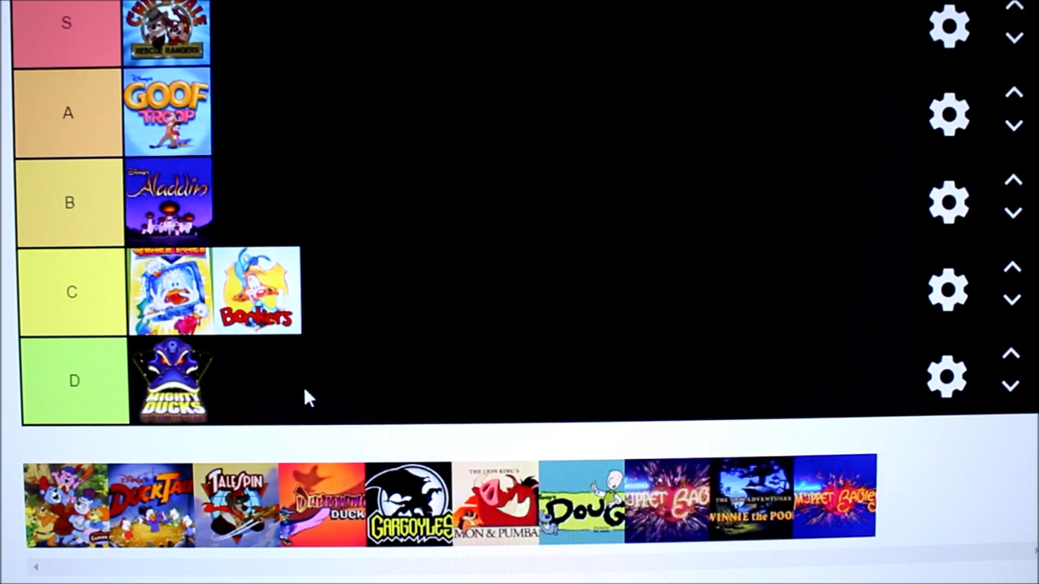
mouse_move(336, 445)
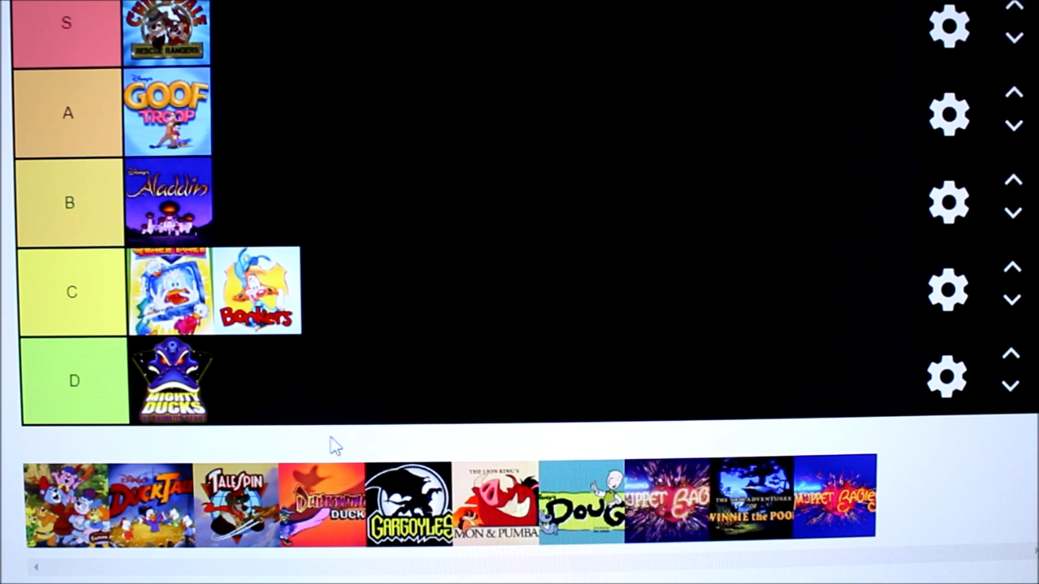
mouse_move(233, 438)
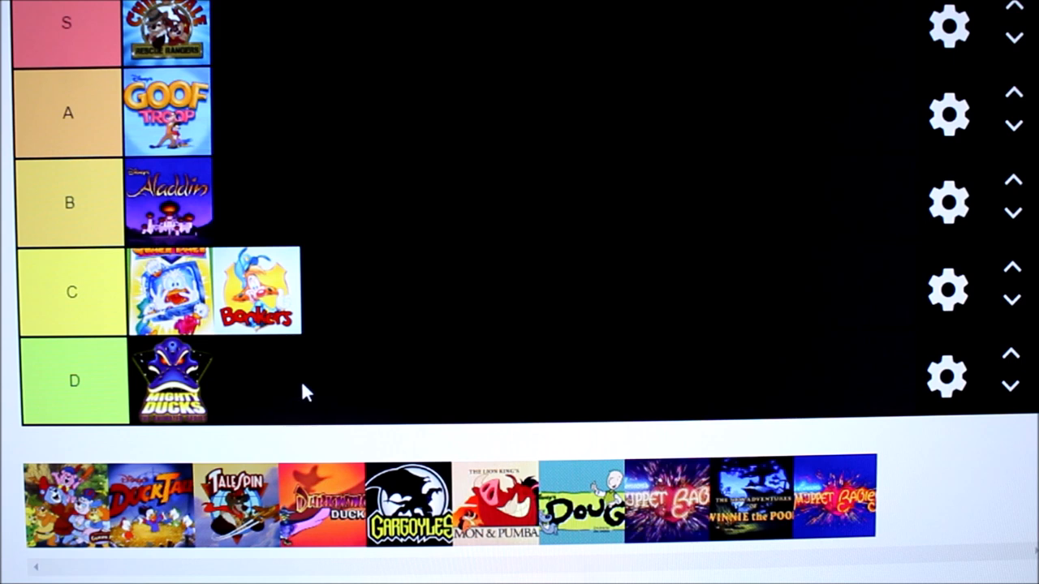
mouse_move(298, 392)
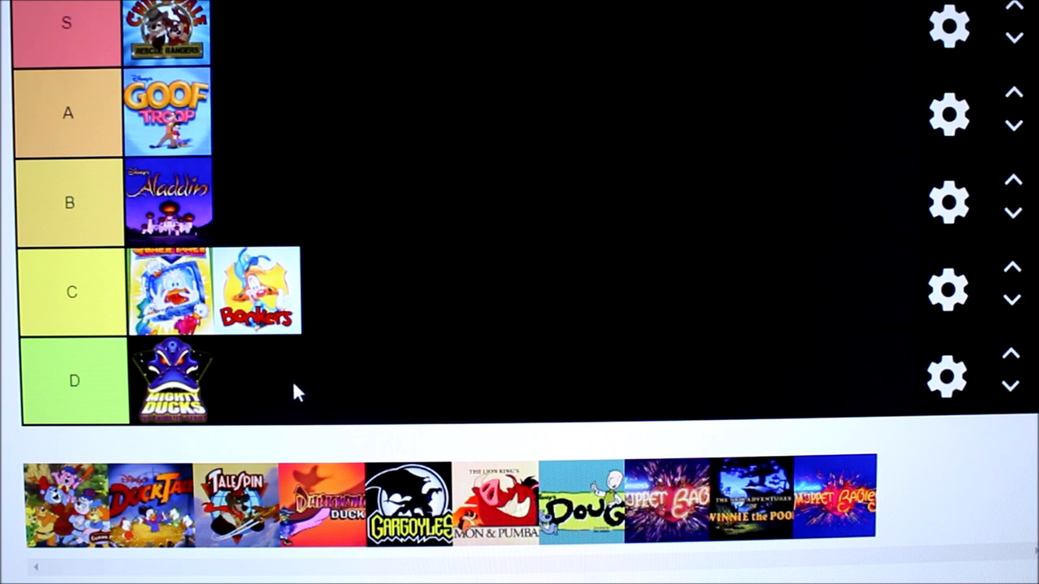
mouse_move(307, 393)
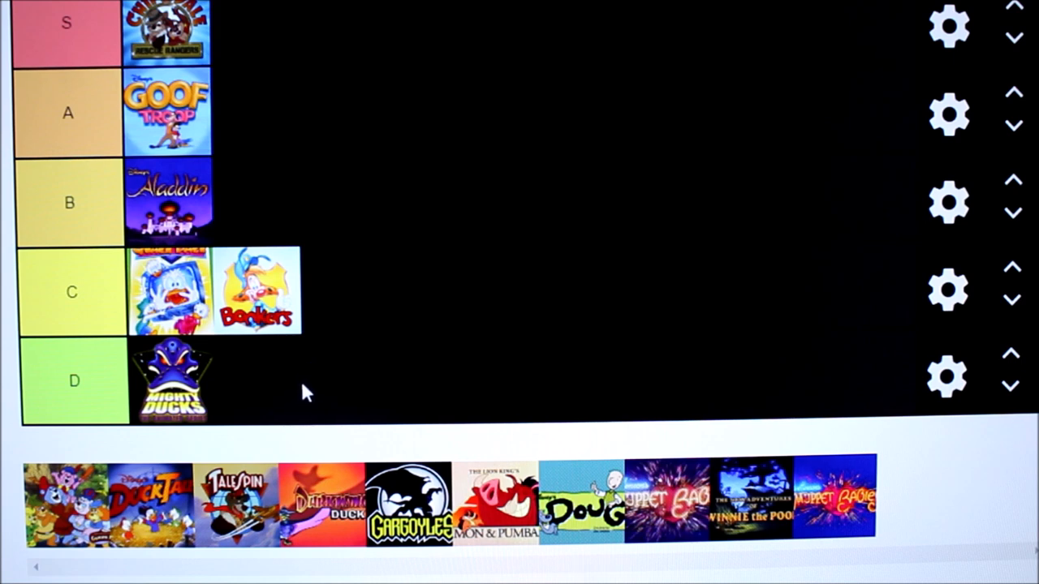
mouse_move(298, 422)
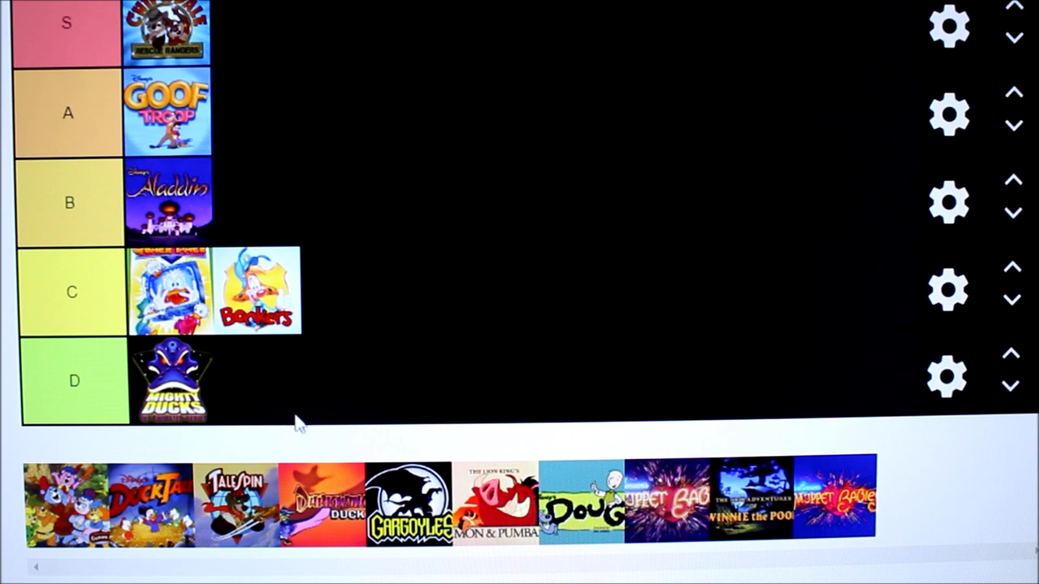
mouse_move(232, 406)
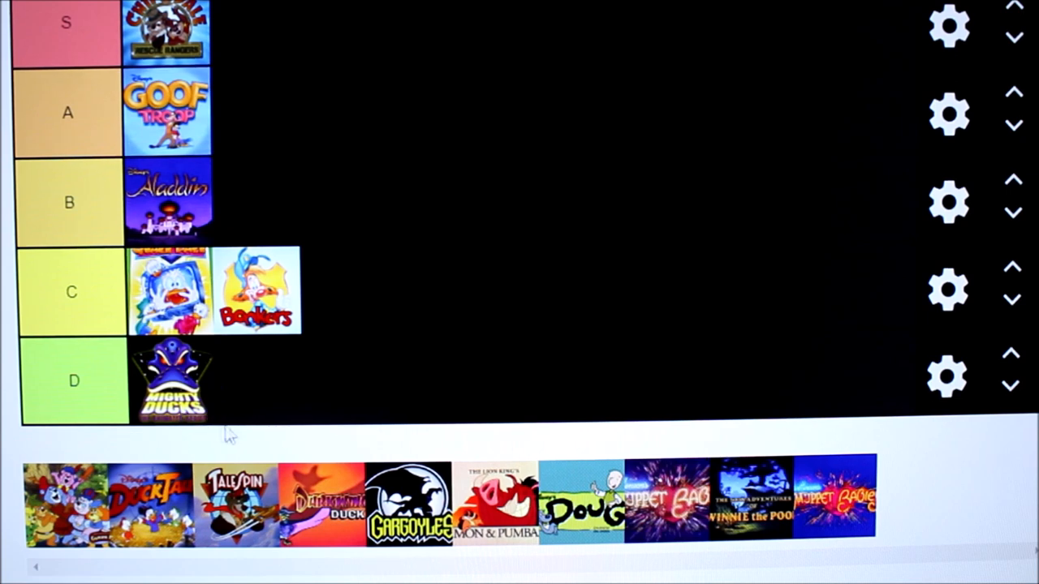
mouse_move(215, 353)
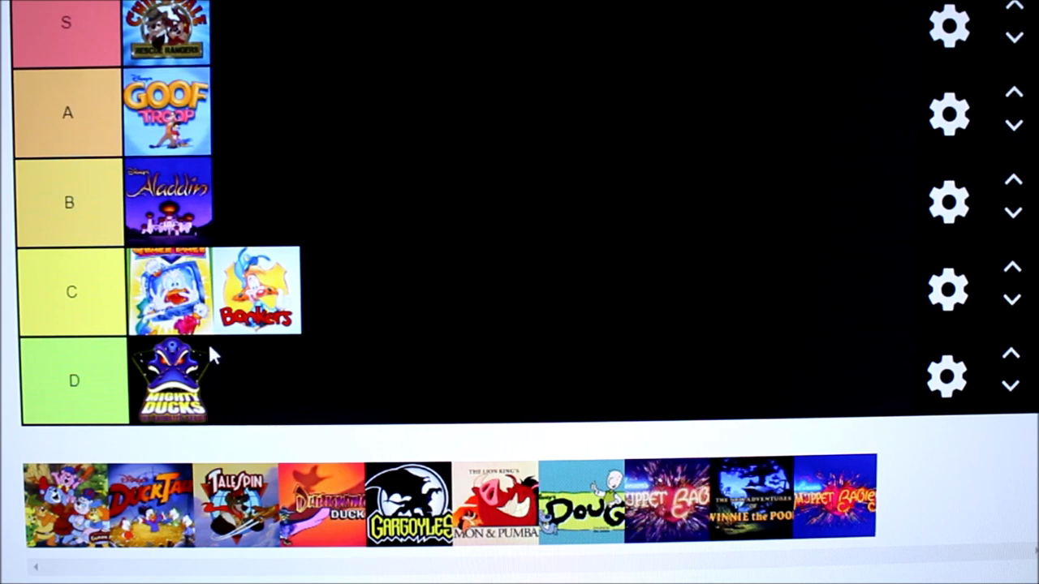
mouse_move(154, 345)
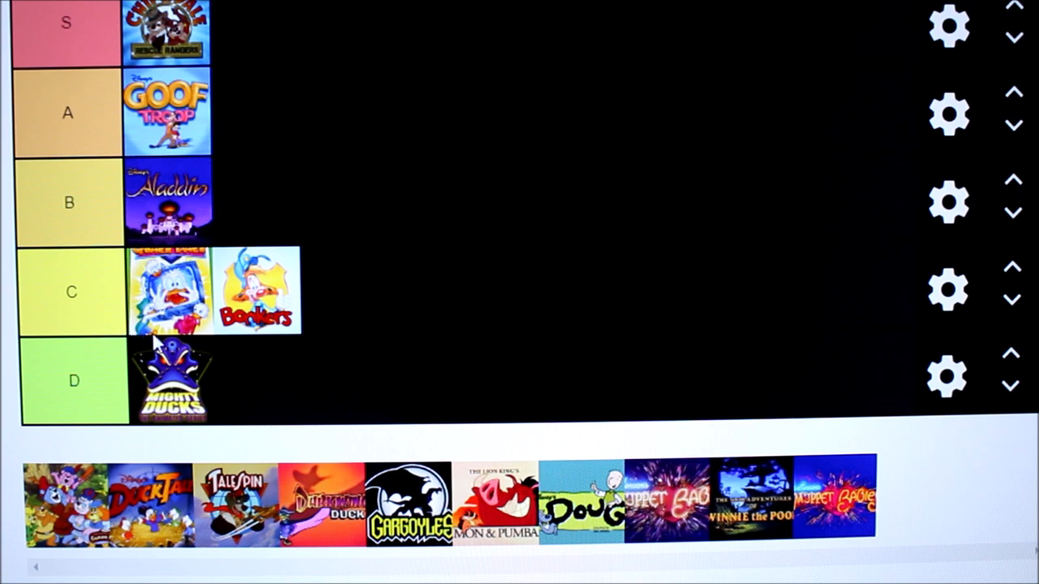
mouse_move(120, 311)
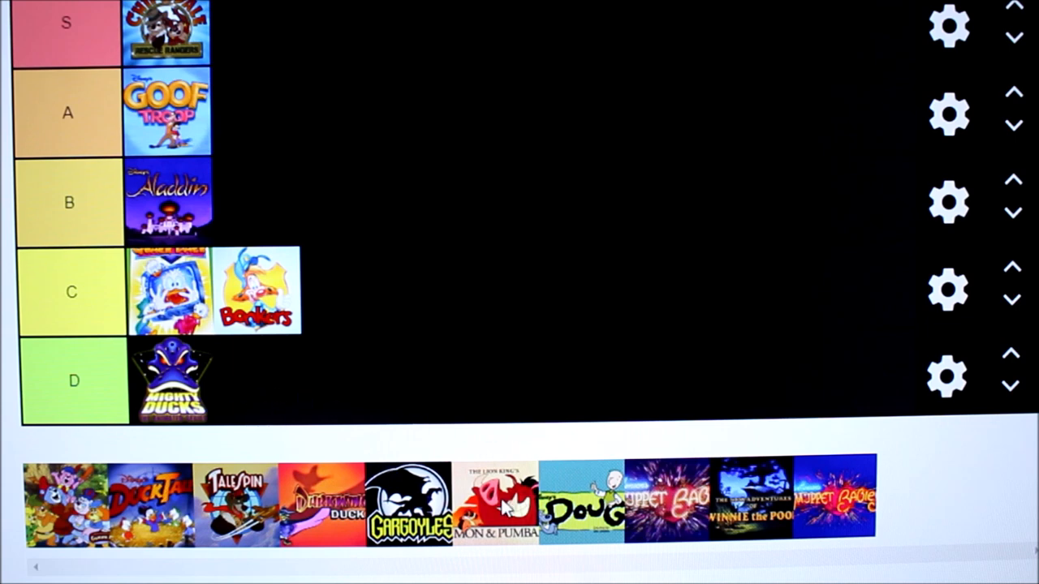
Drop the Timon & Pumbaa image into the C row after Bonkers.
left_click_drag(495, 503, 345, 288)
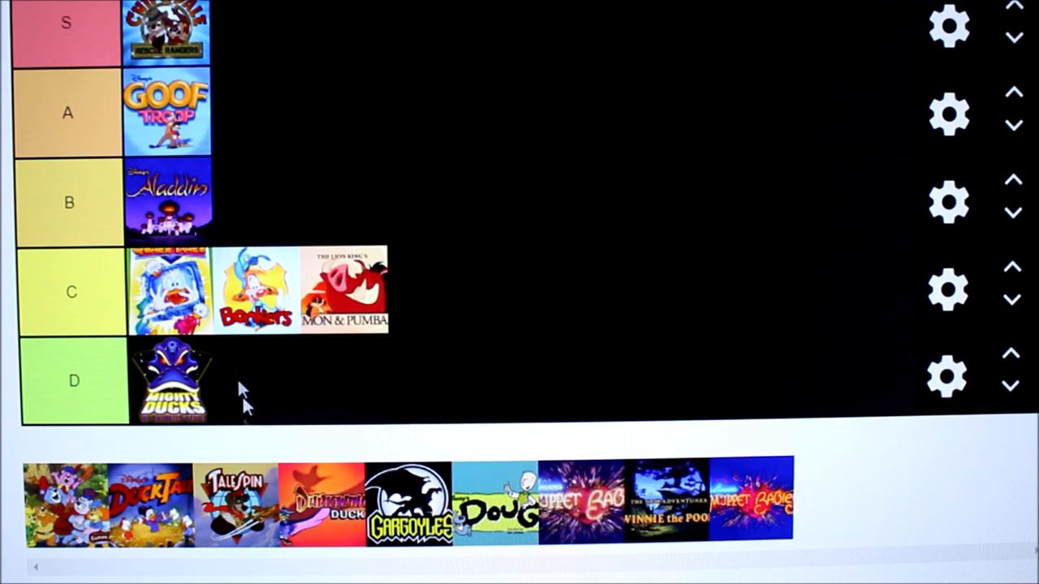
mouse_move(304, 259)
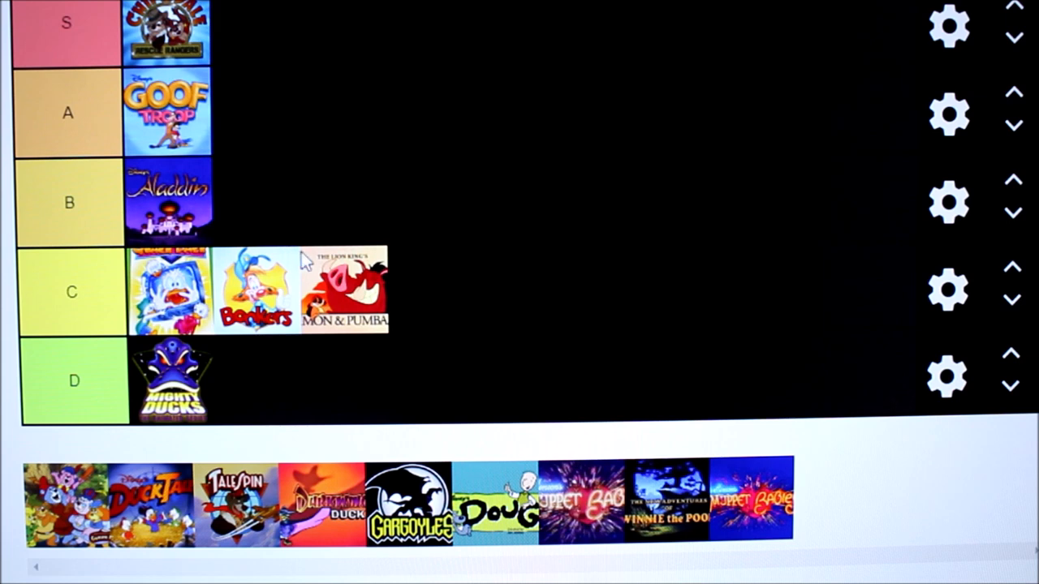
mouse_move(544, 302)
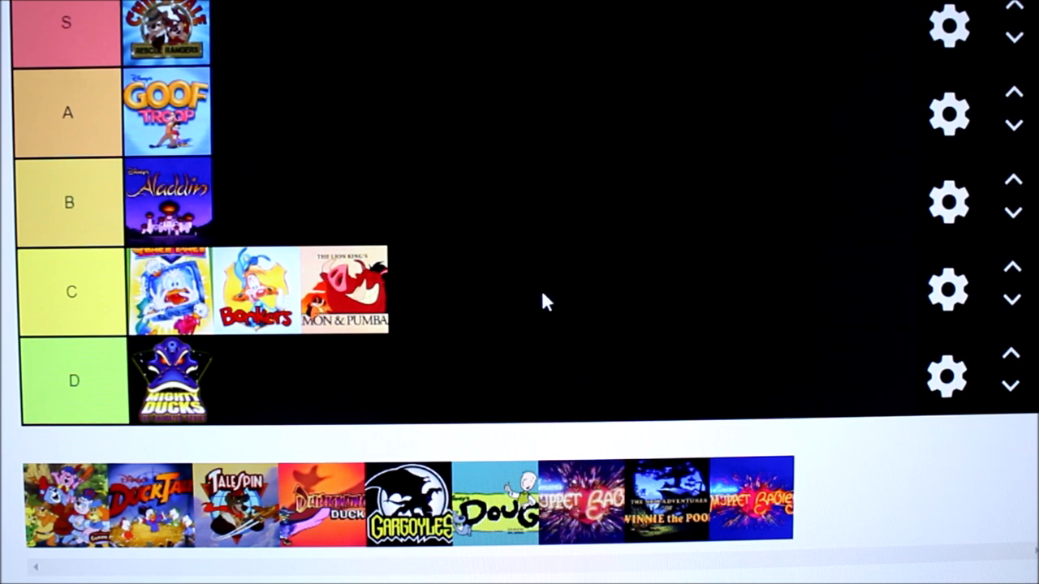
mouse_move(521, 286)
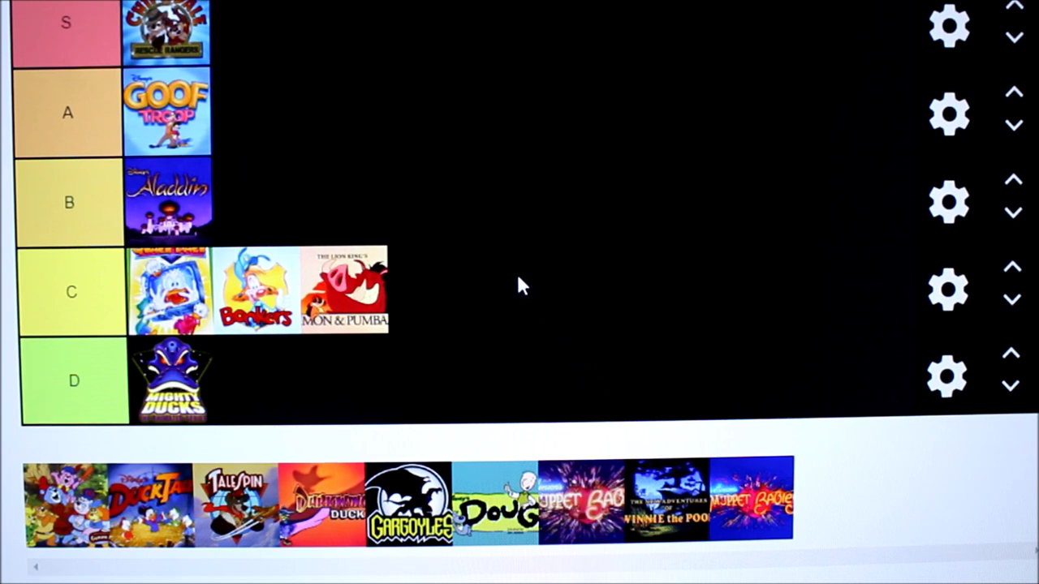
mouse_move(284, 154)
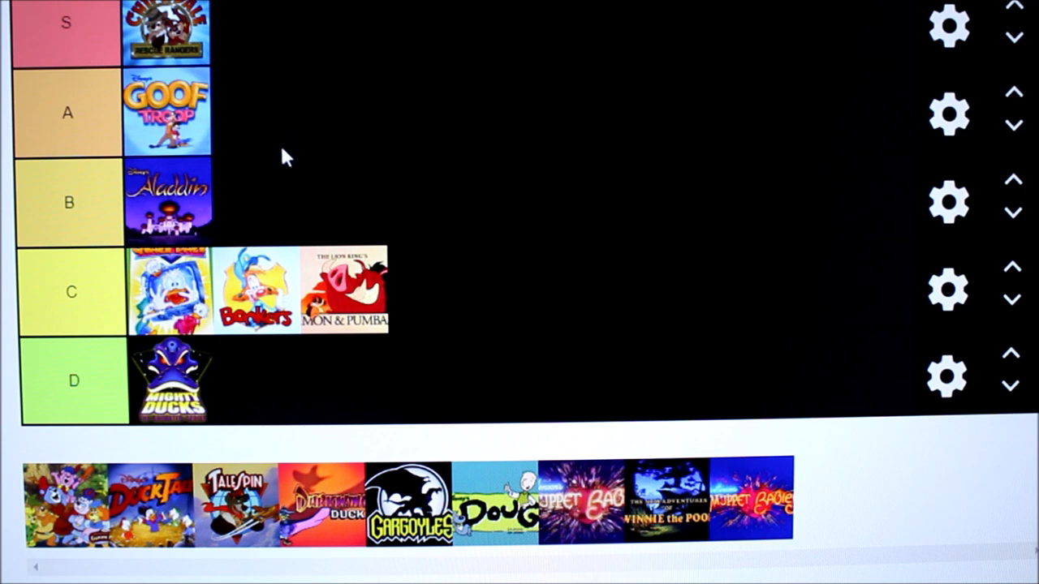
mouse_move(296, 160)
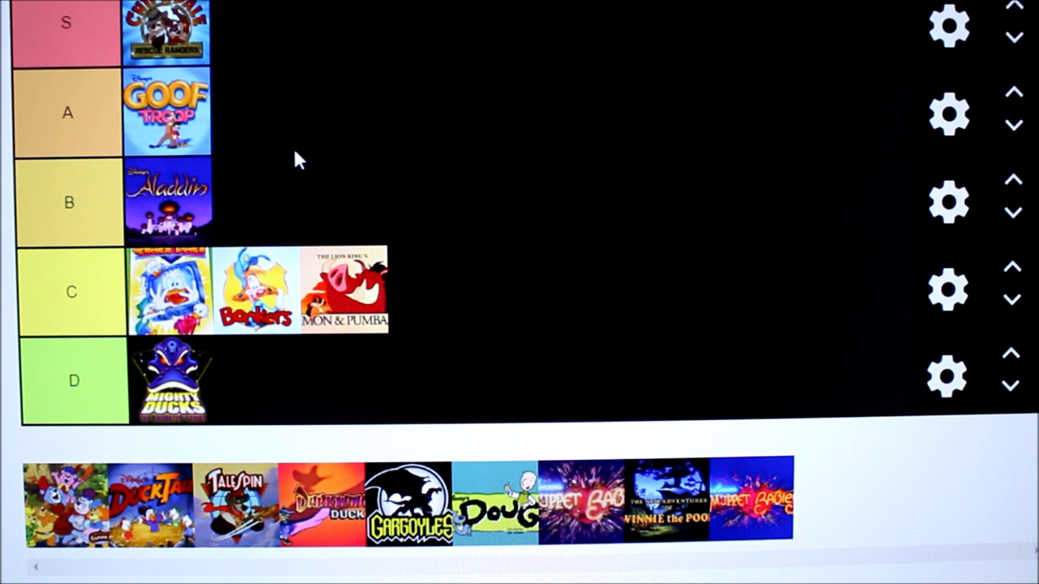
mouse_move(345, 298)
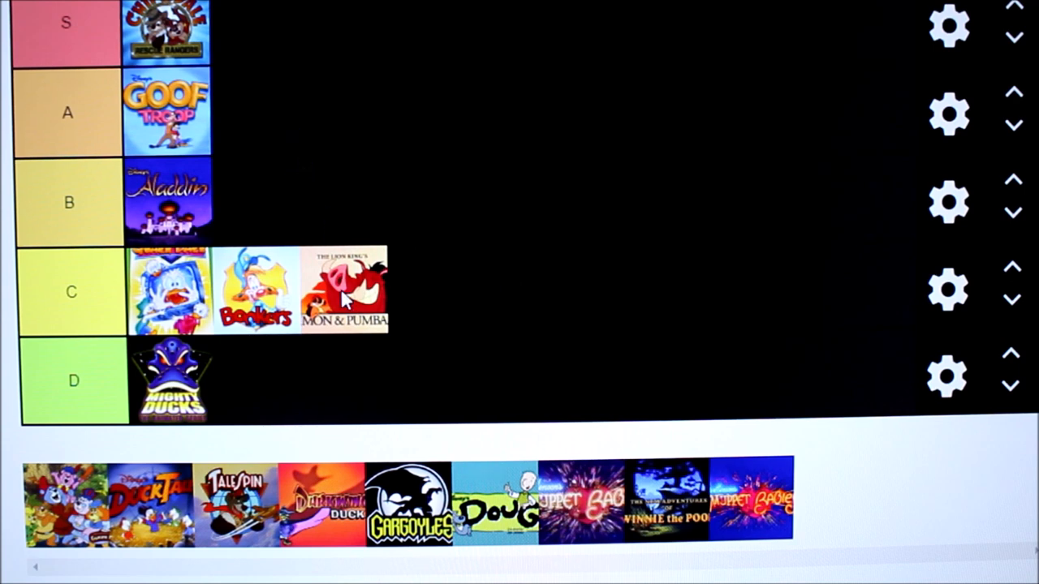
mouse_move(321, 394)
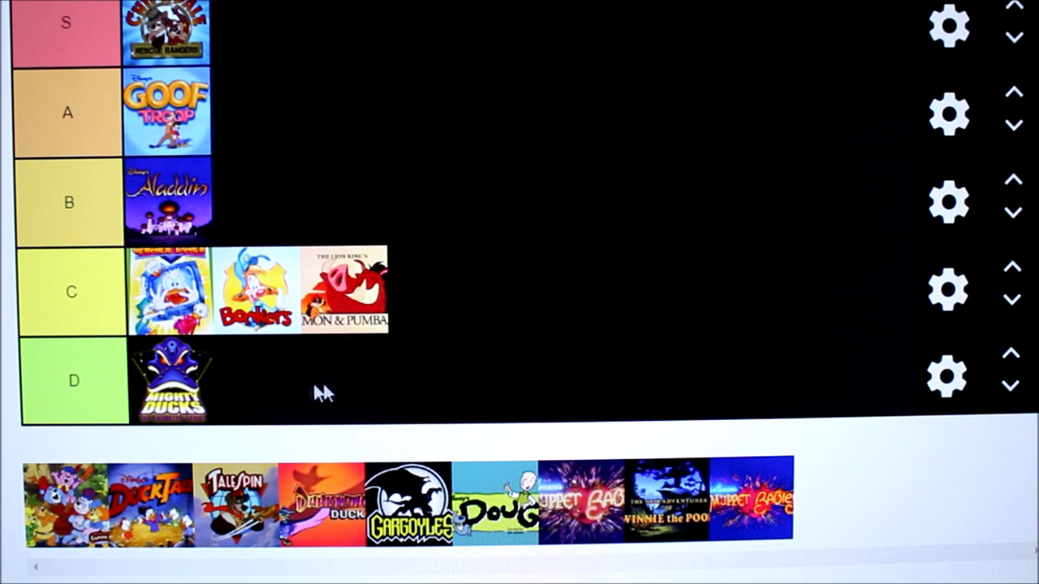
mouse_move(248, 367)
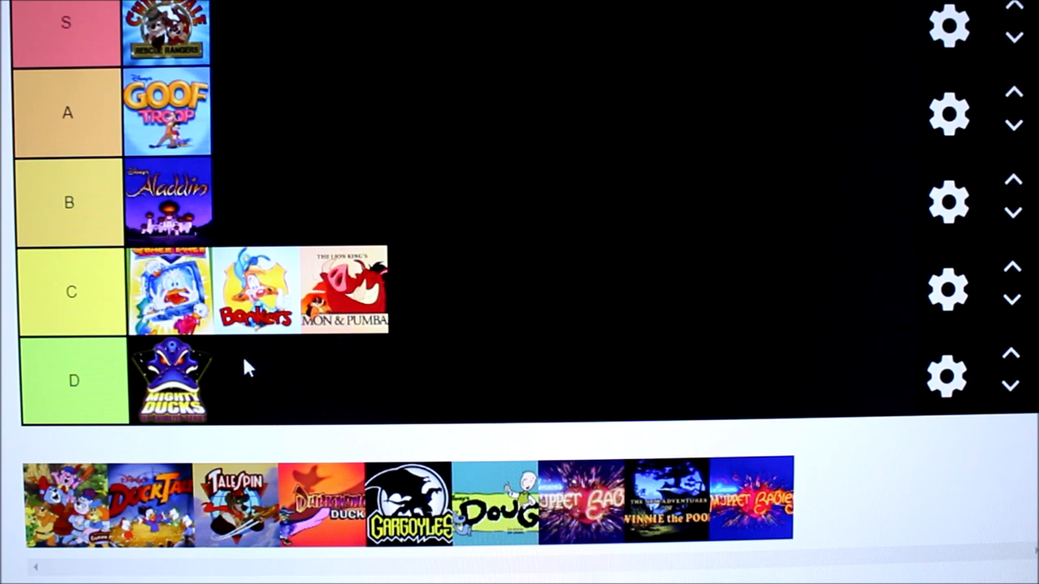
mouse_move(275, 418)
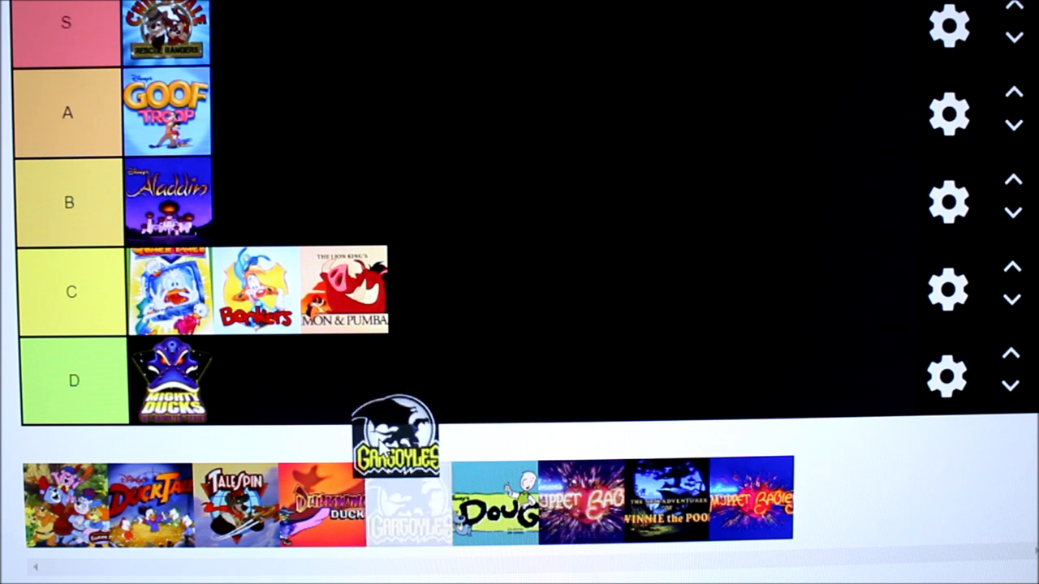
Place the Gargoyles image at the front of the B row, ahead of Aladdin.
left_click_drag(395, 430, 168, 203)
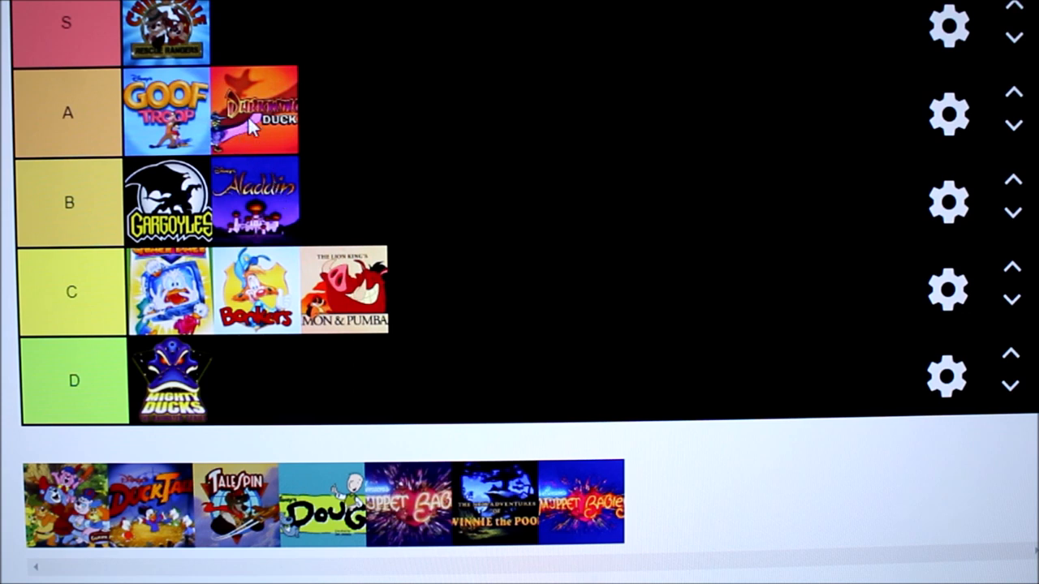
mouse_move(267, 154)
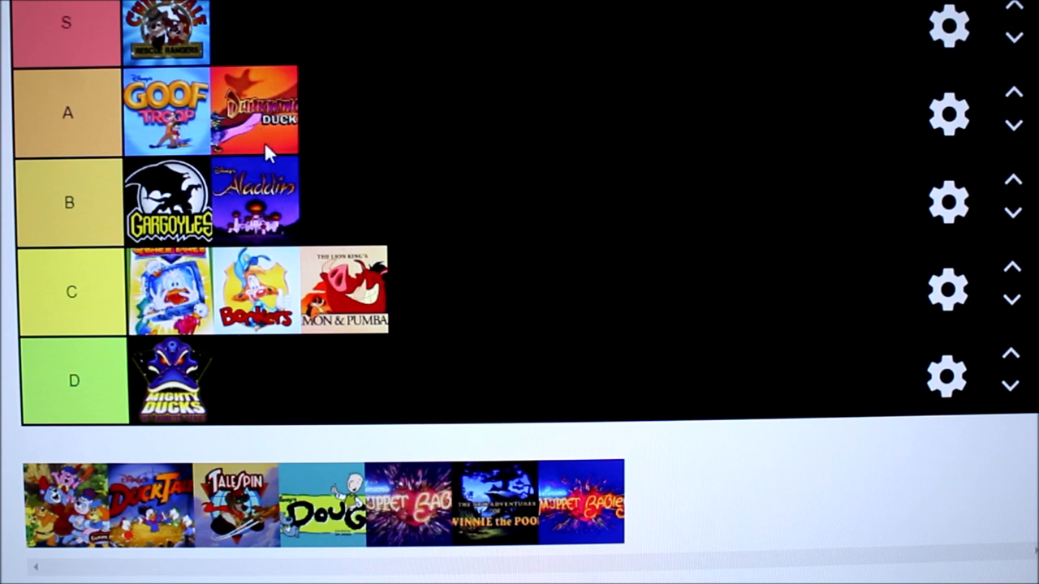
mouse_move(93, 544)
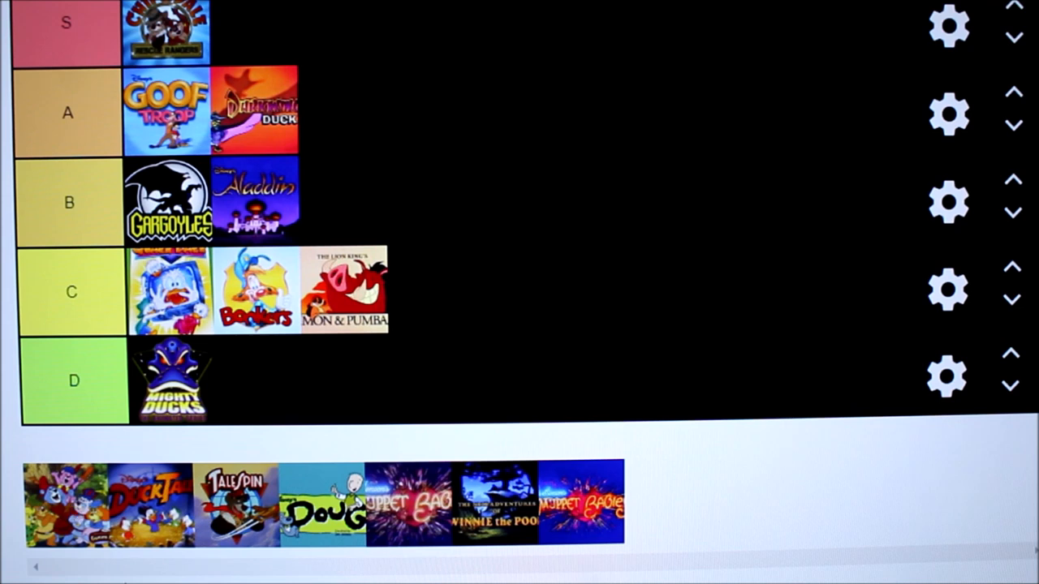
left_click_drag(56, 503, 268, 33)
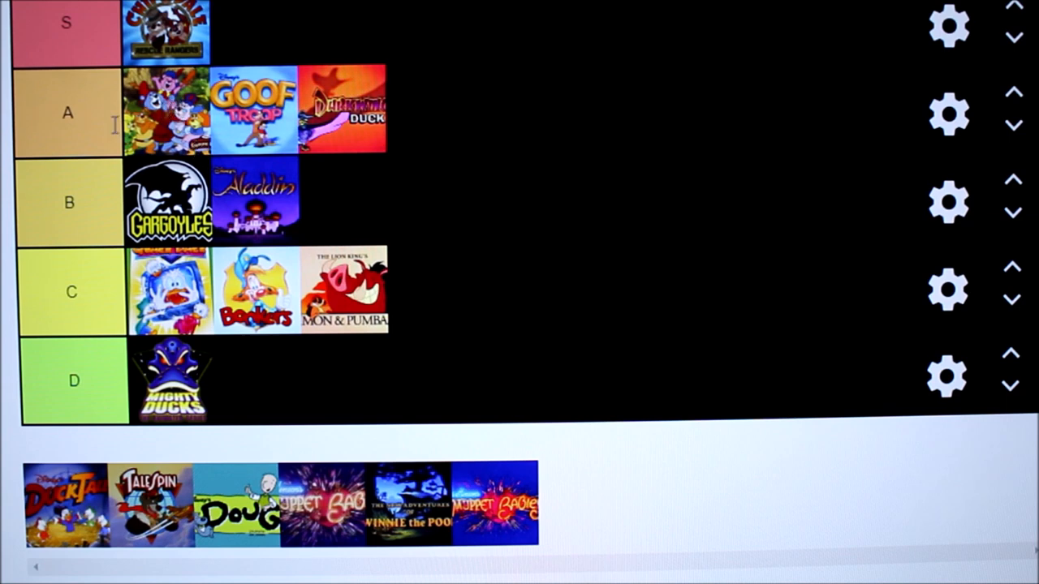
mouse_move(188, 109)
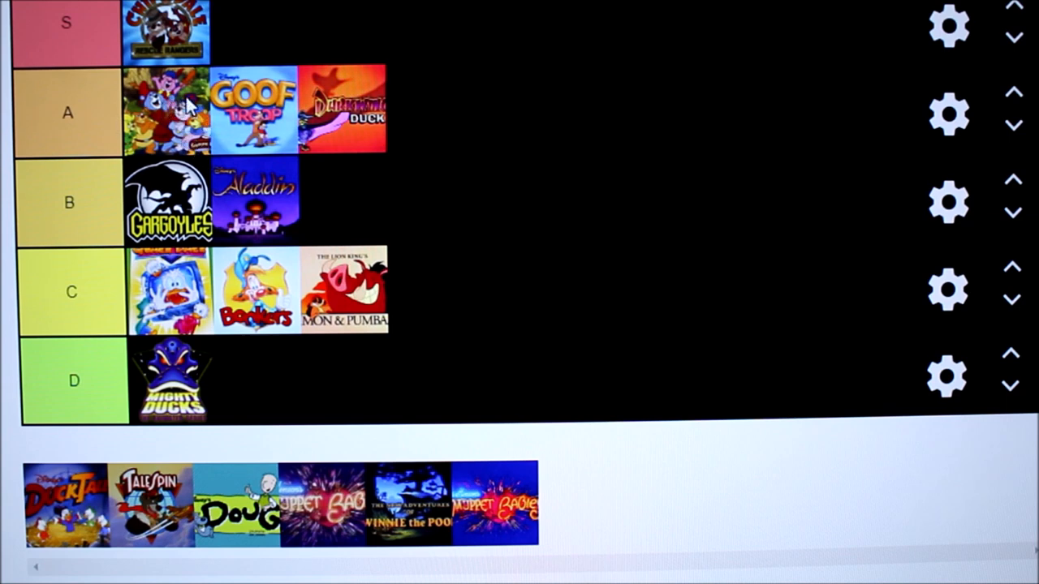
mouse_move(288, 173)
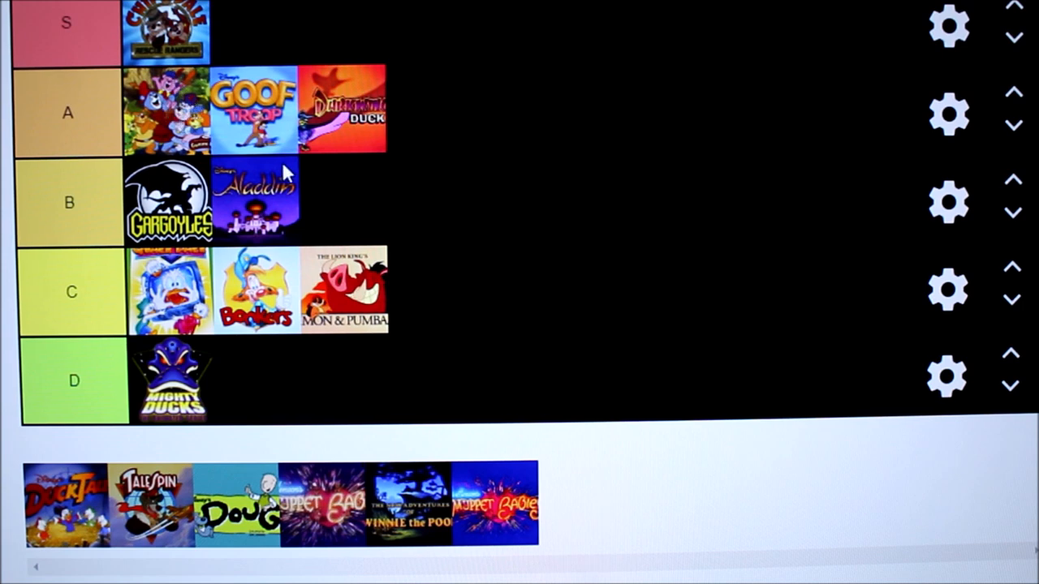
mouse_move(361, 215)
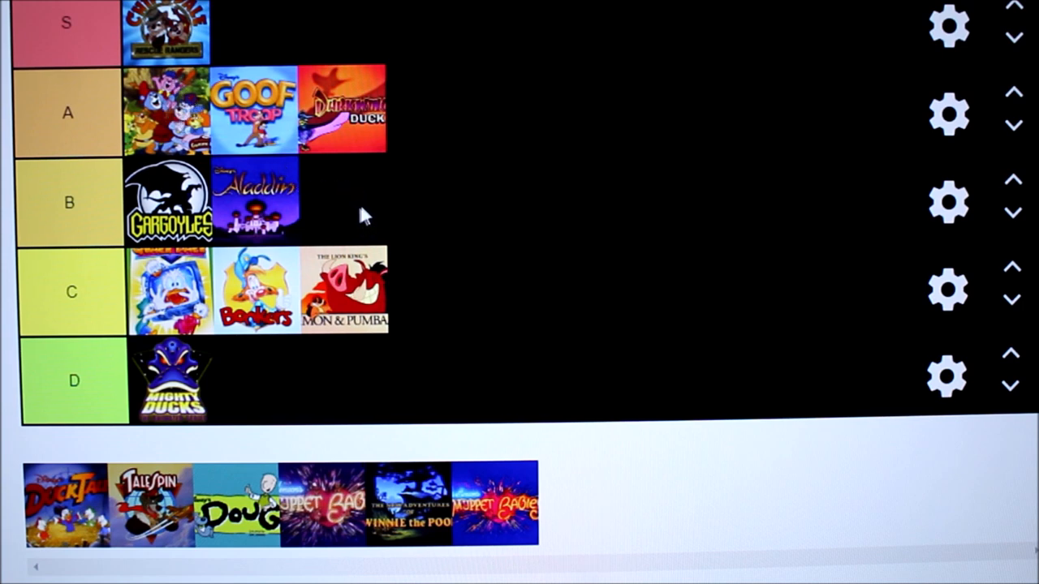
mouse_move(678, 470)
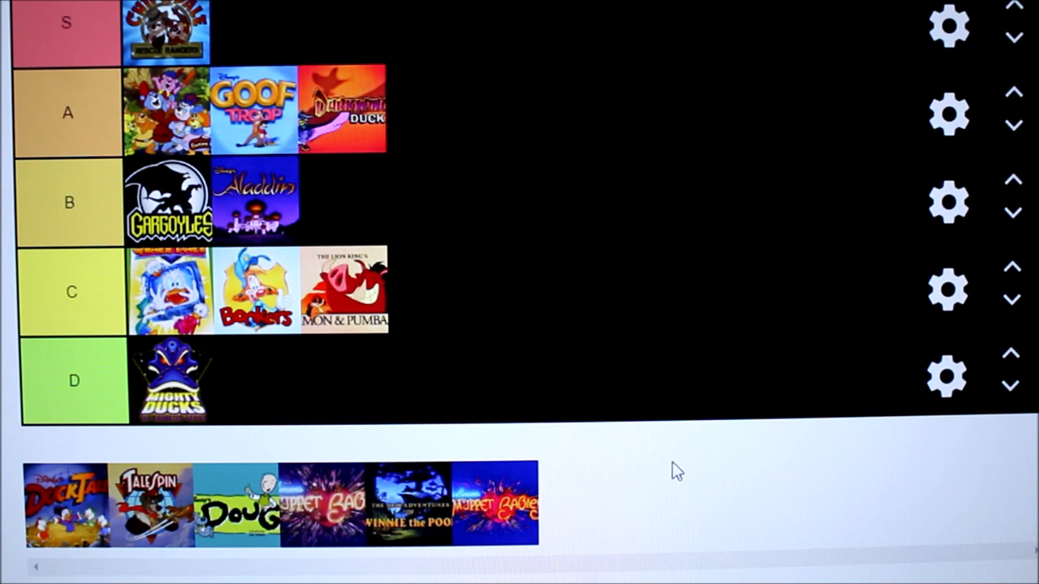
mouse_move(248, 570)
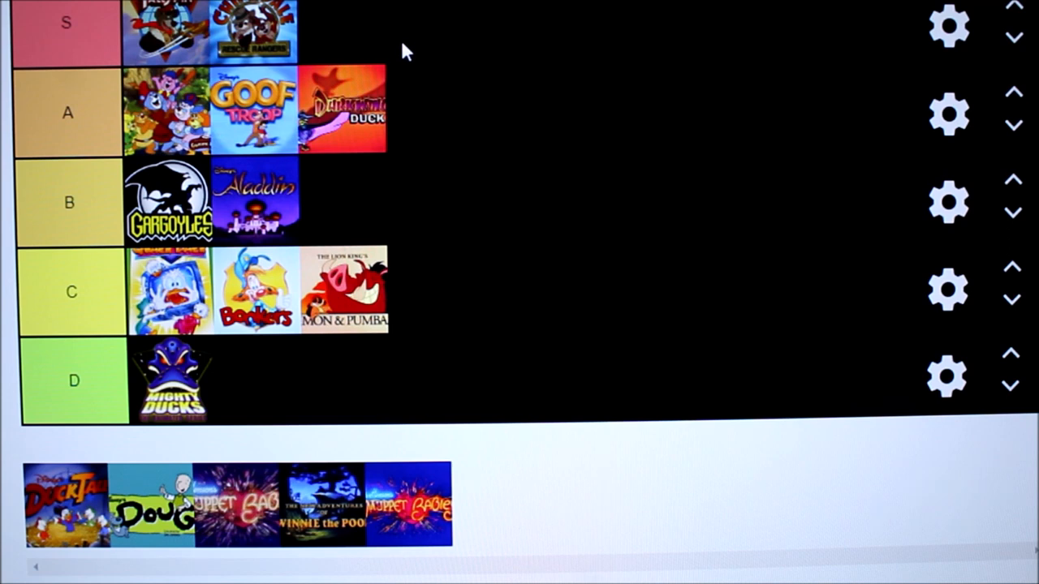
mouse_move(481, 125)
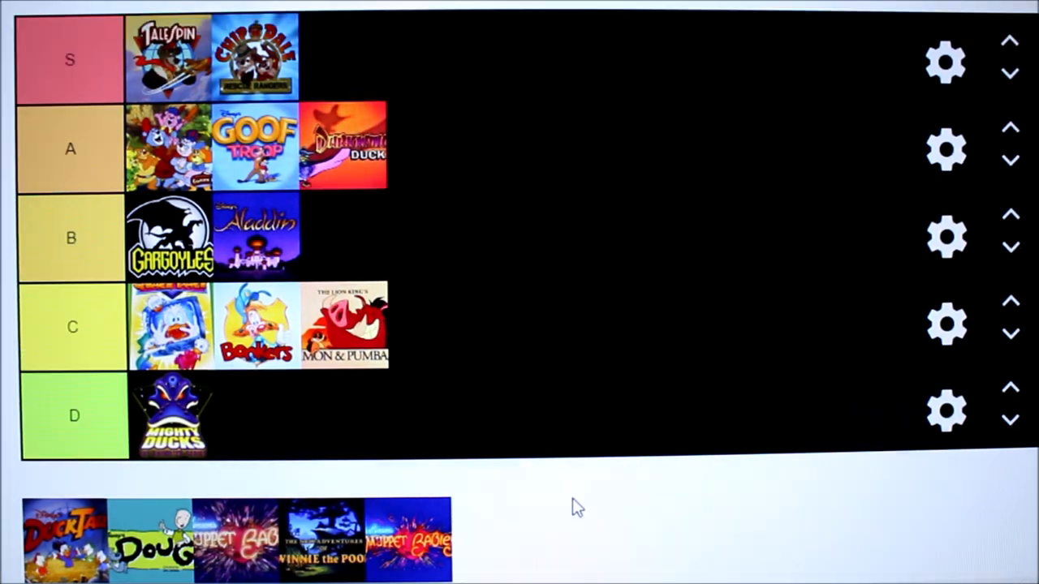
mouse_move(550, 493)
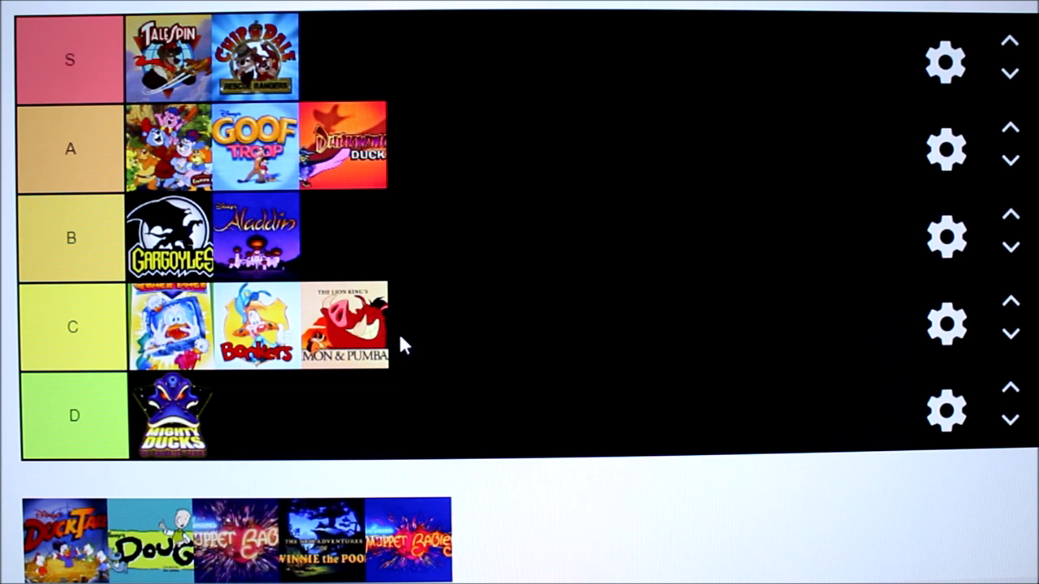
mouse_move(437, 353)
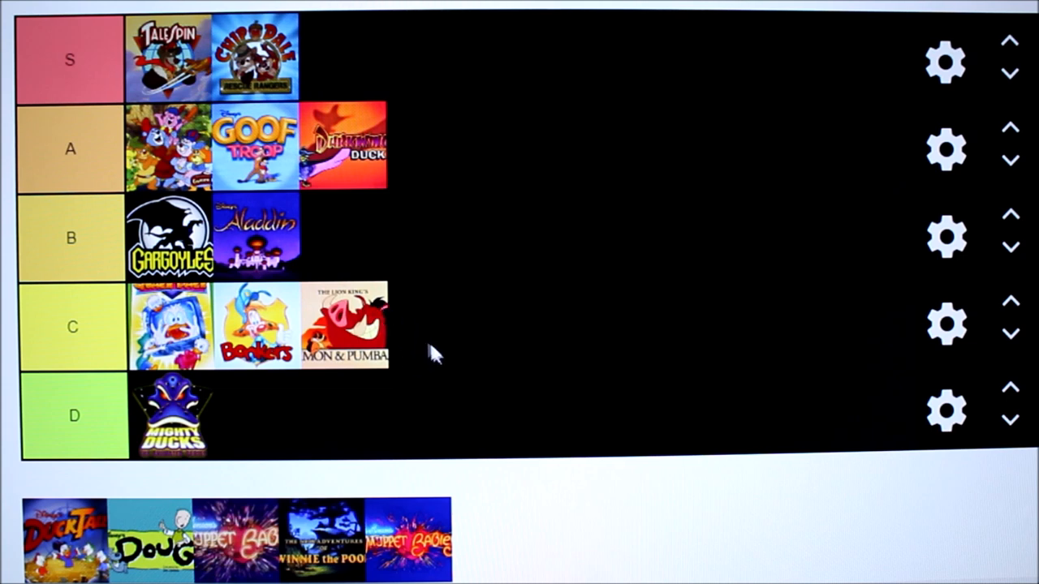
mouse_move(434, 372)
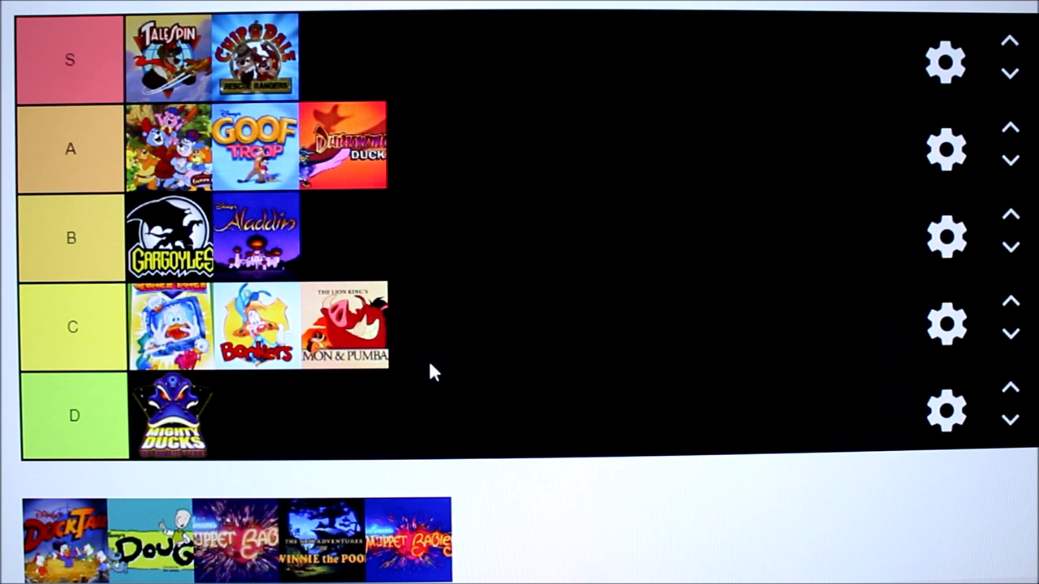
mouse_move(471, 396)
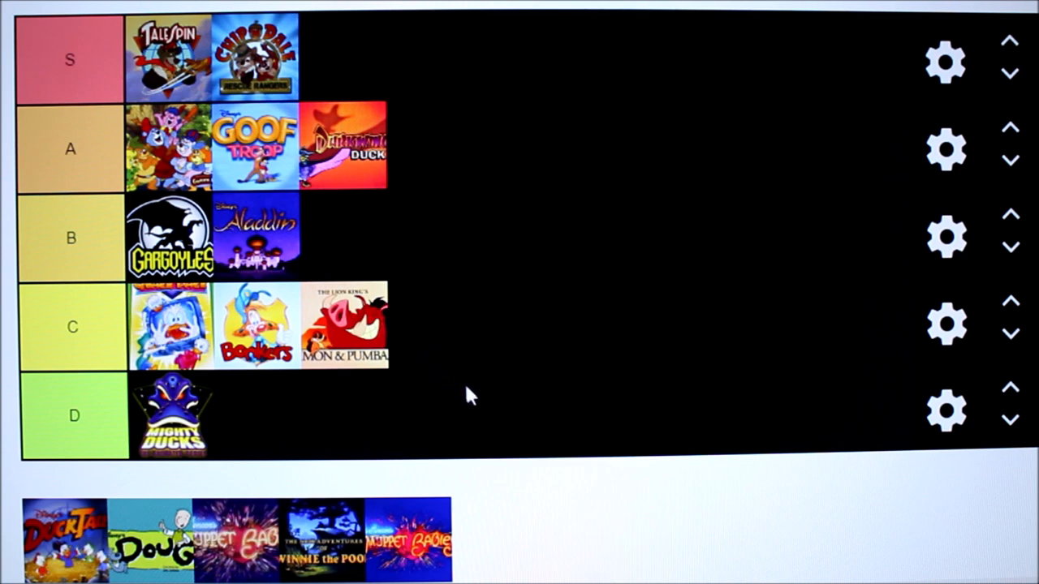
mouse_move(475, 446)
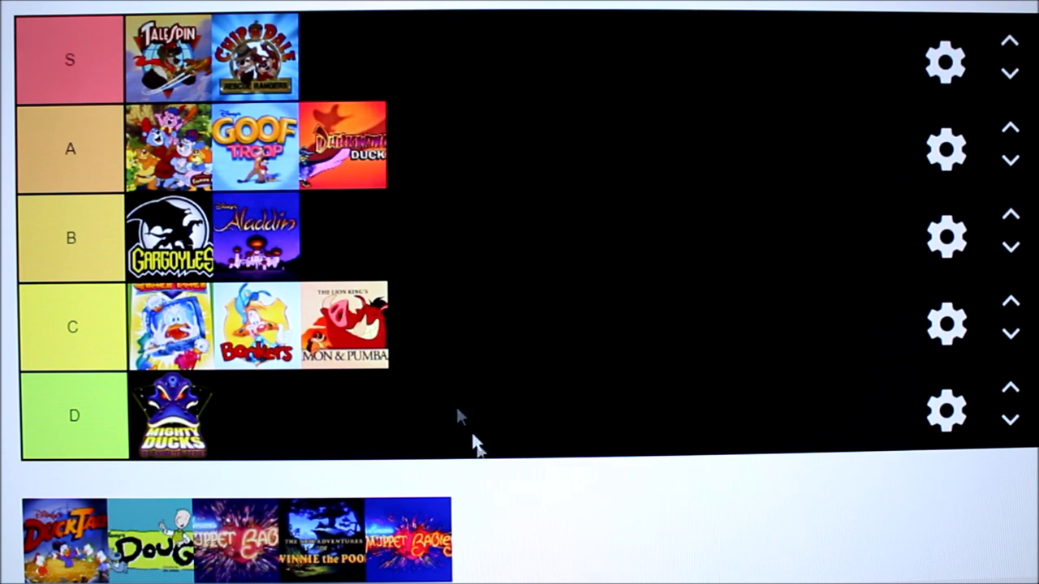
mouse_move(475, 389)
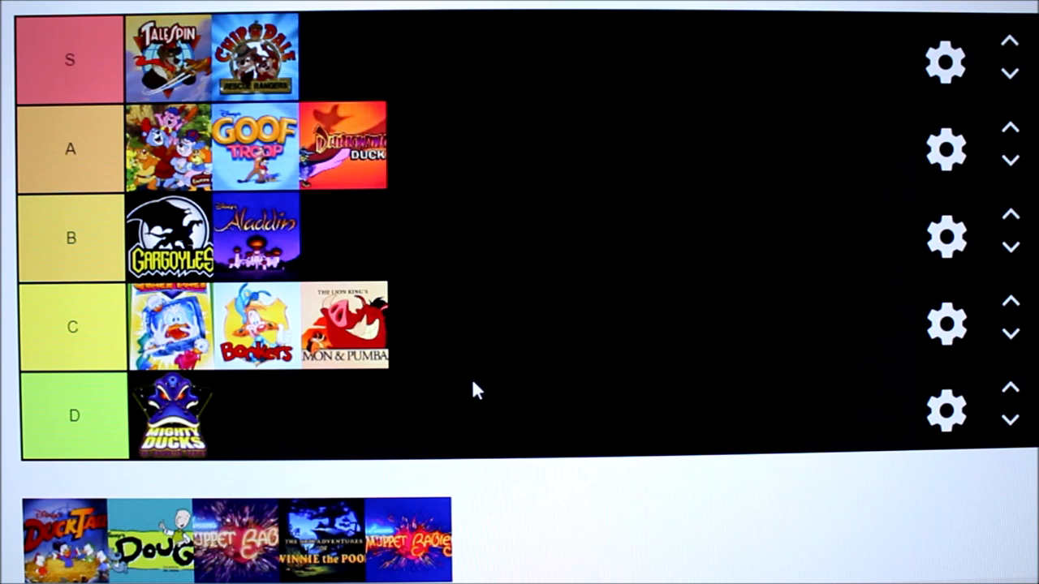
mouse_move(450, 363)
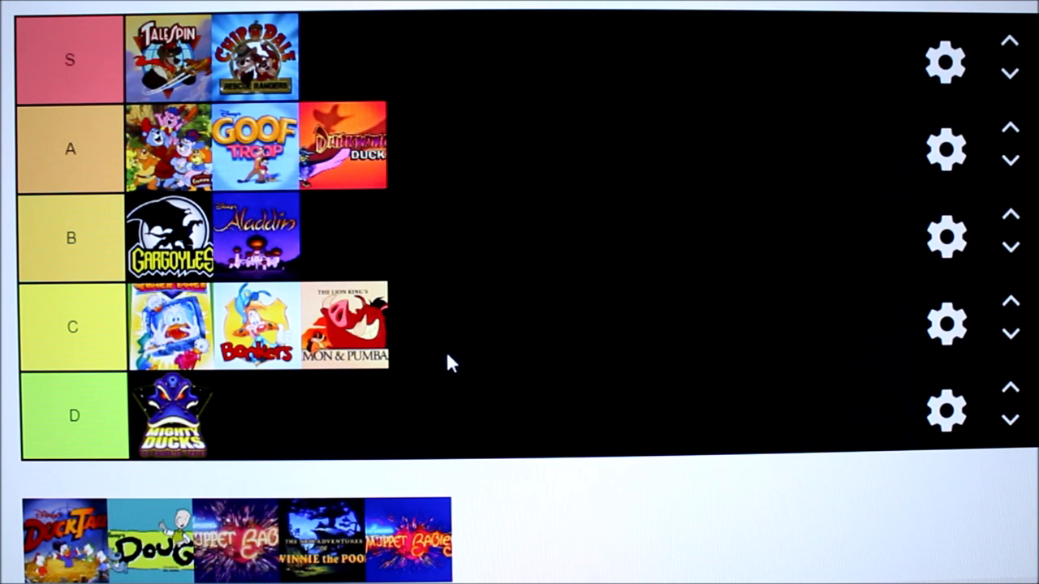
mouse_move(467, 395)
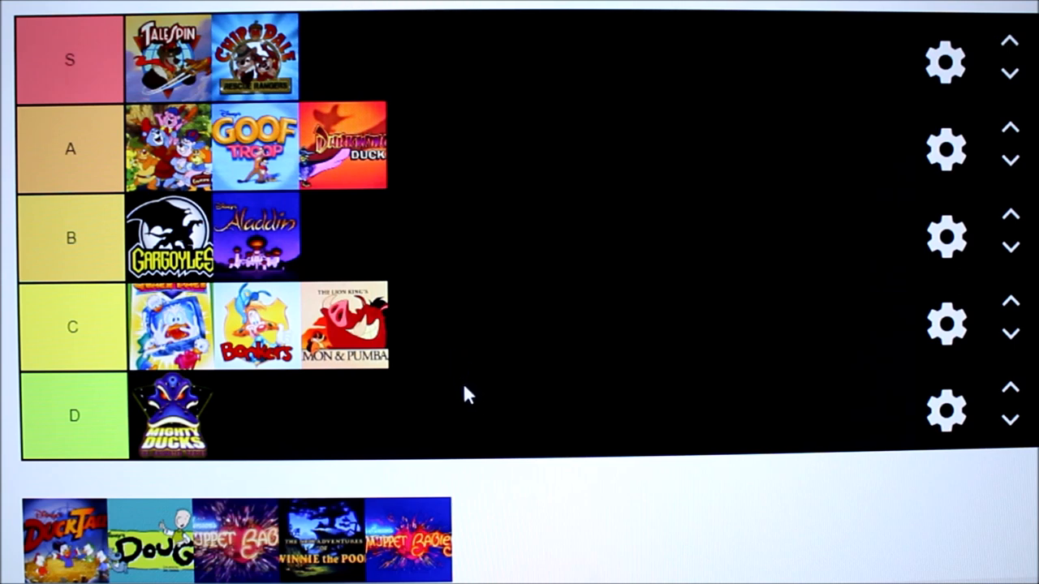
mouse_move(442, 353)
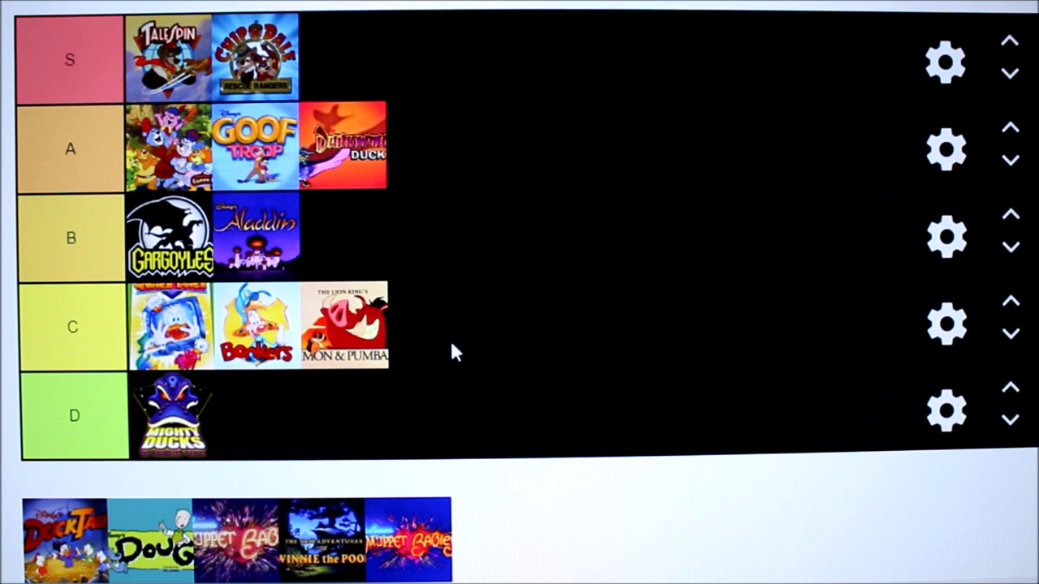
mouse_move(467, 345)
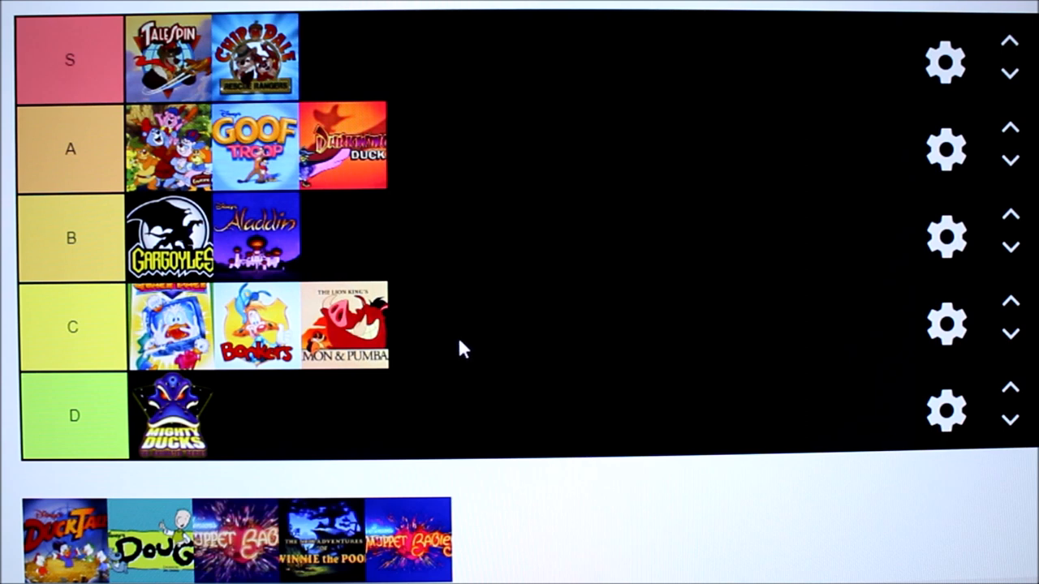
mouse_move(484, 379)
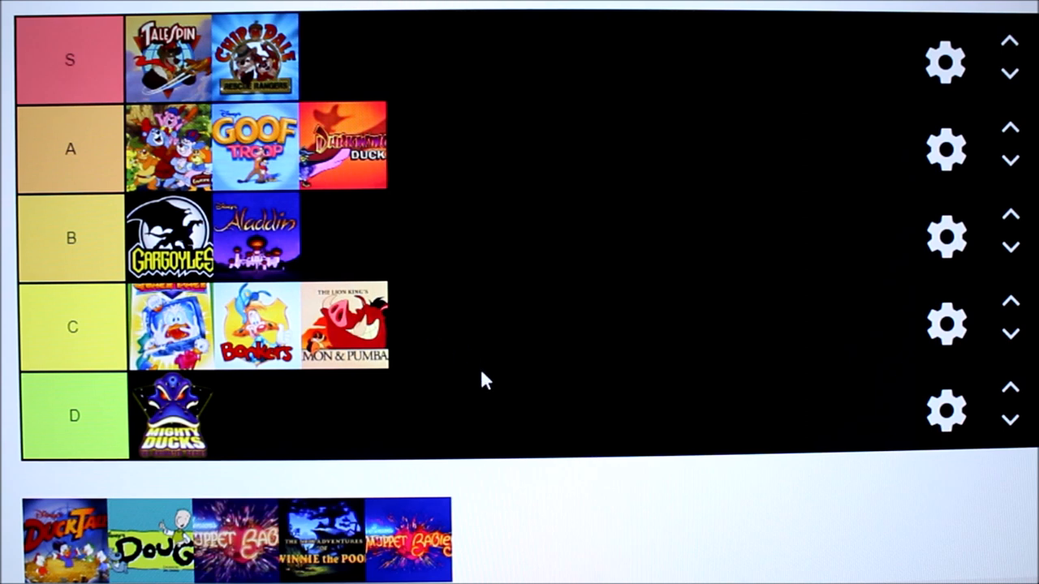
mouse_move(446, 336)
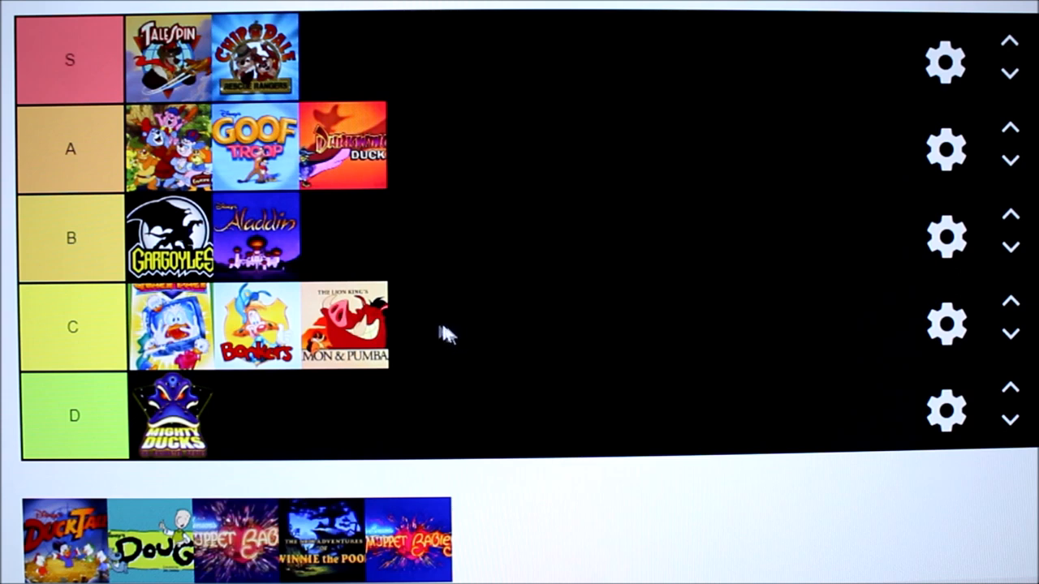
mouse_move(552, 478)
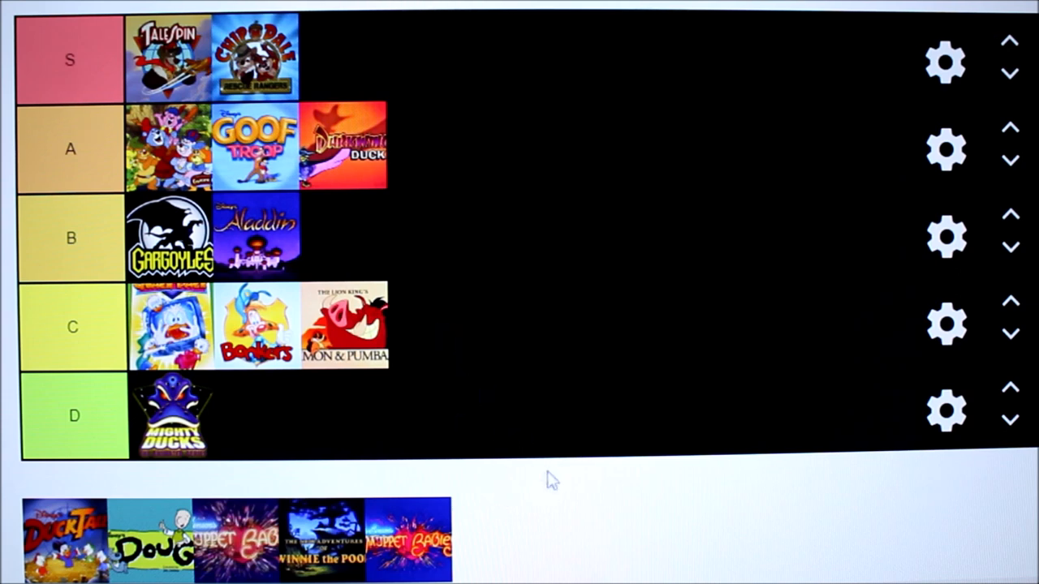
mouse_move(482, 434)
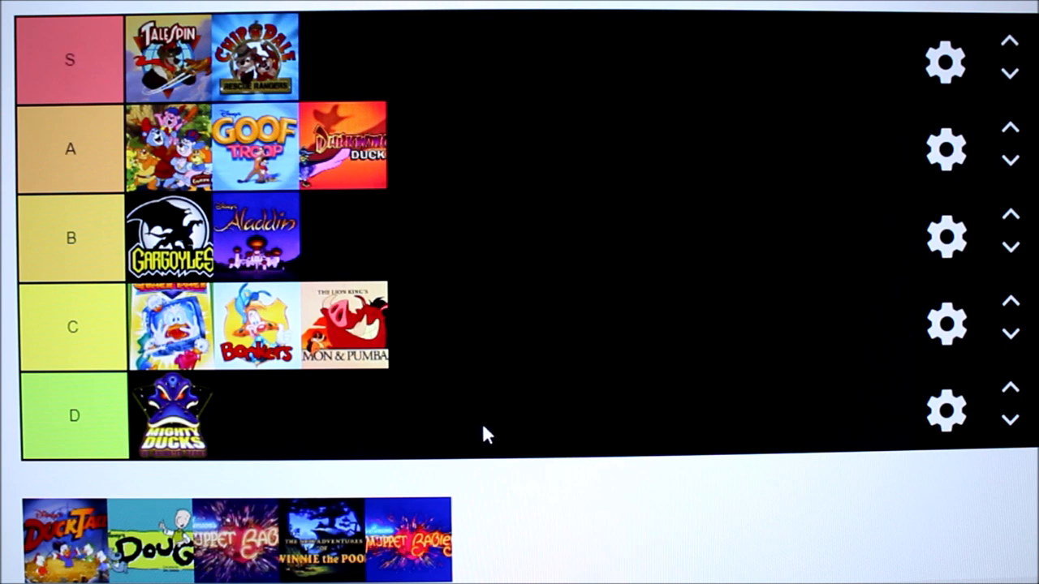
mouse_move(166, 93)
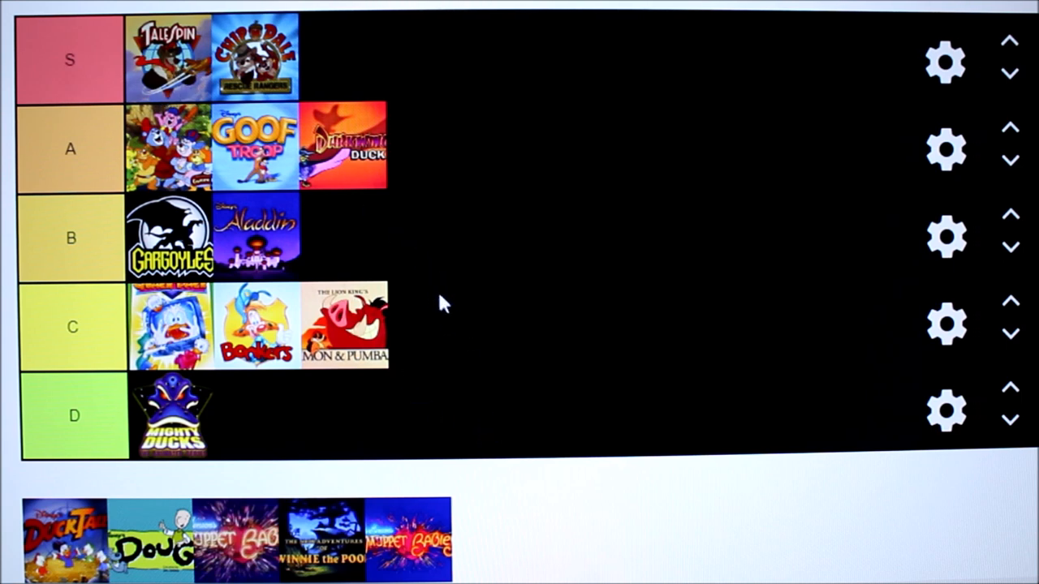
mouse_move(389, 304)
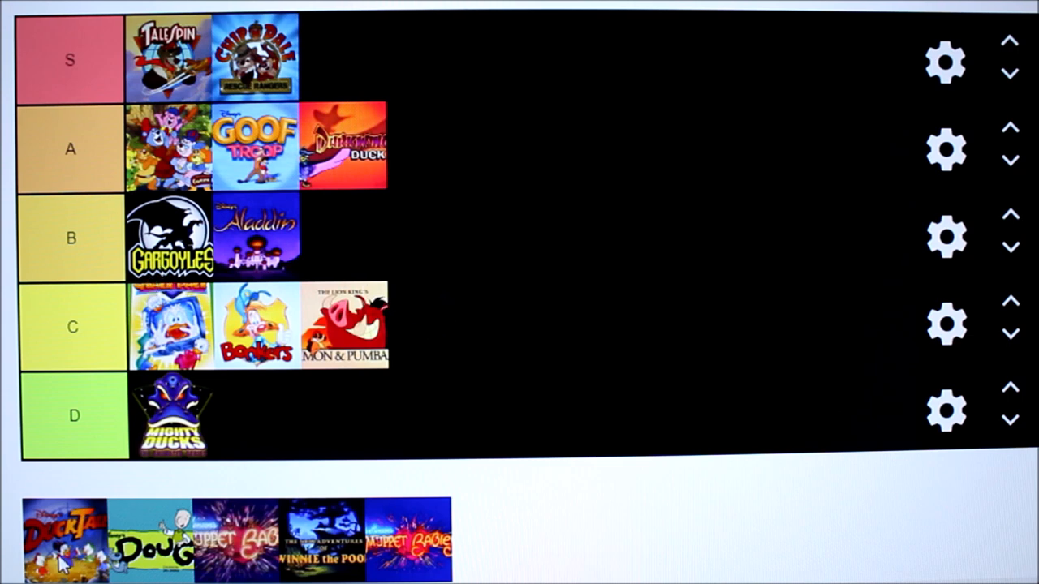
Move DuckTales from the bottom tray to the front of the S row.
left_click_drag(65, 536, 168, 59)
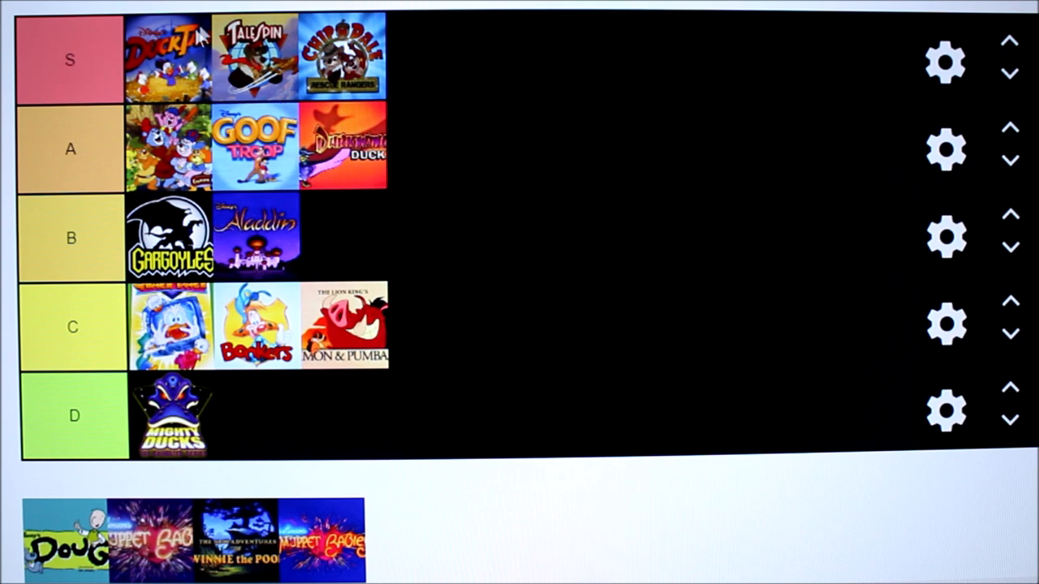
mouse_move(317, 203)
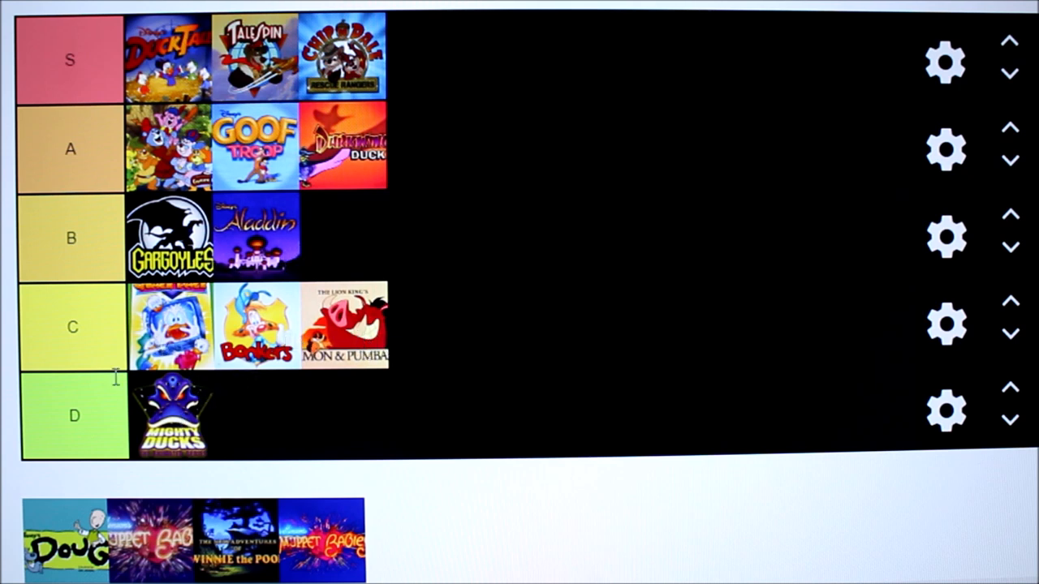
mouse_move(592, 485)
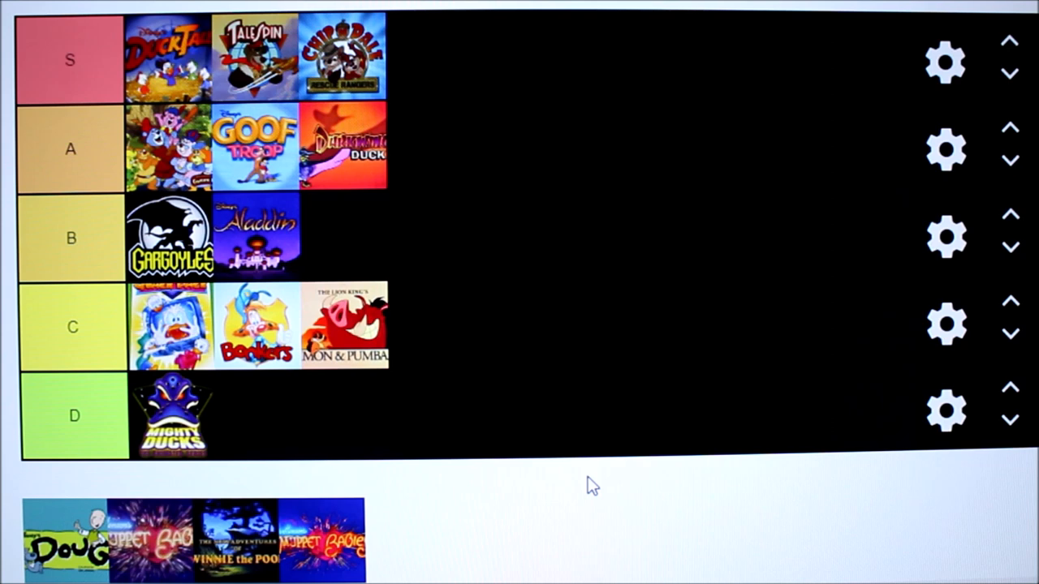